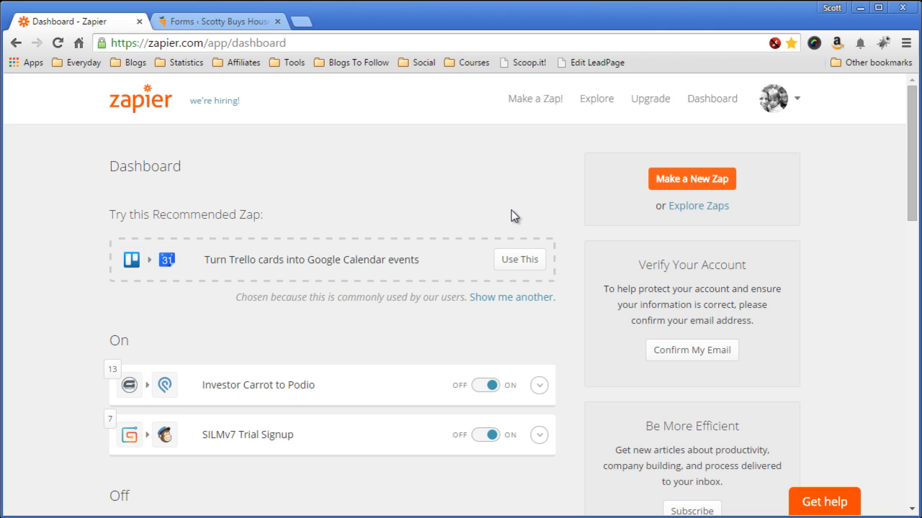
mouse_move(352, 169)
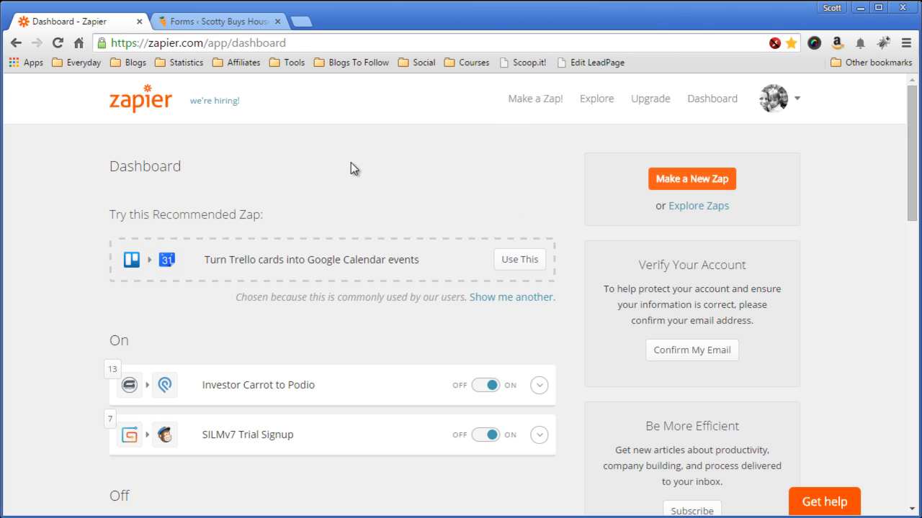
mouse_move(359, 160)
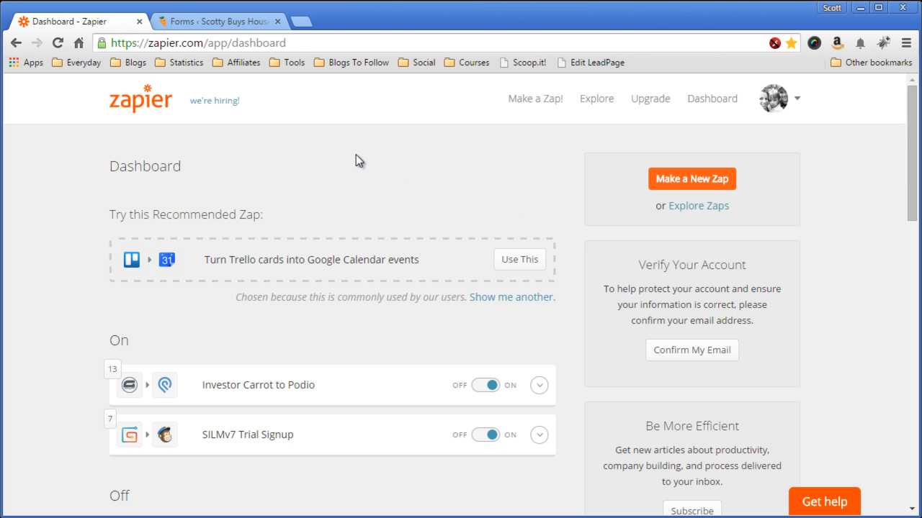
mouse_move(363, 144)
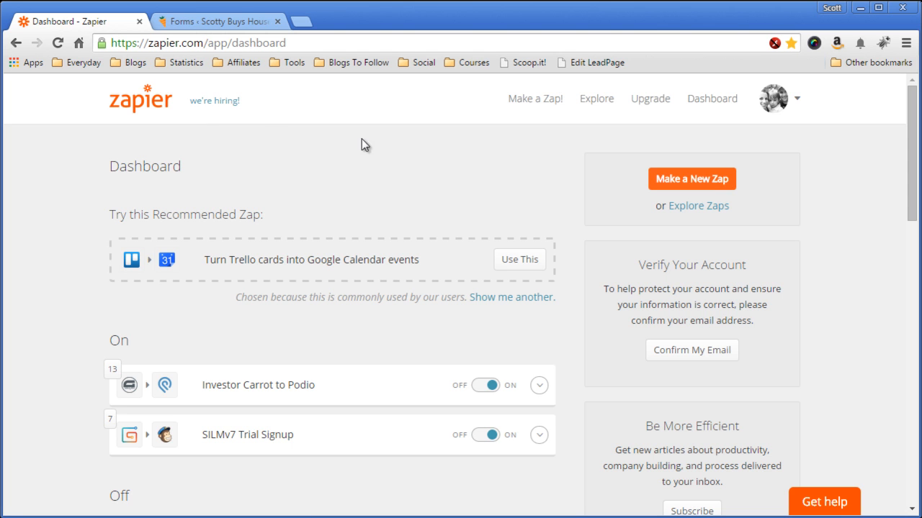
mouse_move(535, 99)
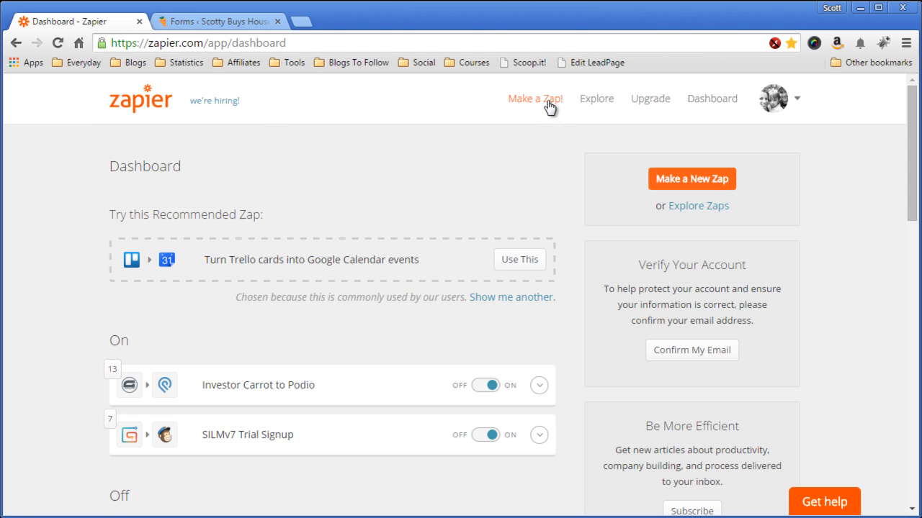
mouse_move(535, 99)
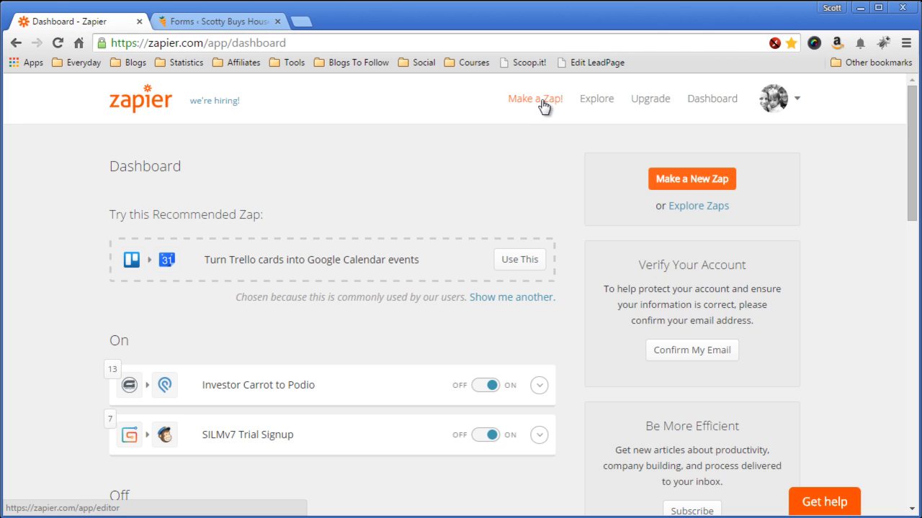
Step: Start a new zap with Make a Zap!
click(534, 99)
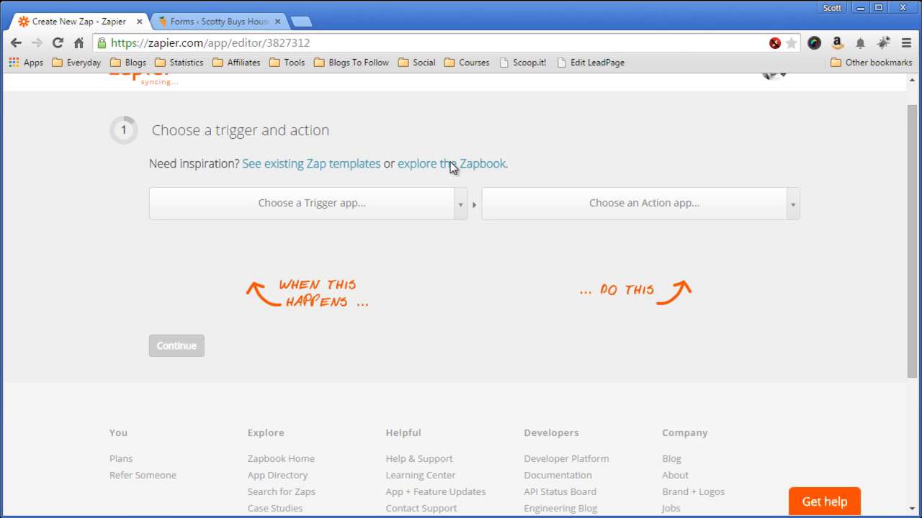
mouse_move(353, 136)
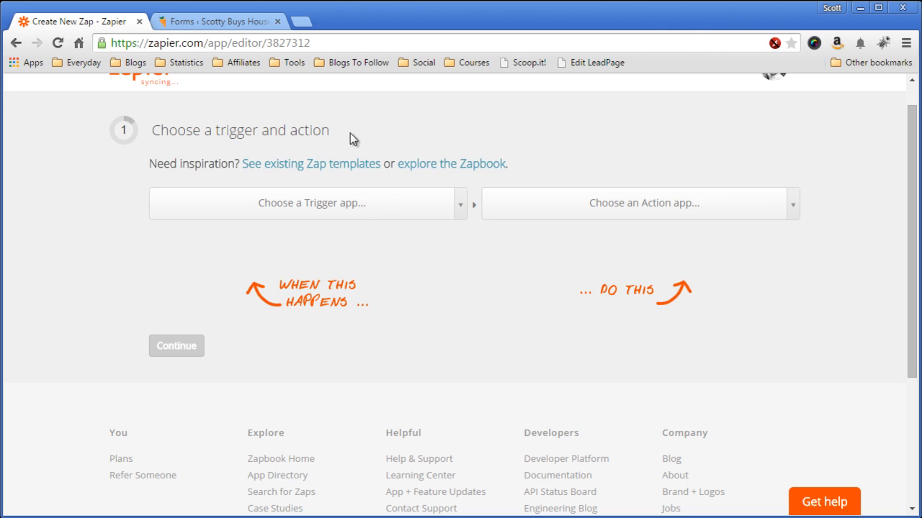
mouse_move(344, 144)
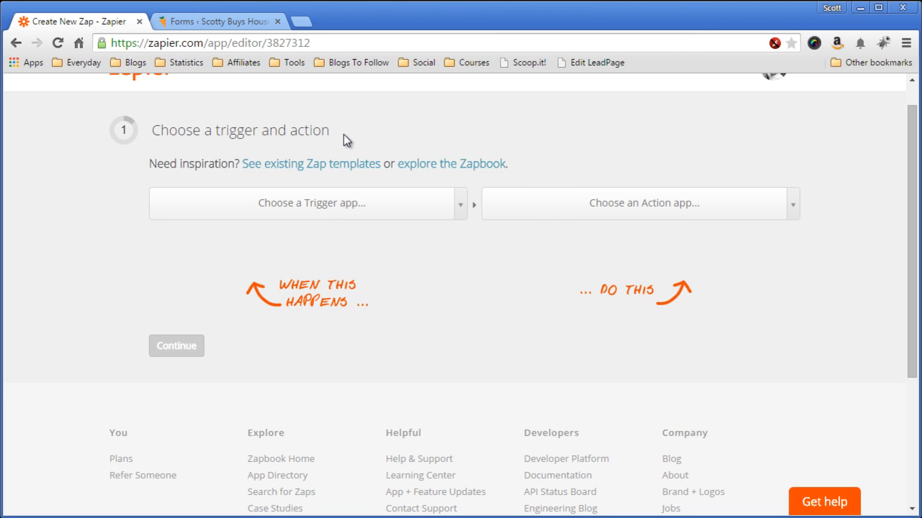
mouse_move(342, 138)
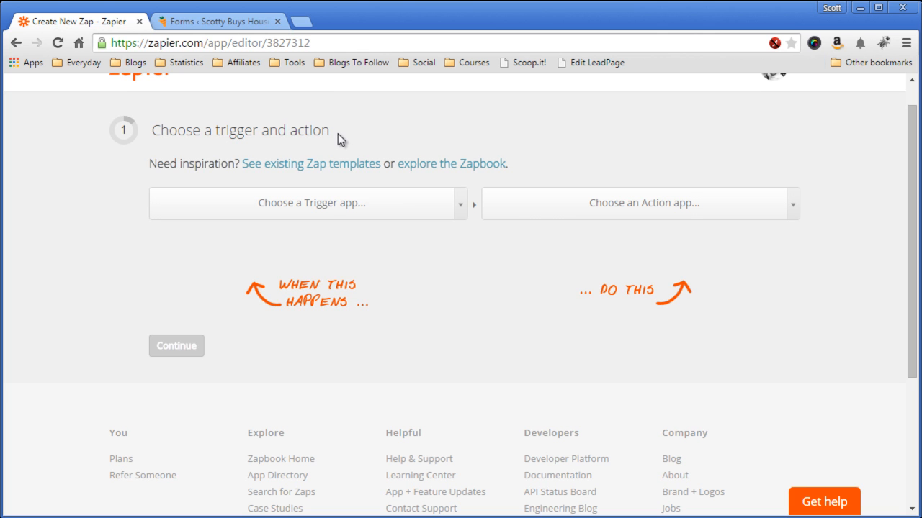
mouse_move(367, 217)
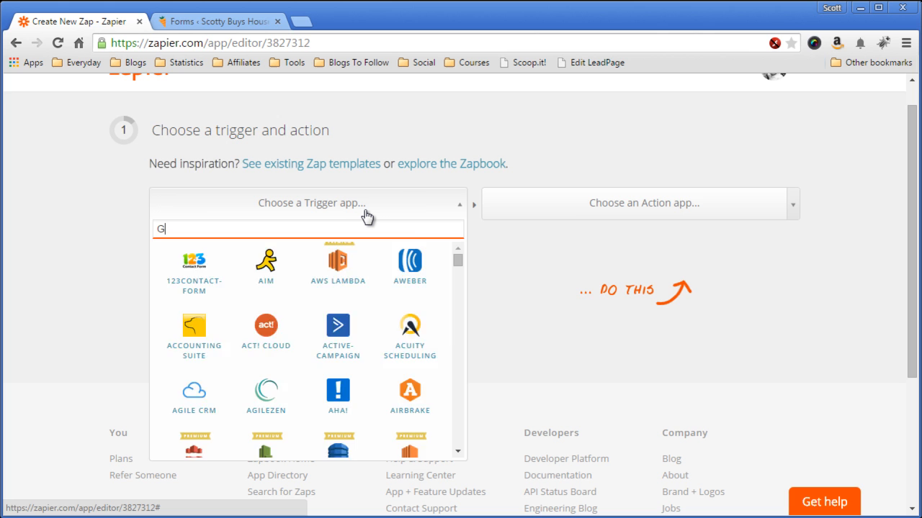
Step: Set the trigger to Gravity Forms with the New Form Submission event
text(ravi)
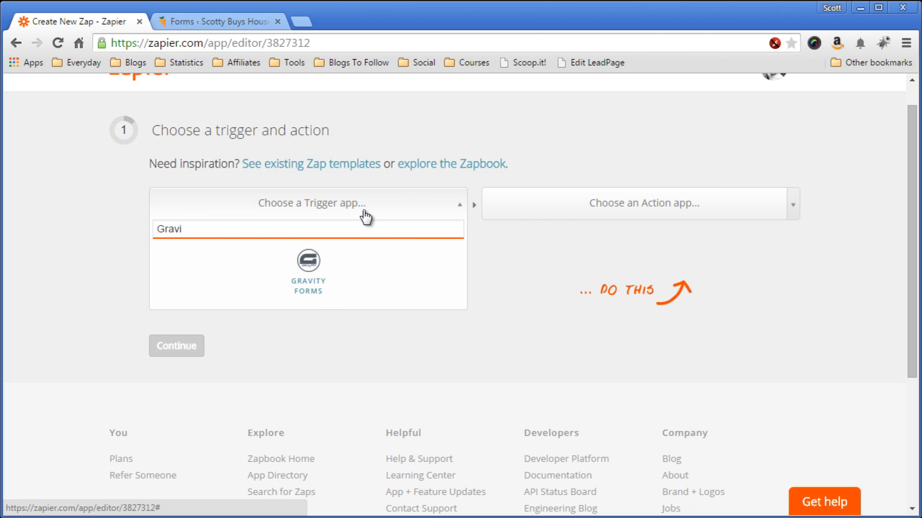
click(307, 270)
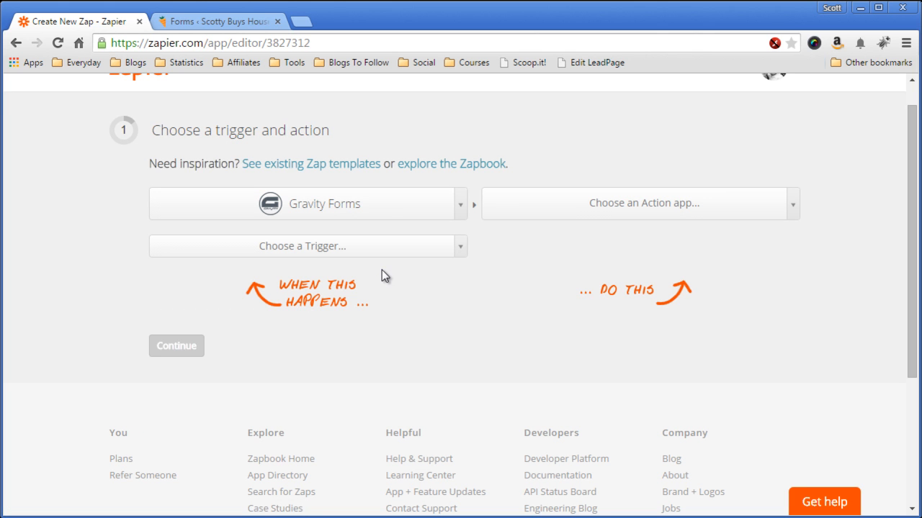
click(308, 245)
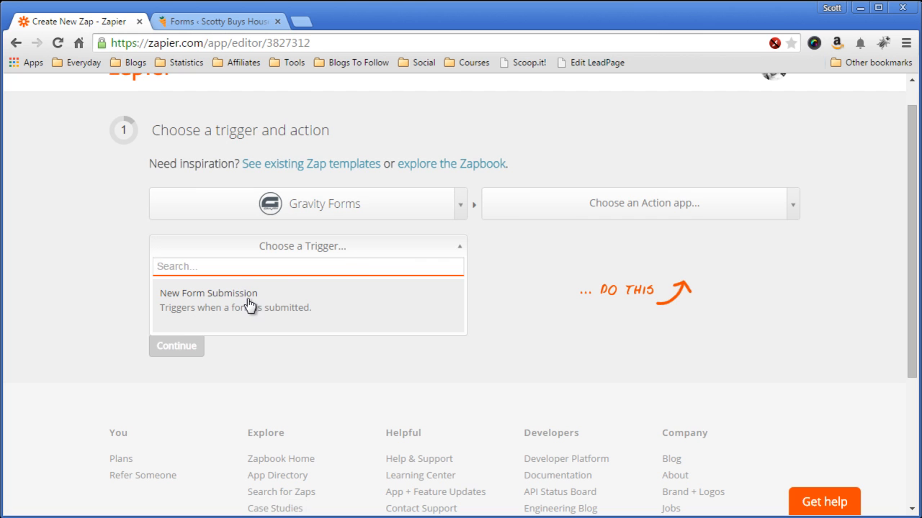
click(208, 294)
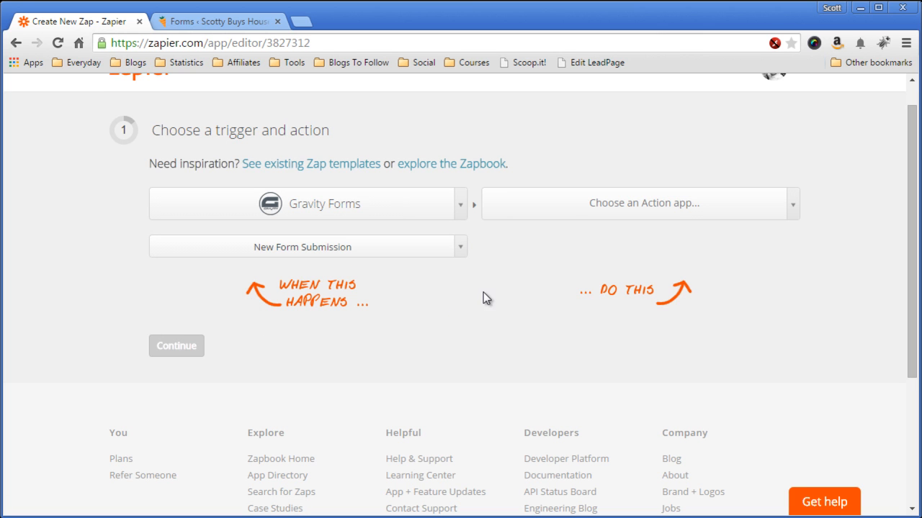
mouse_move(617, 220)
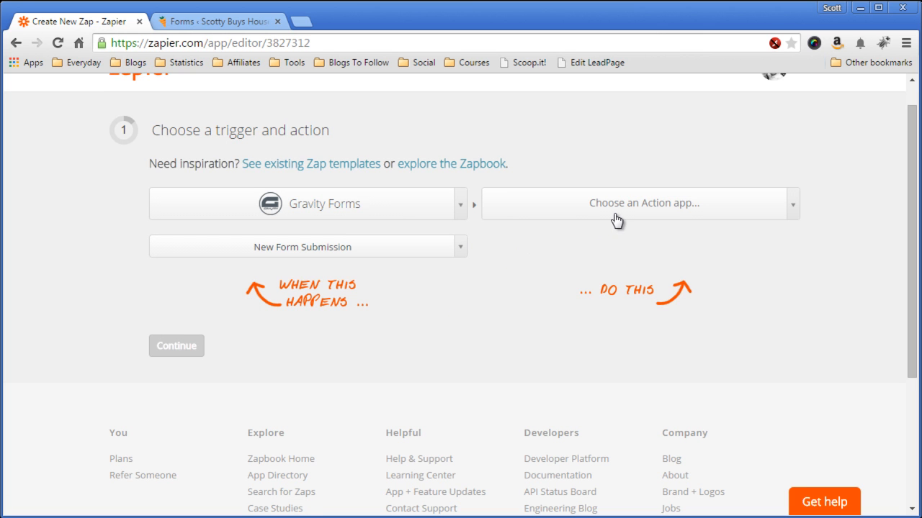
Step: Set the action to Podio with the Create Item event
click(639, 203)
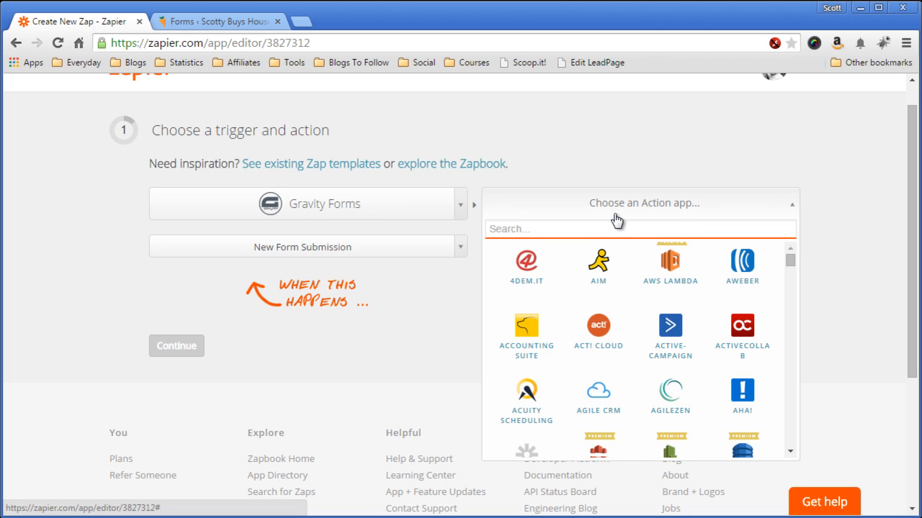
text(Podio)
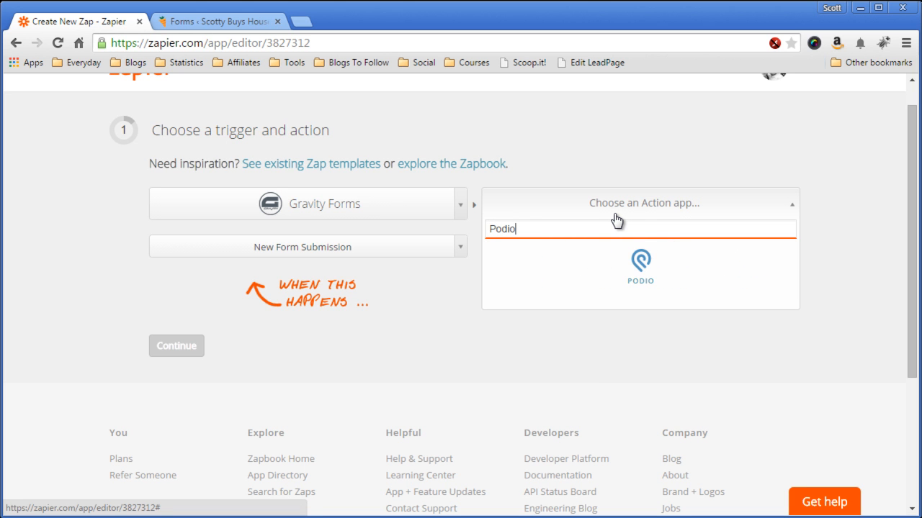
click(640, 266)
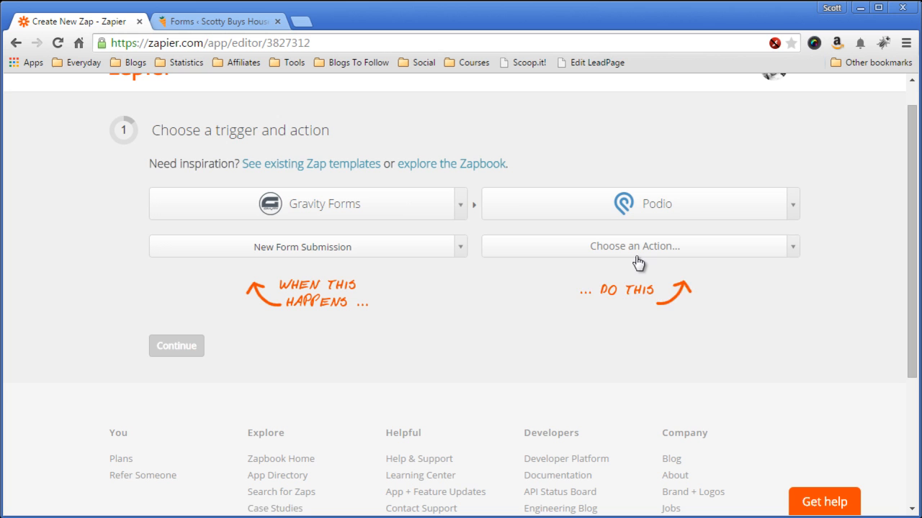
click(636, 246)
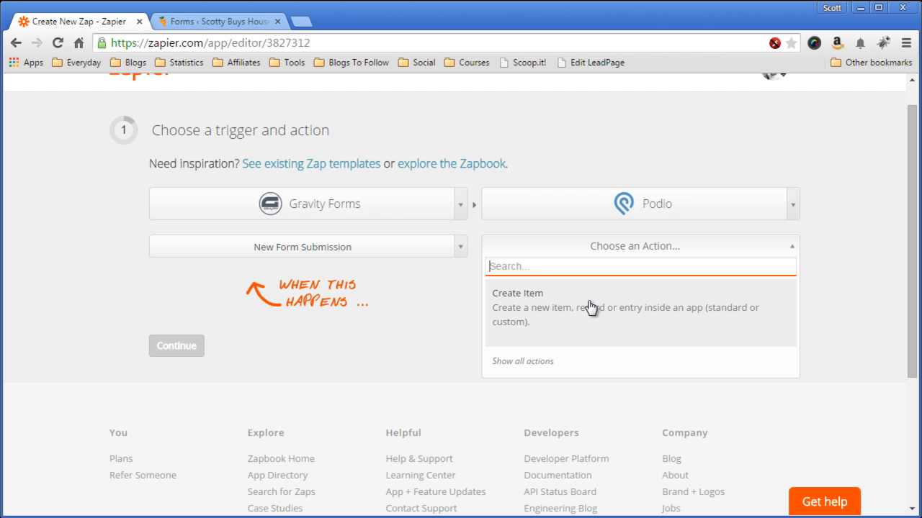
click(517, 293)
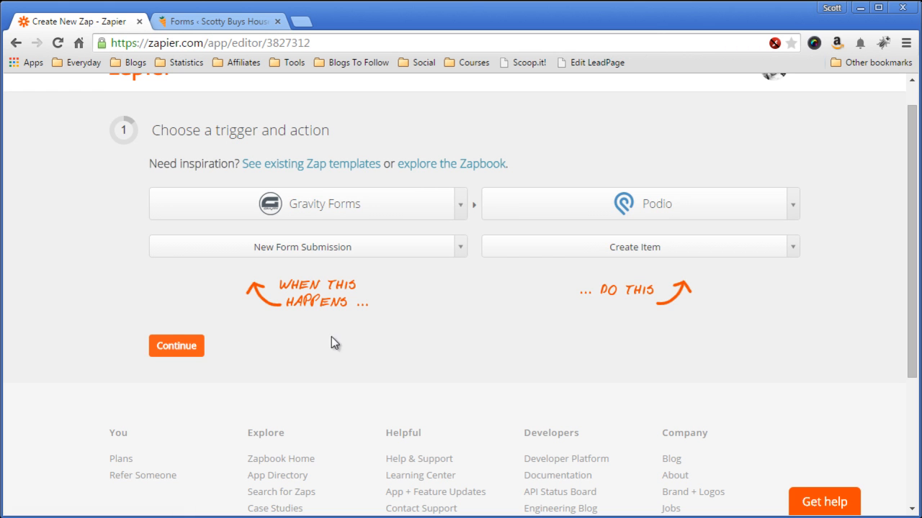
Step: Continue to the Gravity Forms account step showing the webhook URL
click(176, 346)
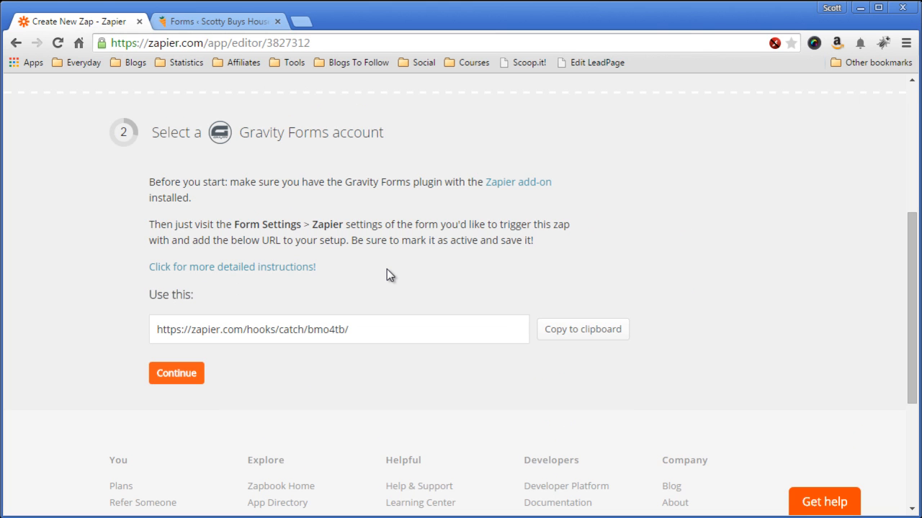
mouse_move(410, 239)
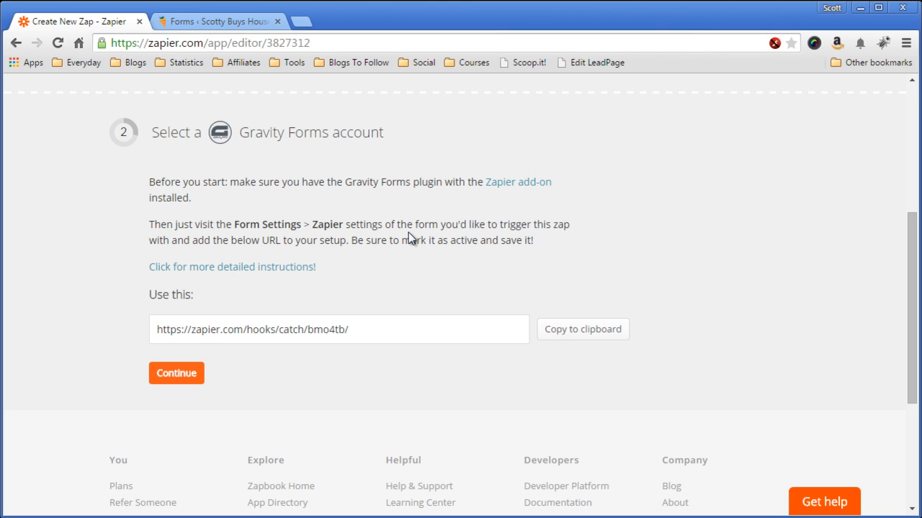
mouse_move(360, 355)
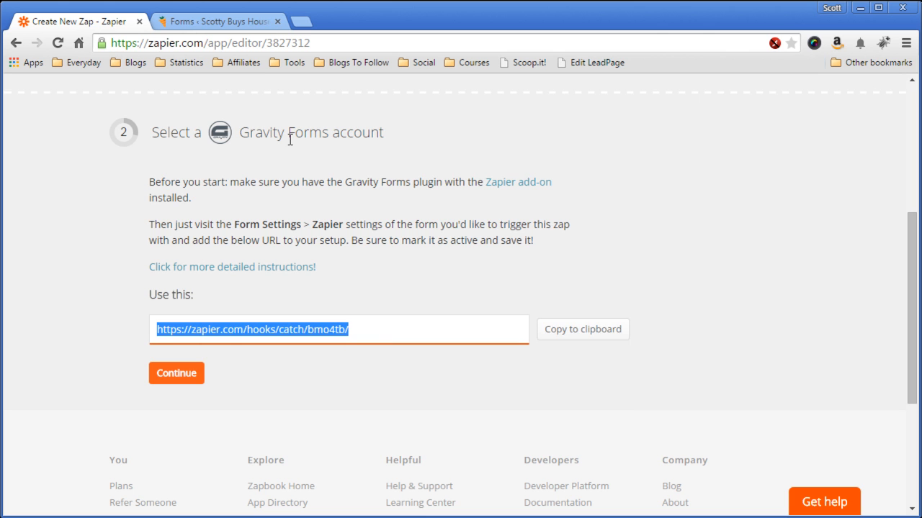
Step: In the WordPress Forms tab, scroll the forms list and open Tutorial Form
click(220, 21)
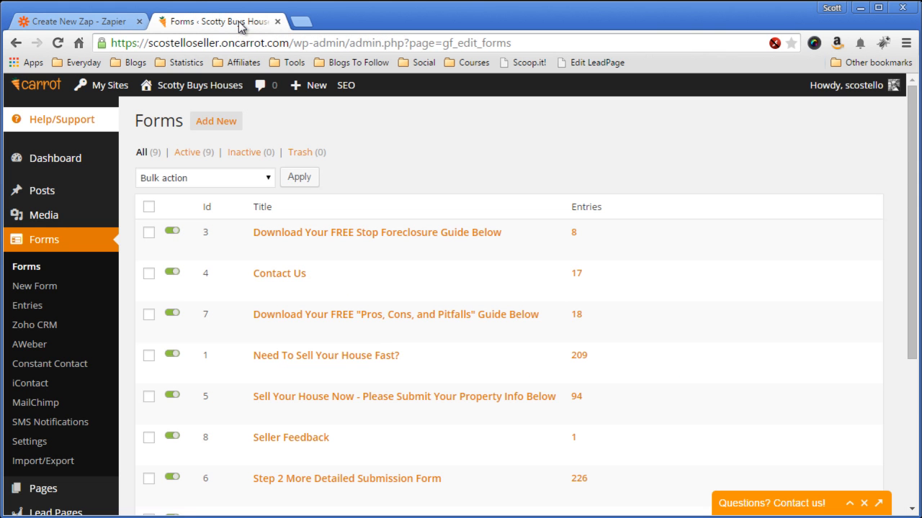
mouse_move(379, 142)
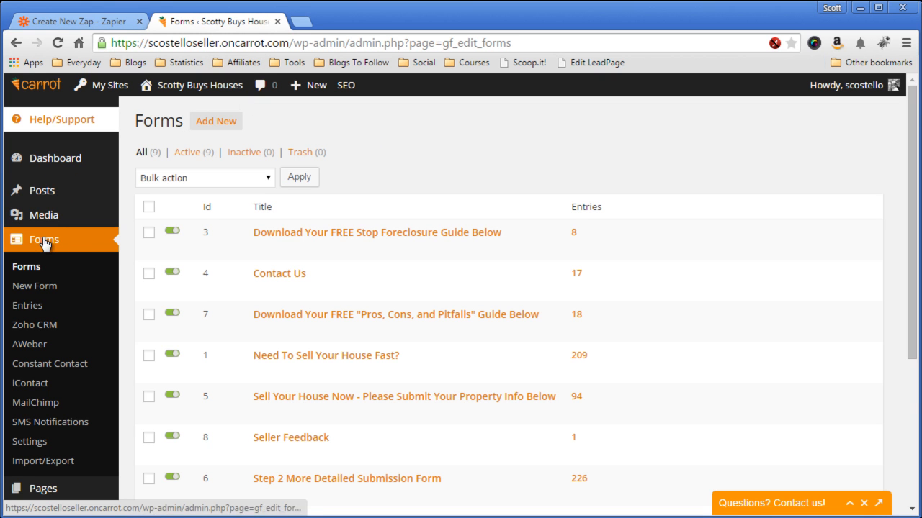
scroll(down, 3)
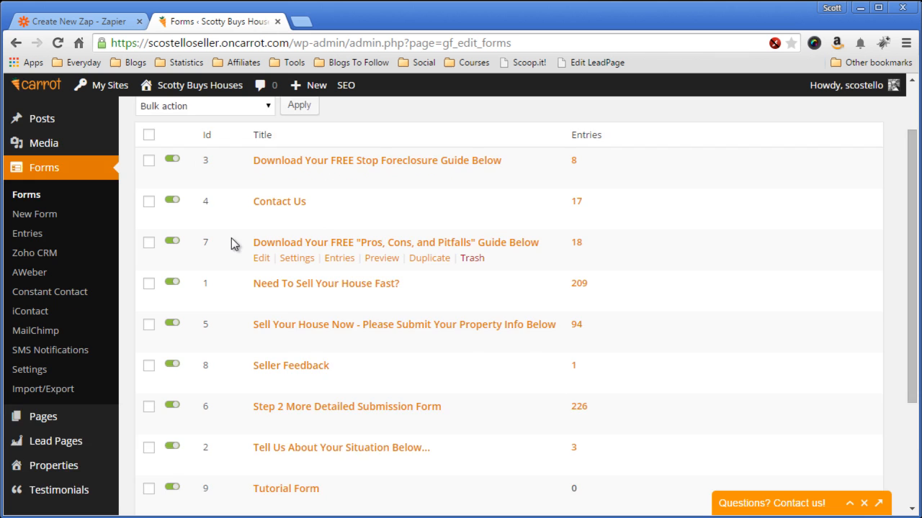
scroll(down, 3)
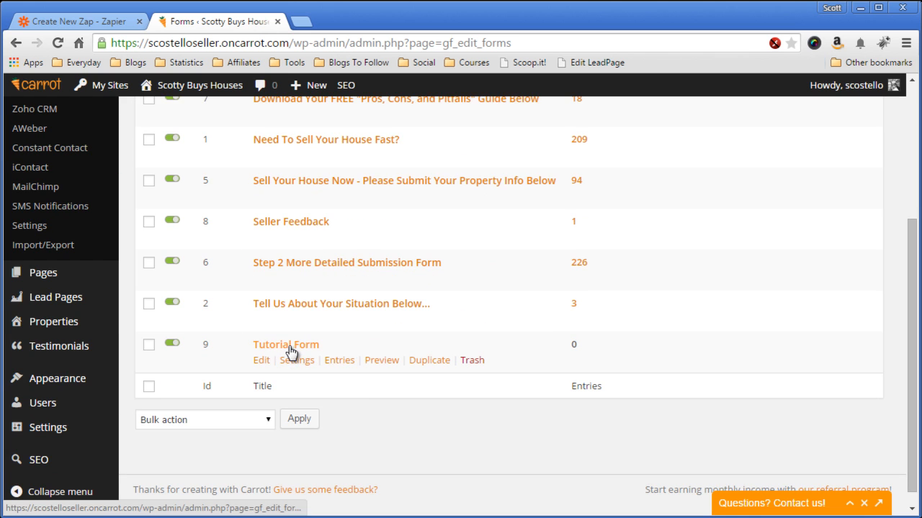
mouse_move(262, 360)
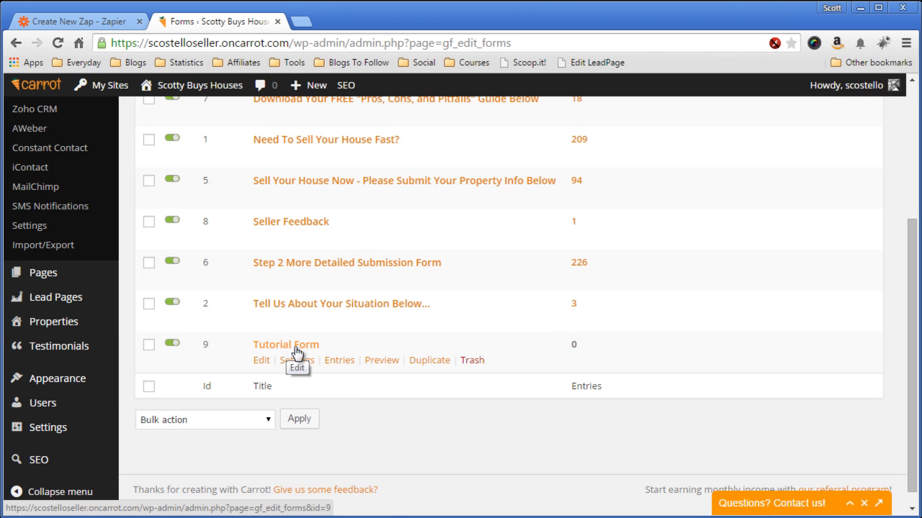
click(286, 344)
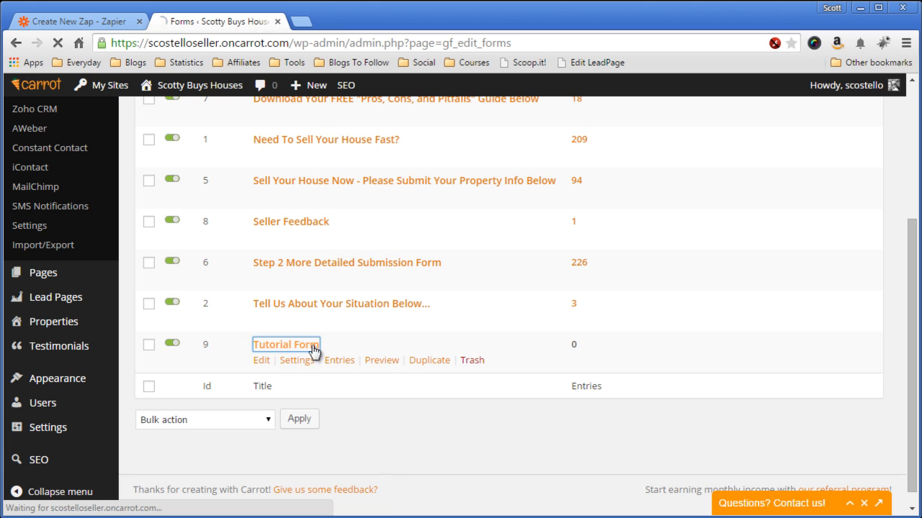
Step: Open the Tutorial Form's Zapier settings under Form Settings
click(286, 344)
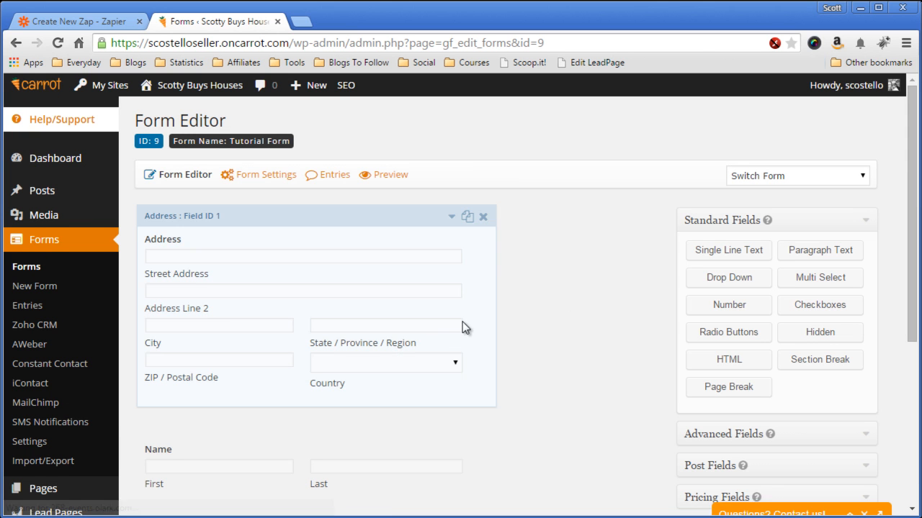
scroll(down, 3)
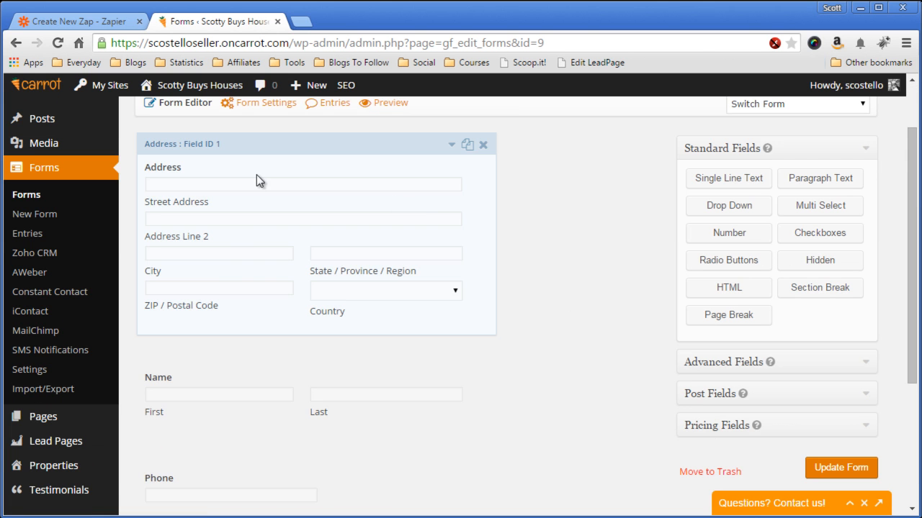
scroll(down, 3)
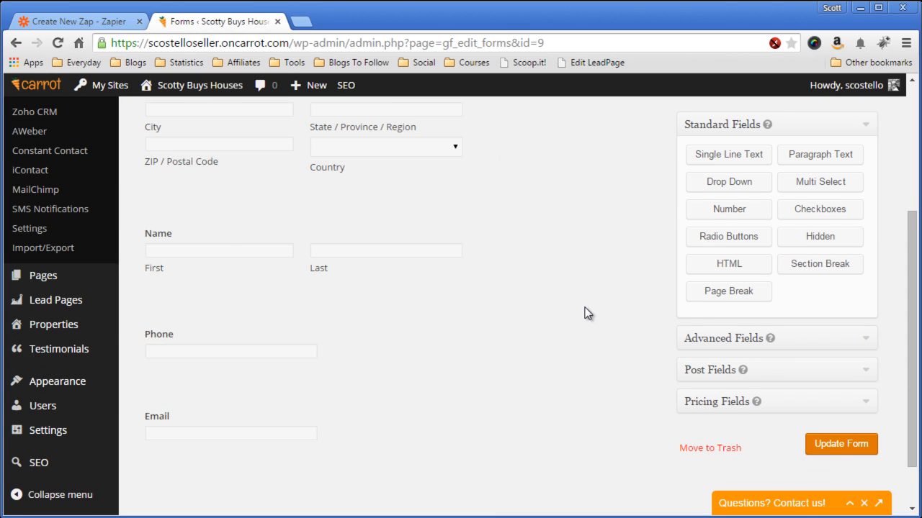
click(266, 174)
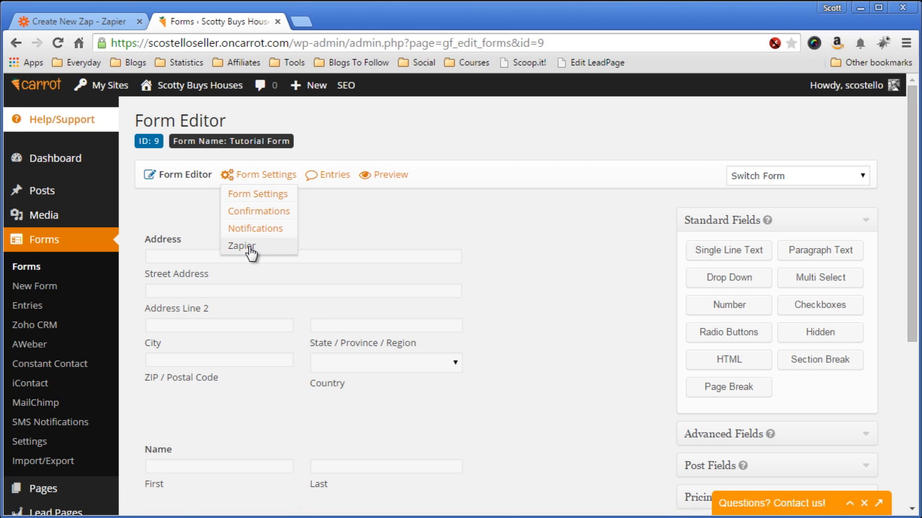
click(241, 246)
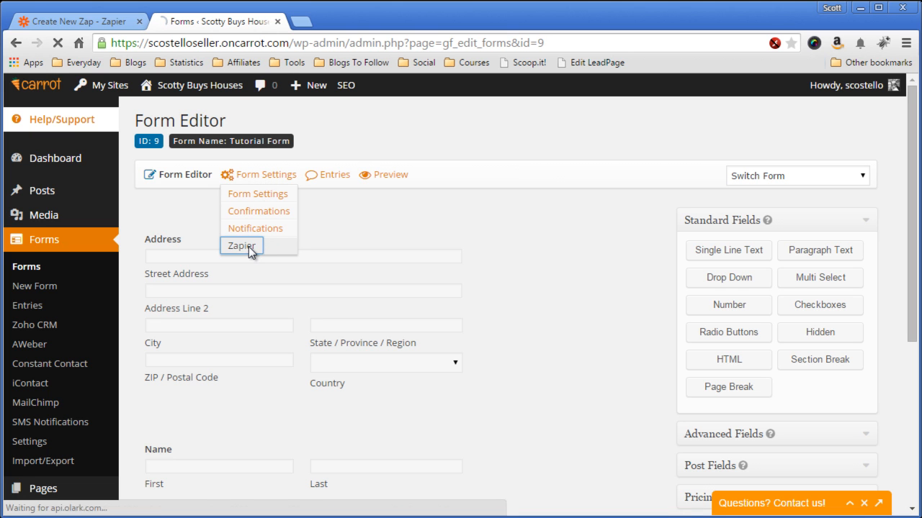
click(242, 246)
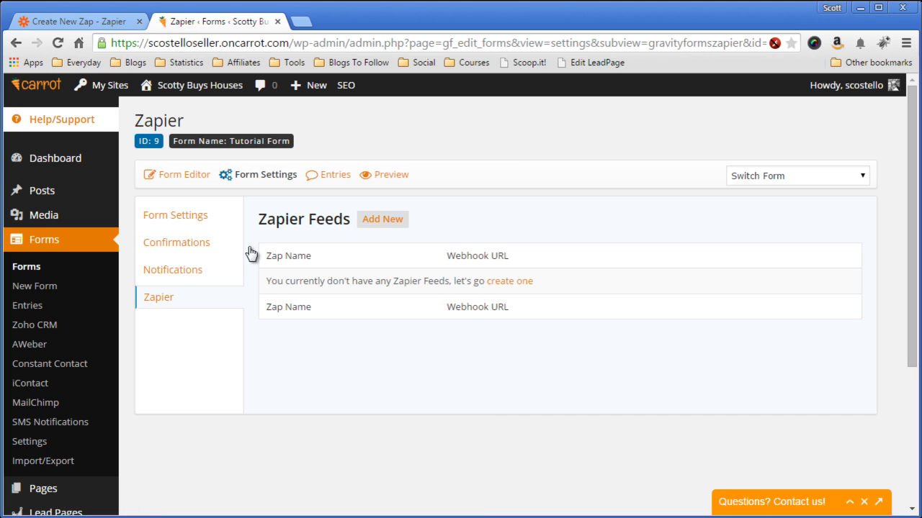
mouse_move(506, 298)
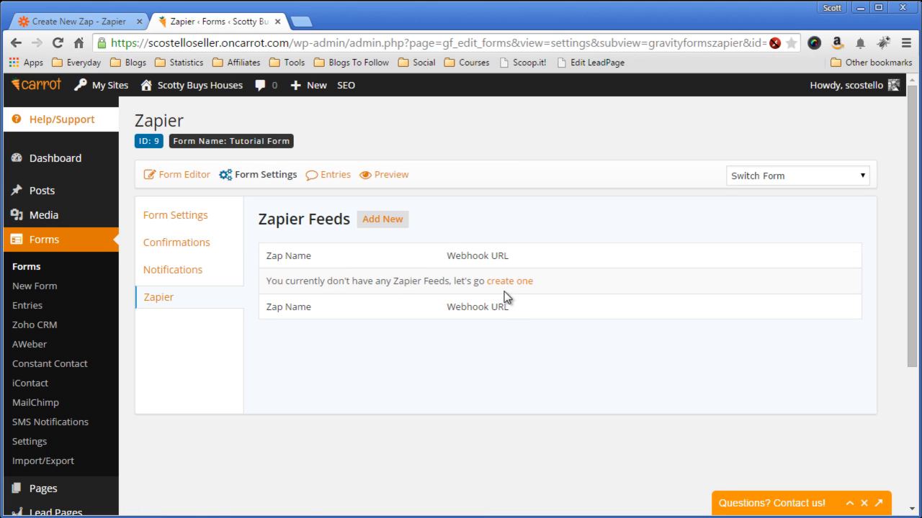
click(510, 281)
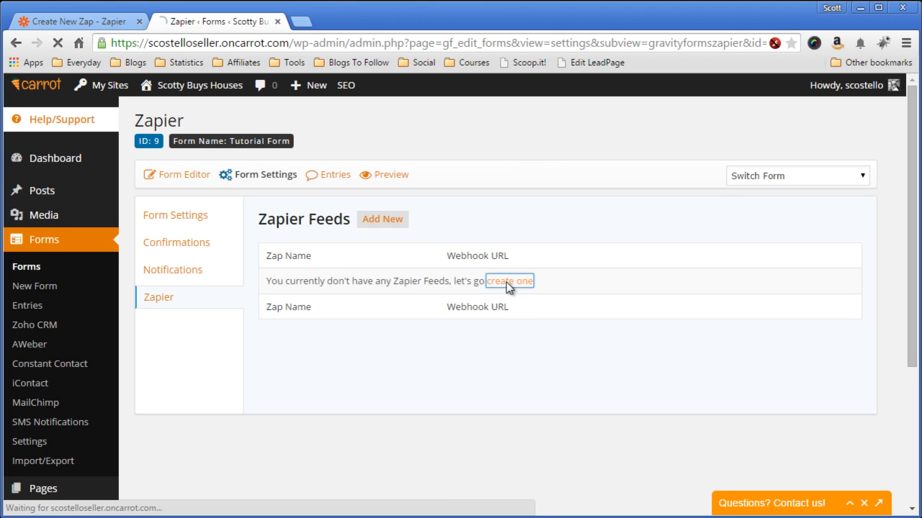
click(510, 281)
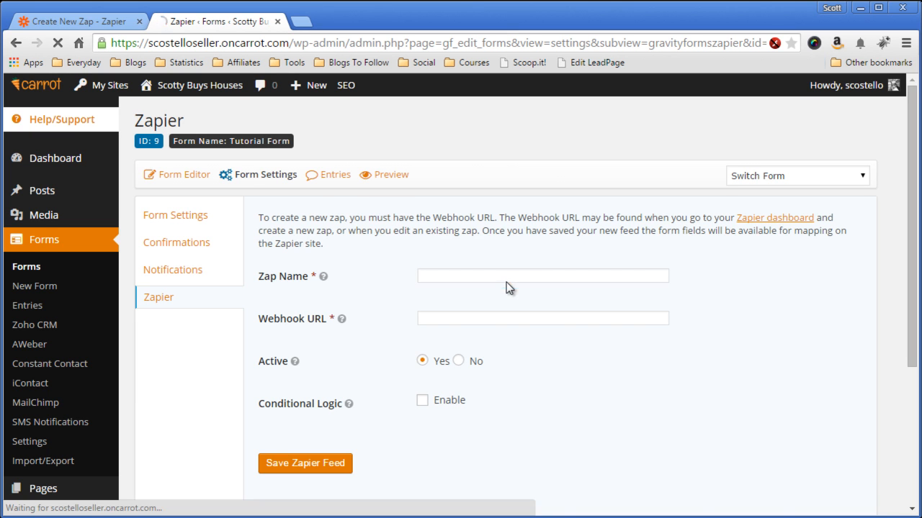
click(542, 275)
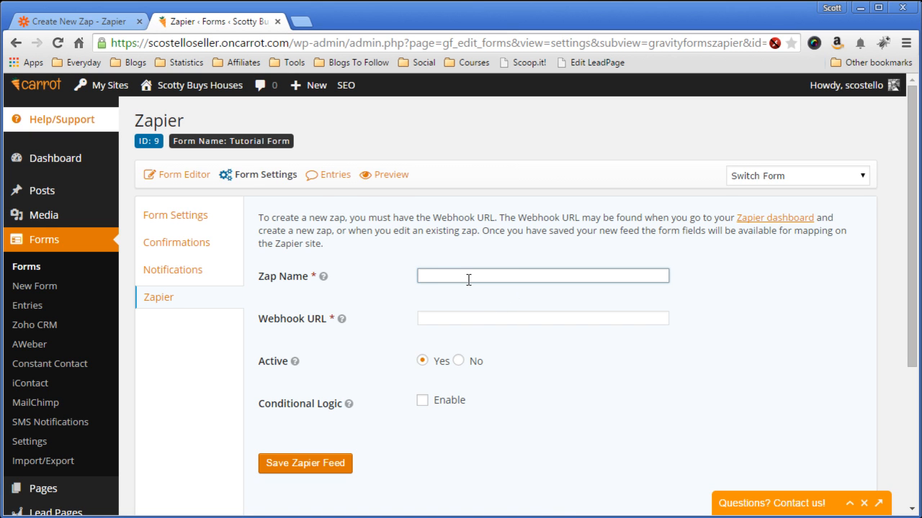
text(Test)
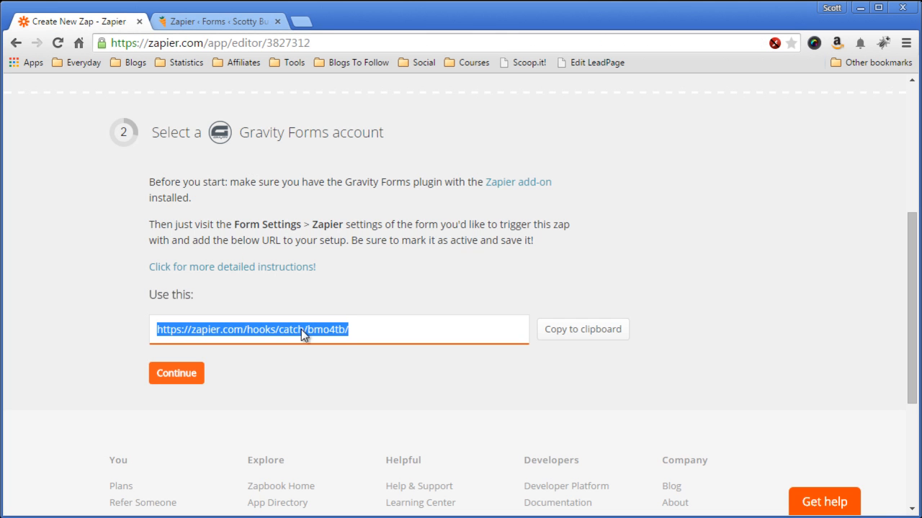
click(216, 21)
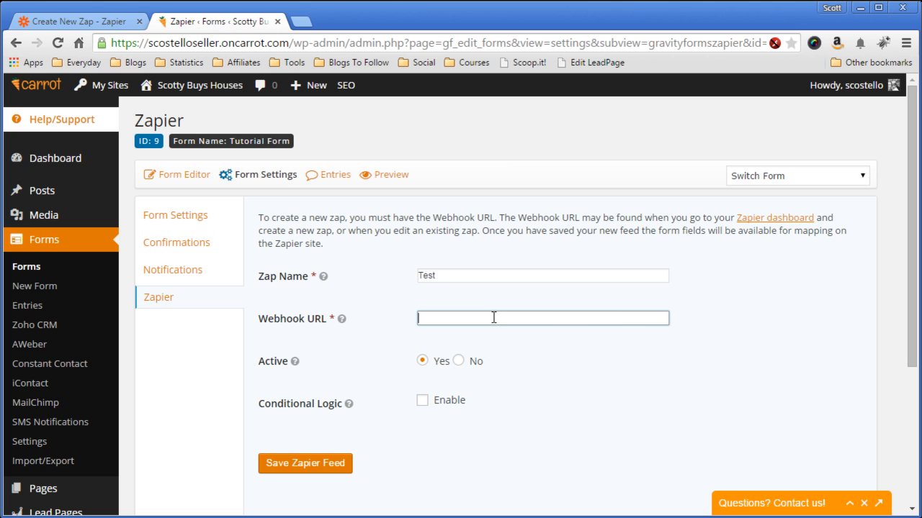
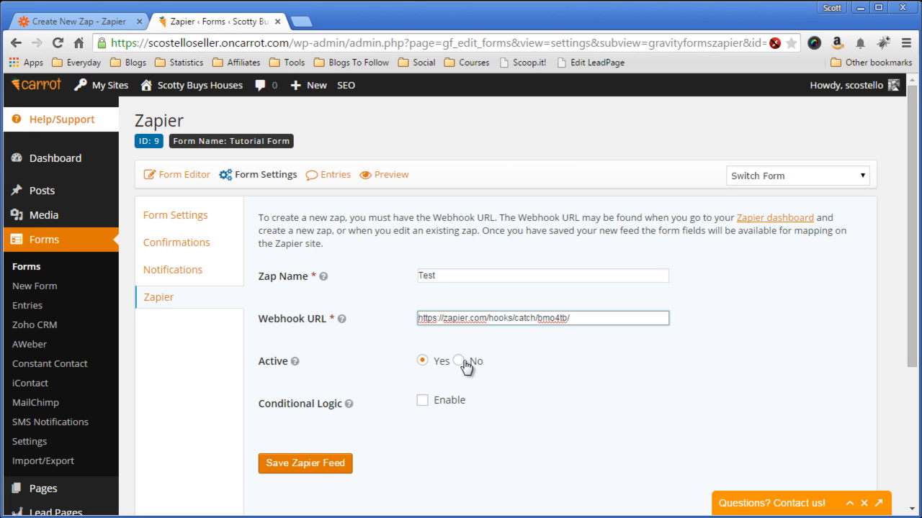
mouse_move(349, 403)
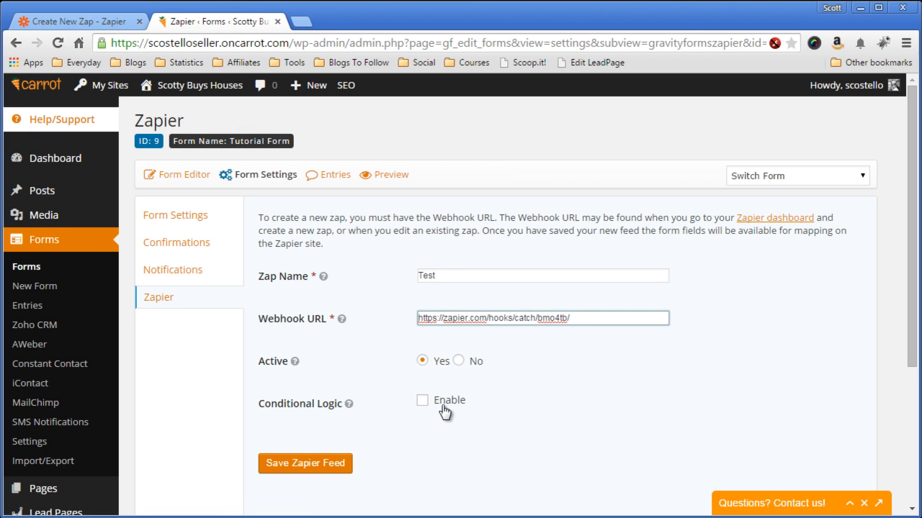
click(569, 317)
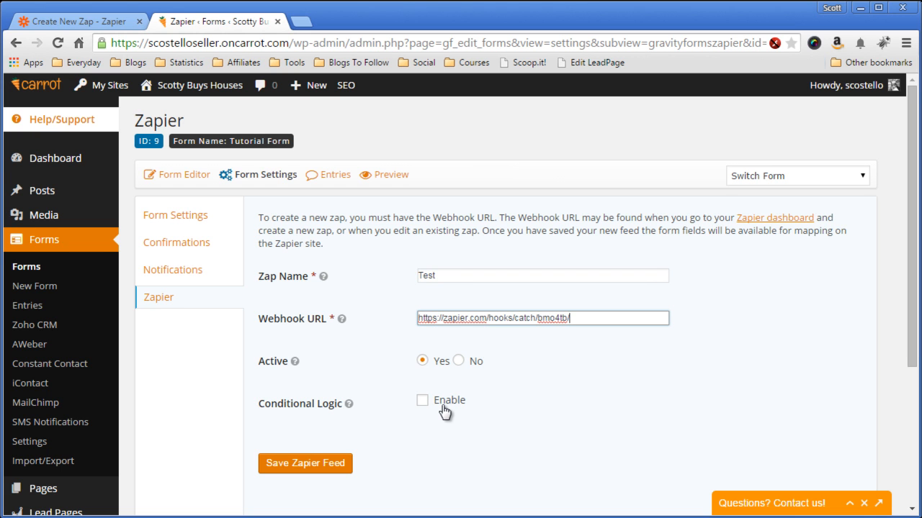
mouse_move(404, 414)
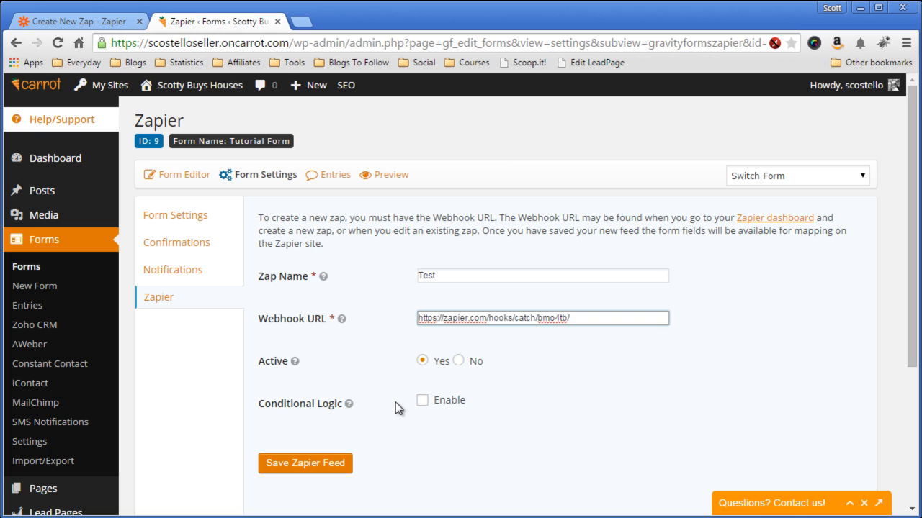
mouse_move(446, 403)
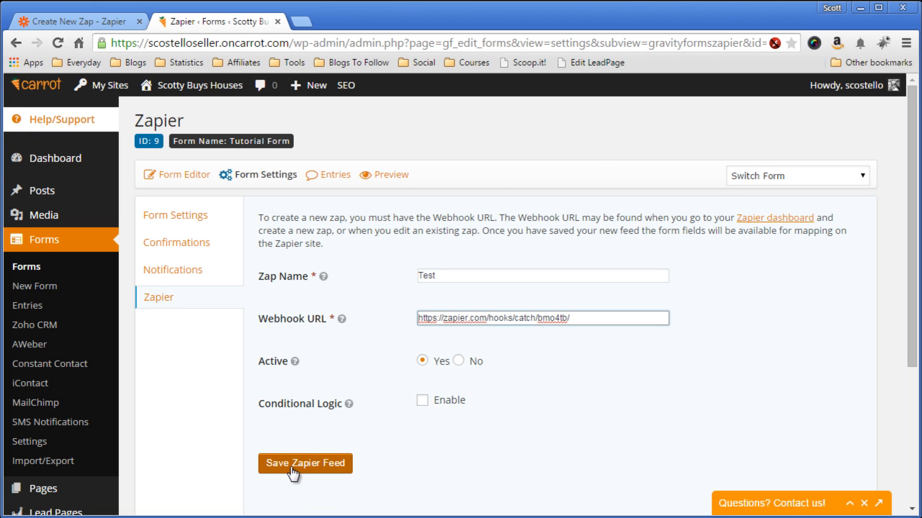
click(304, 462)
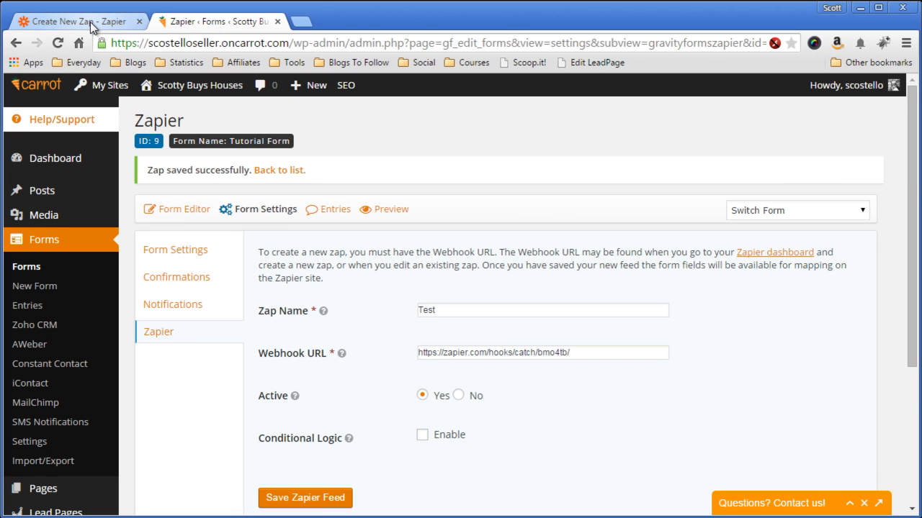
Step: Back in Zapier, pass the Gravity Forms step and confirm the existing Podio account
click(72, 21)
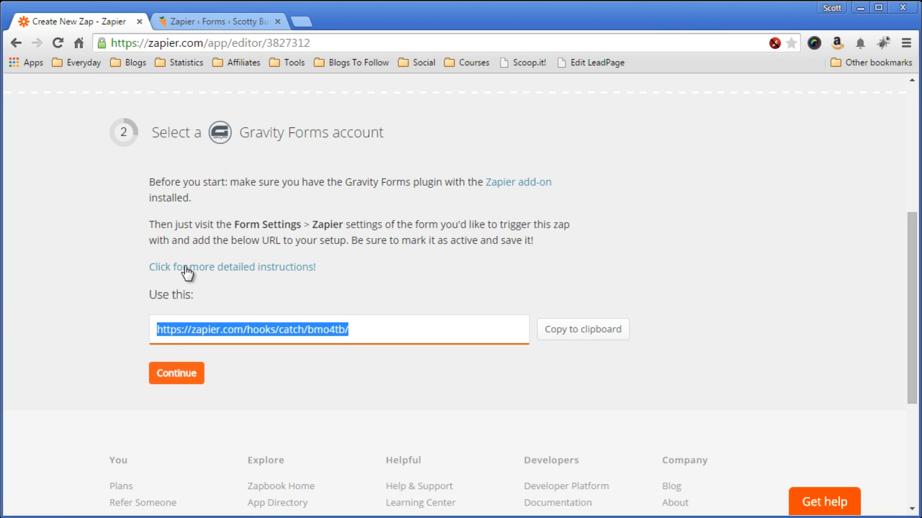
click(176, 373)
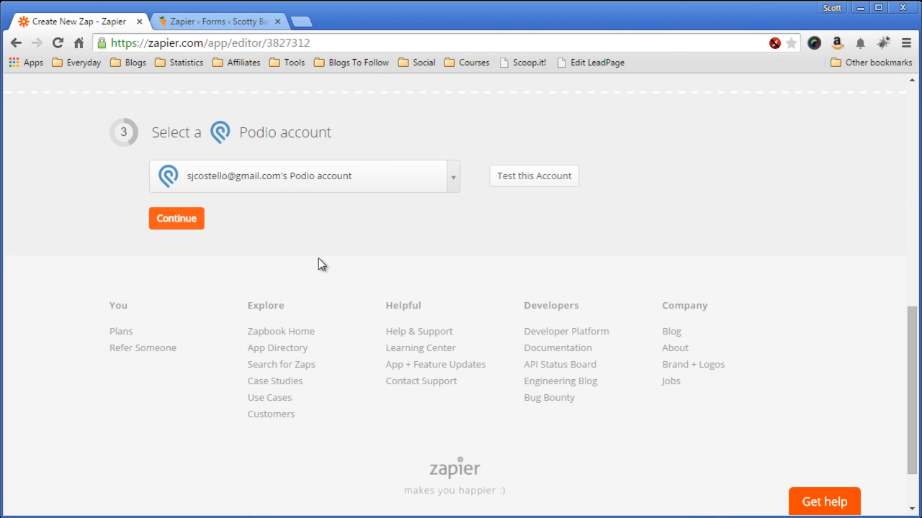
mouse_move(425, 213)
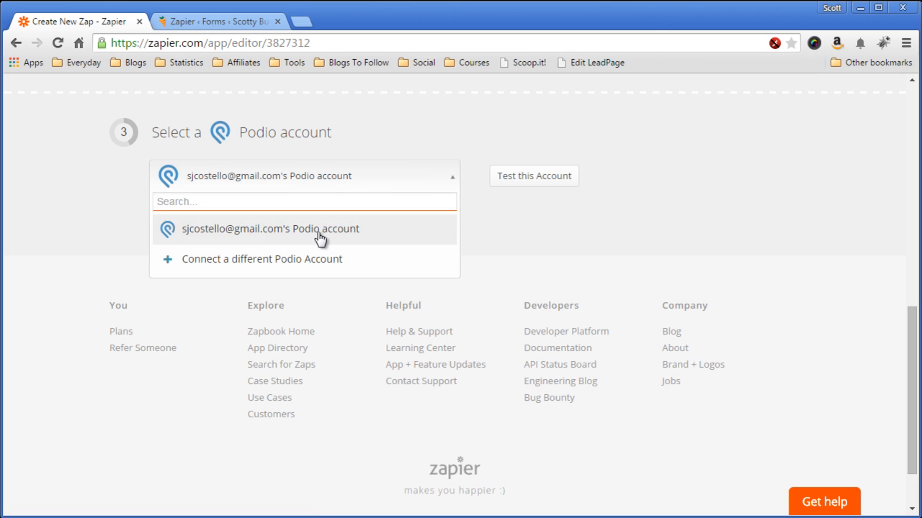
click(270, 229)
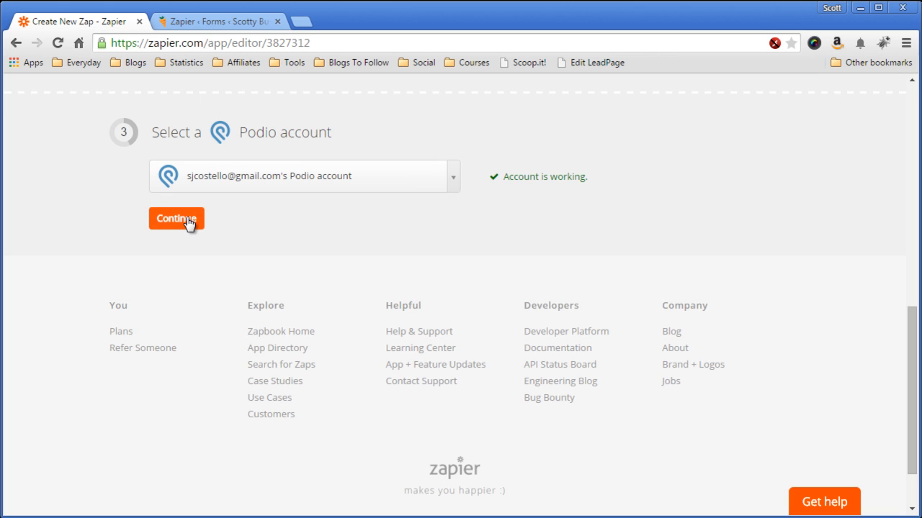
click(177, 218)
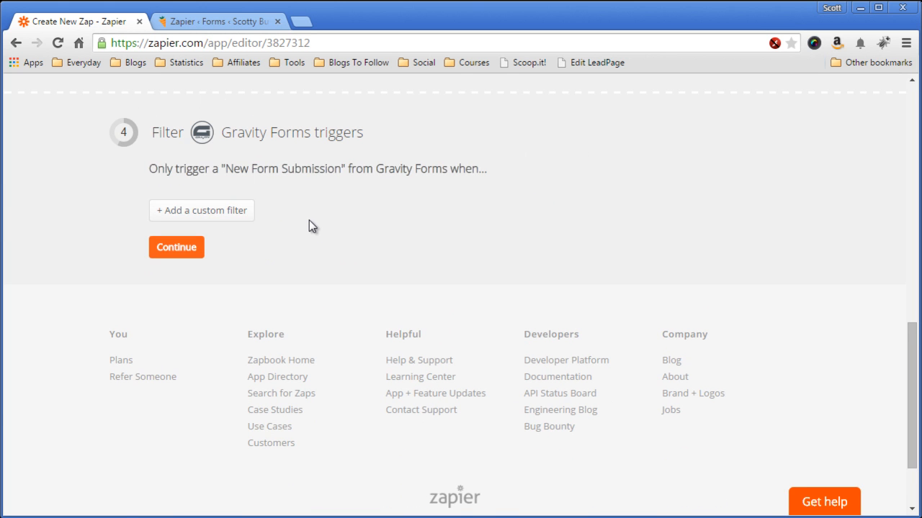
mouse_move(310, 216)
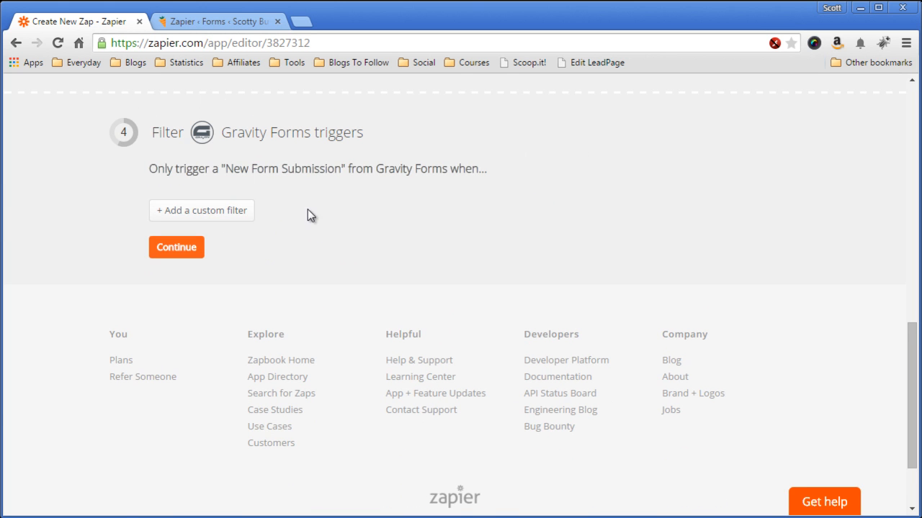
mouse_move(281, 160)
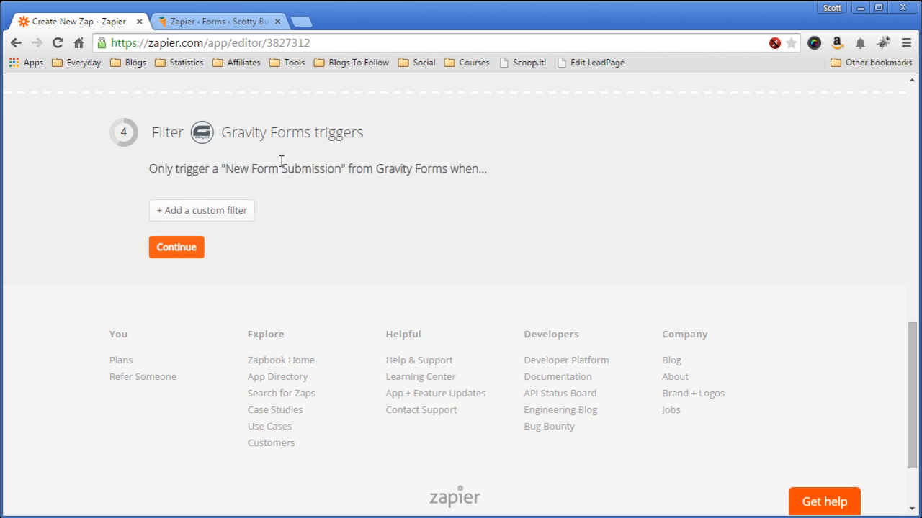
mouse_move(293, 150)
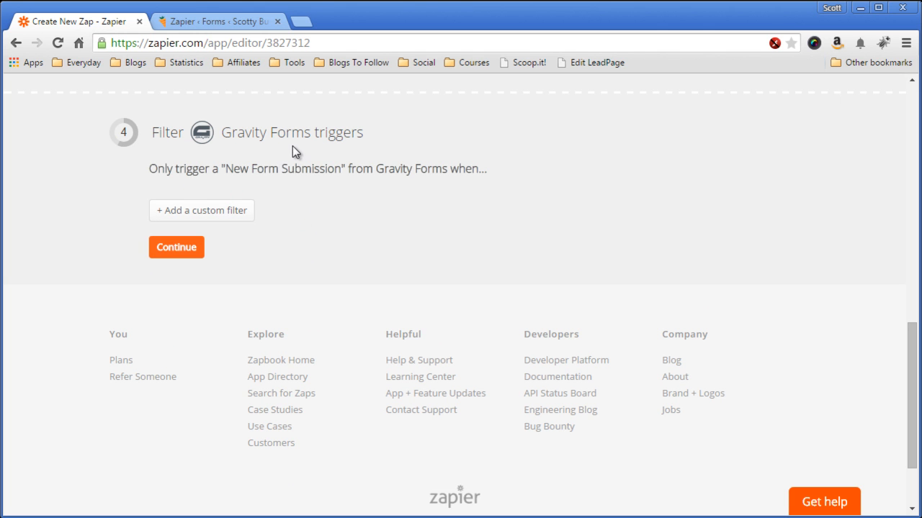
mouse_move(358, 188)
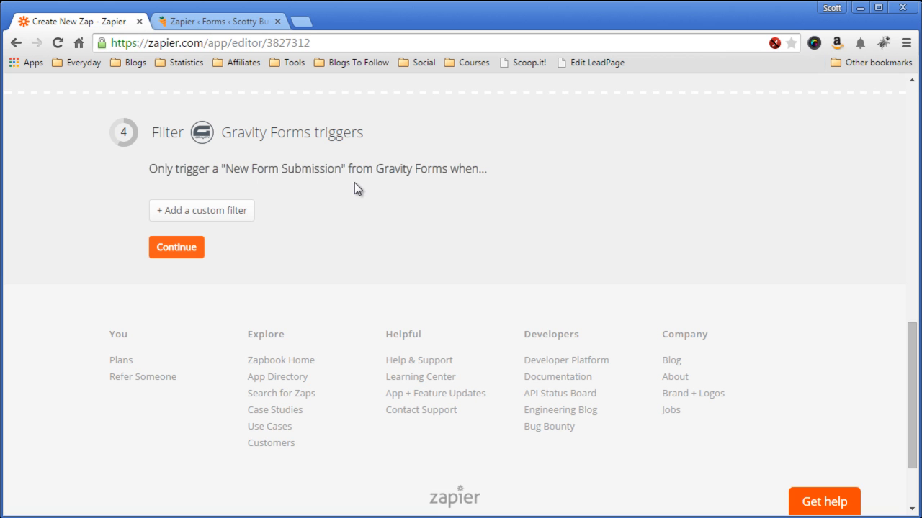
mouse_move(262, 301)
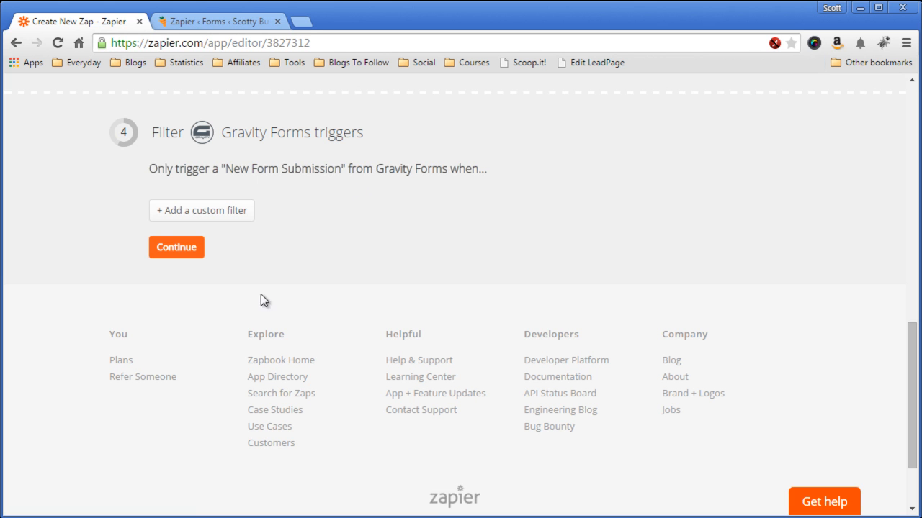
Step: Skip filtering and choose organization Struggling Investor, workspace Tutorial, then the Leads application
click(177, 247)
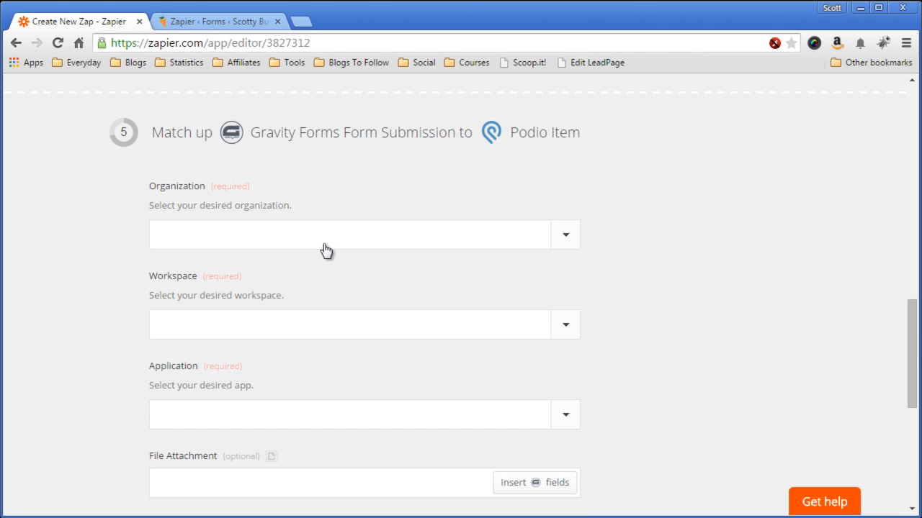
mouse_move(623, 235)
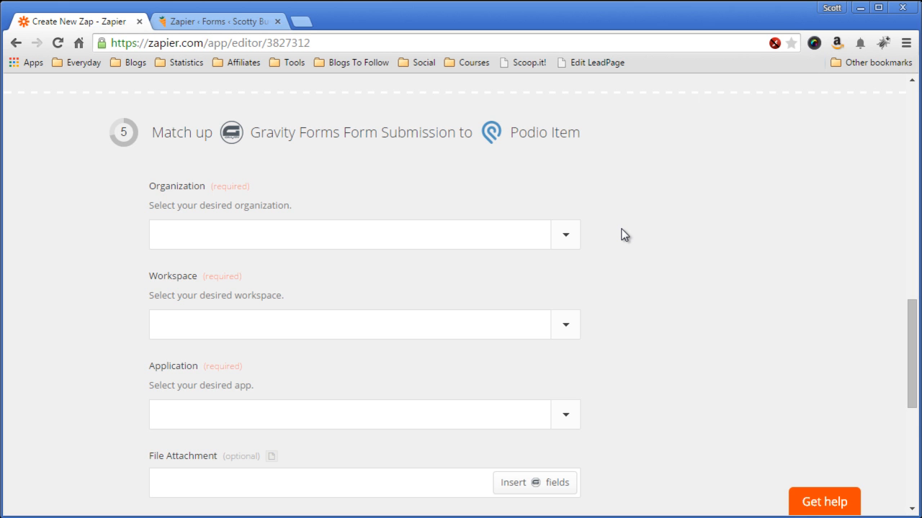
scroll(down, 3)
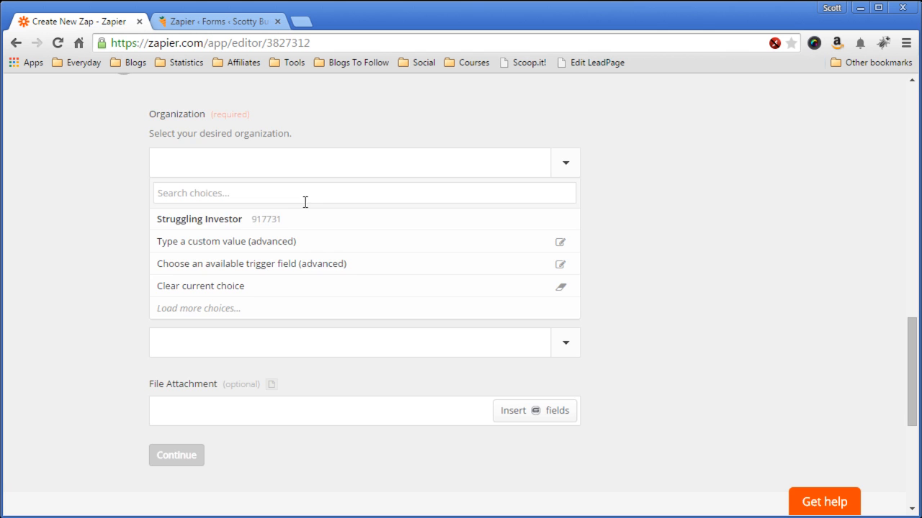
click(198, 219)
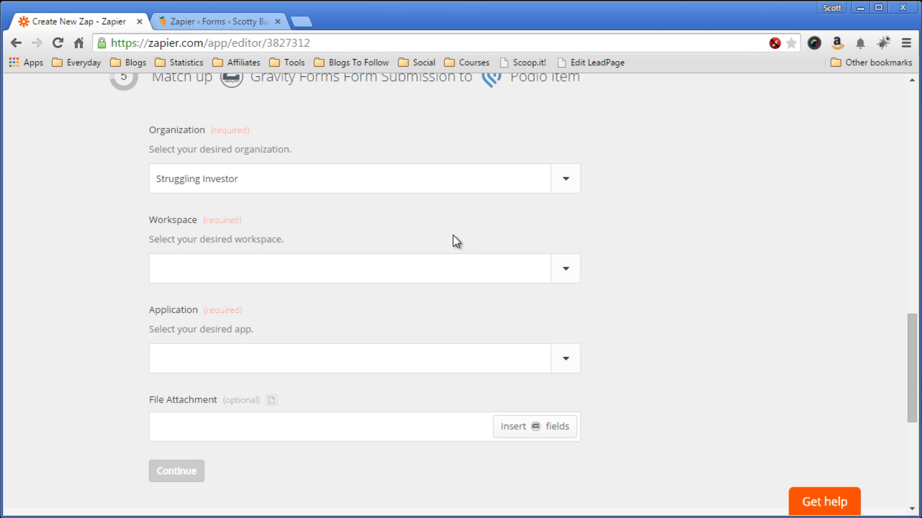
scroll(down, 3)
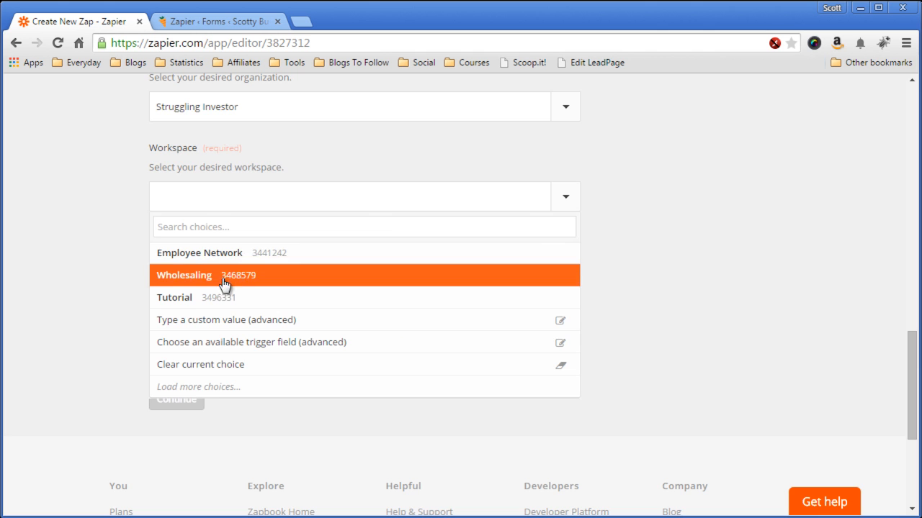
click(174, 296)
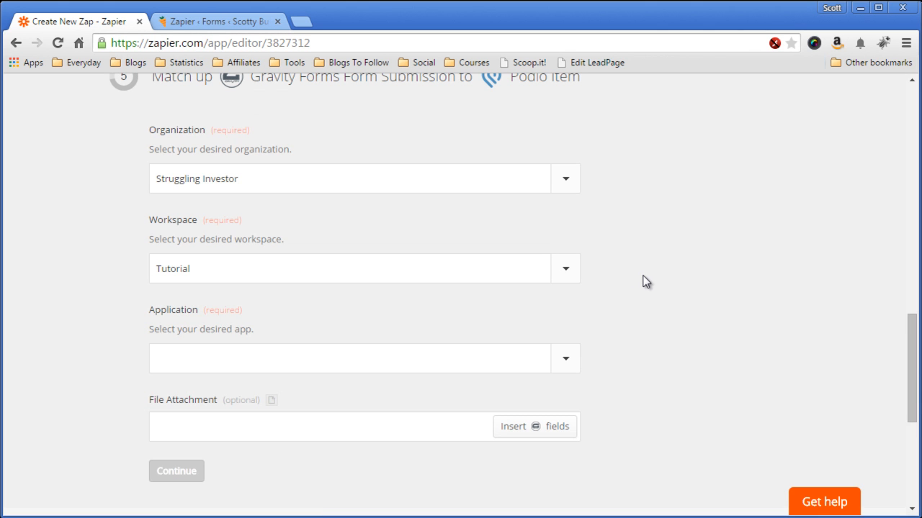
scroll(down, 3)
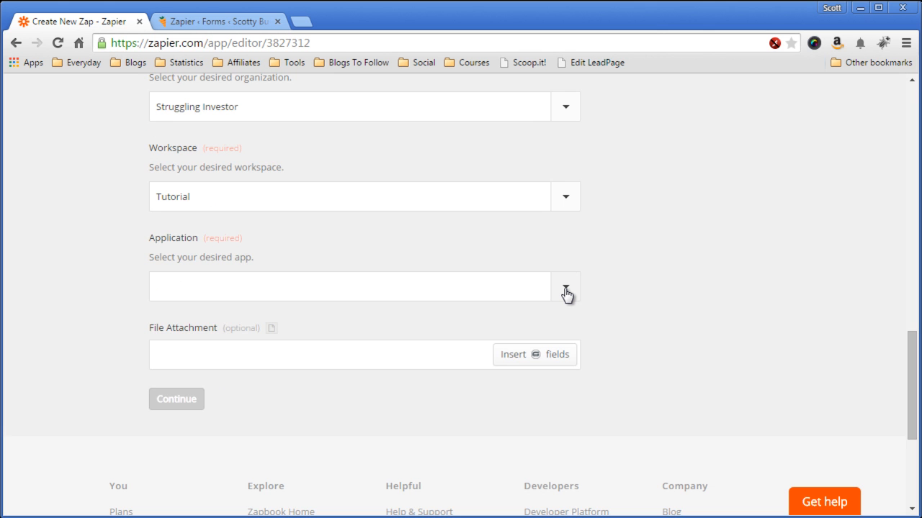
click(566, 287)
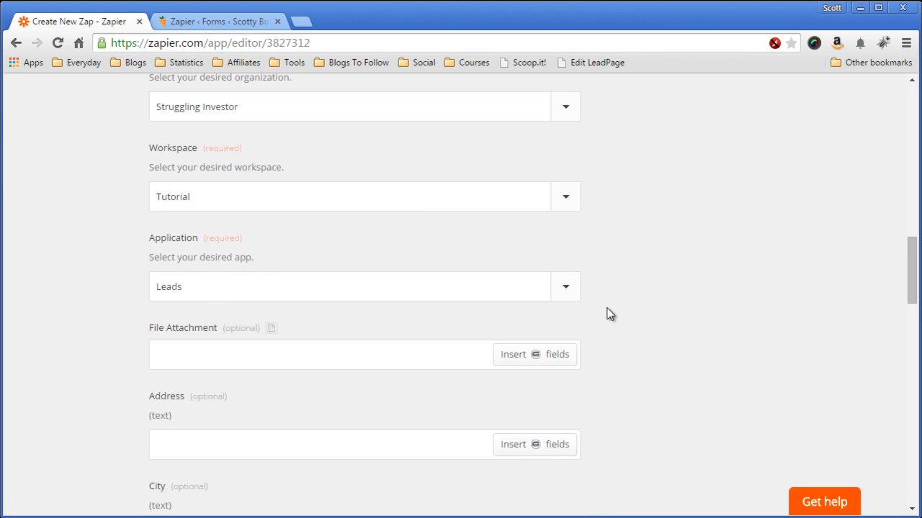
scroll(down, 3)
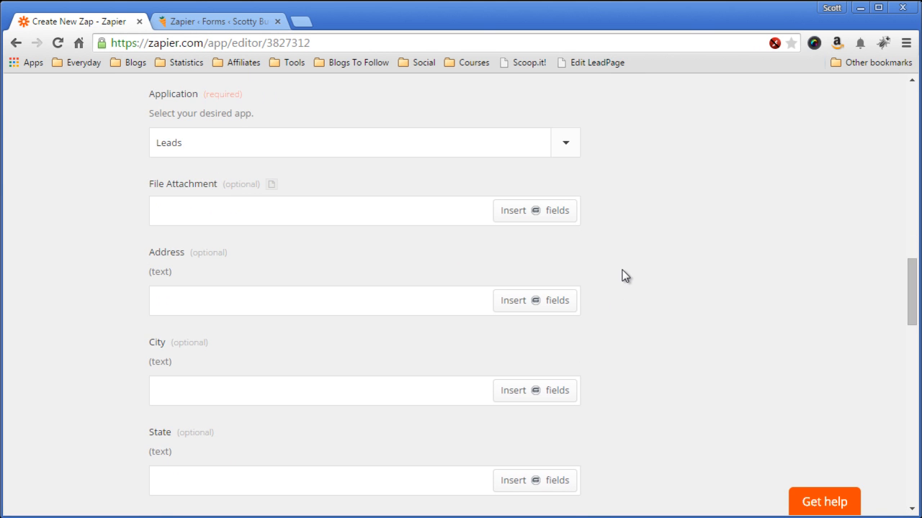
mouse_move(307, 177)
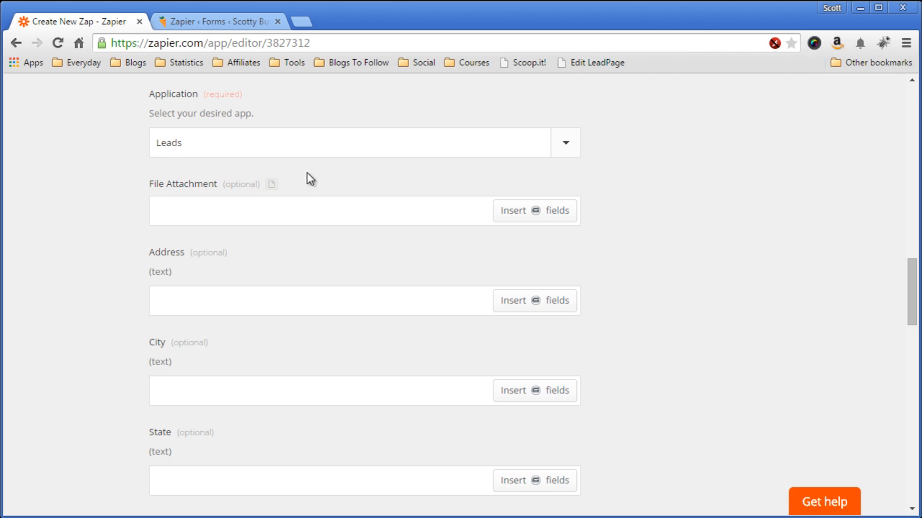
mouse_move(108, 256)
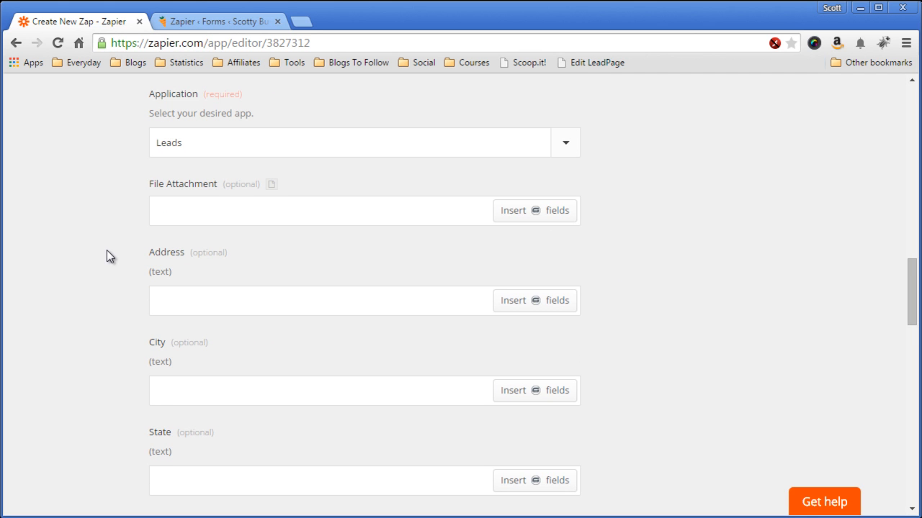
mouse_move(125, 231)
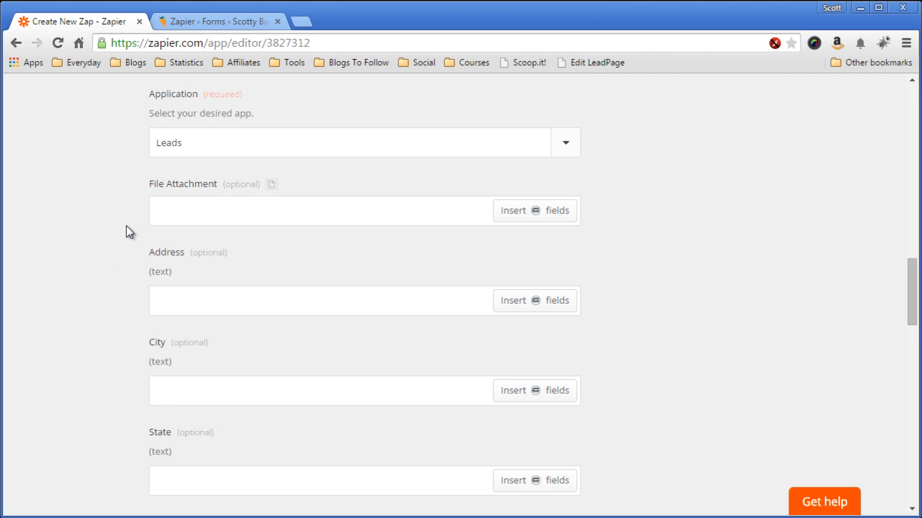
mouse_move(139, 196)
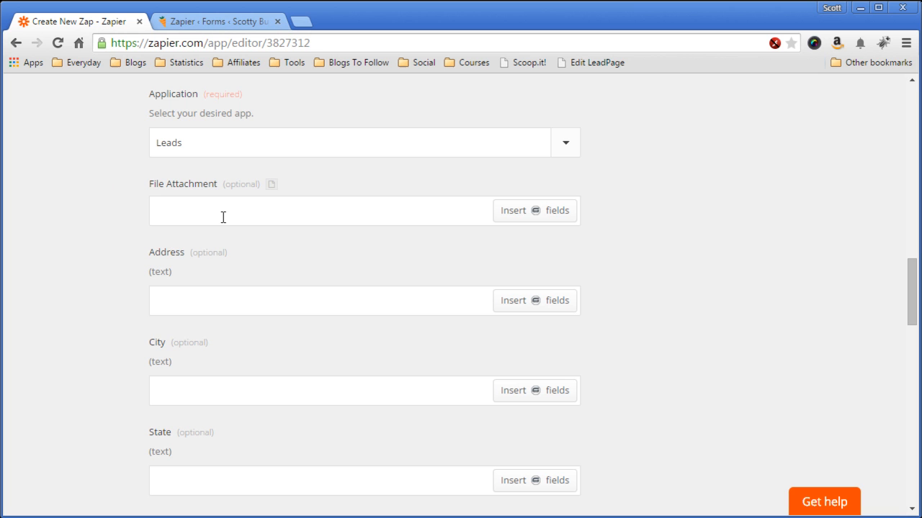
mouse_move(673, 243)
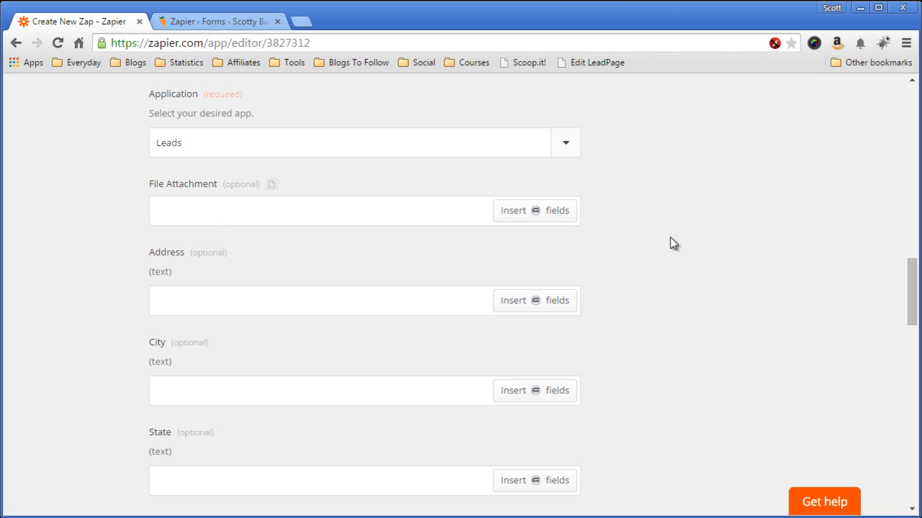
mouse_move(223, 233)
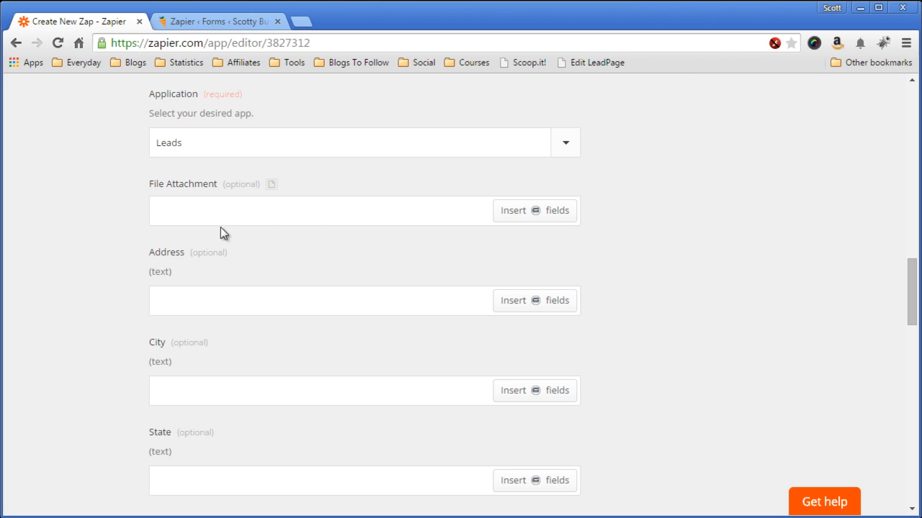
mouse_move(117, 214)
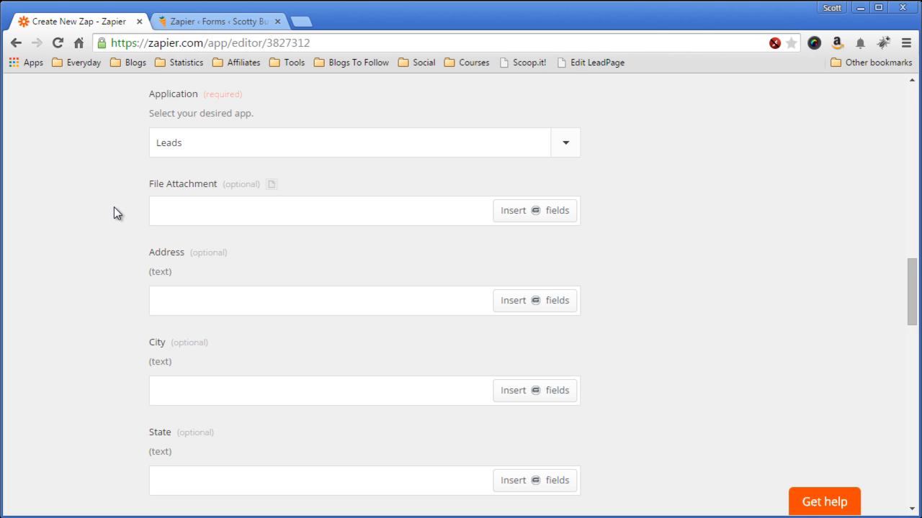
Step: Map street address, city, state/province and zip/postal code into Address, City, State and Zip
scroll(down, 3)
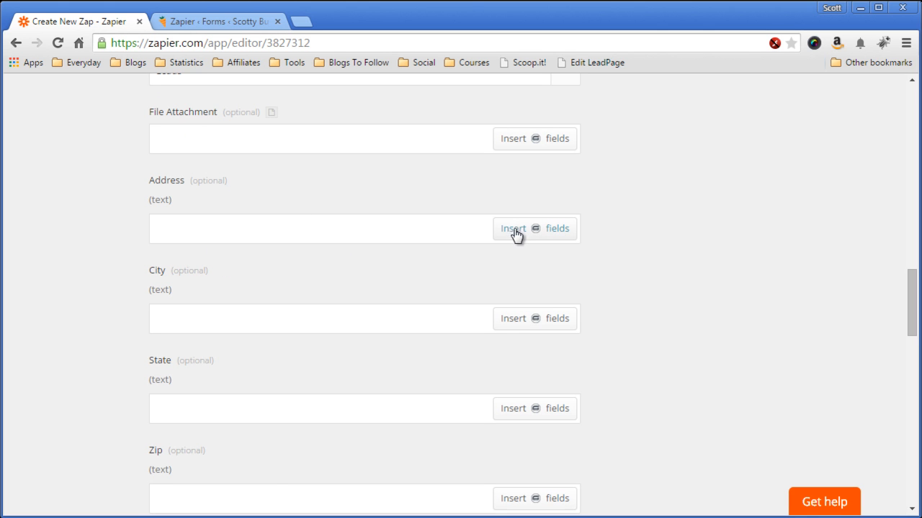
click(534, 228)
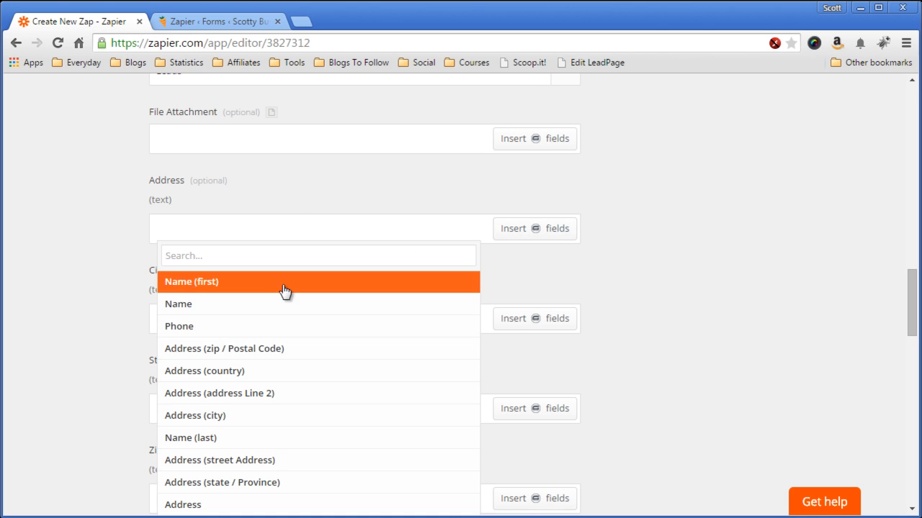
mouse_move(292, 394)
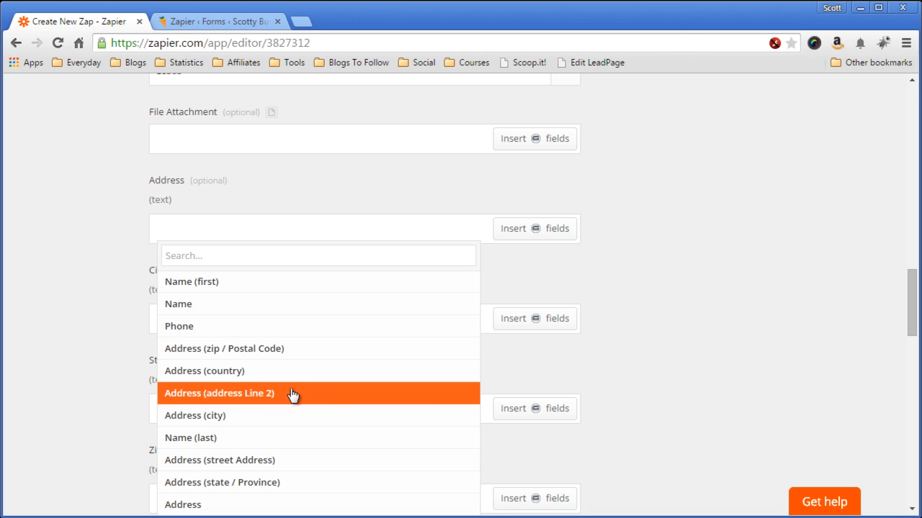
click(219, 460)
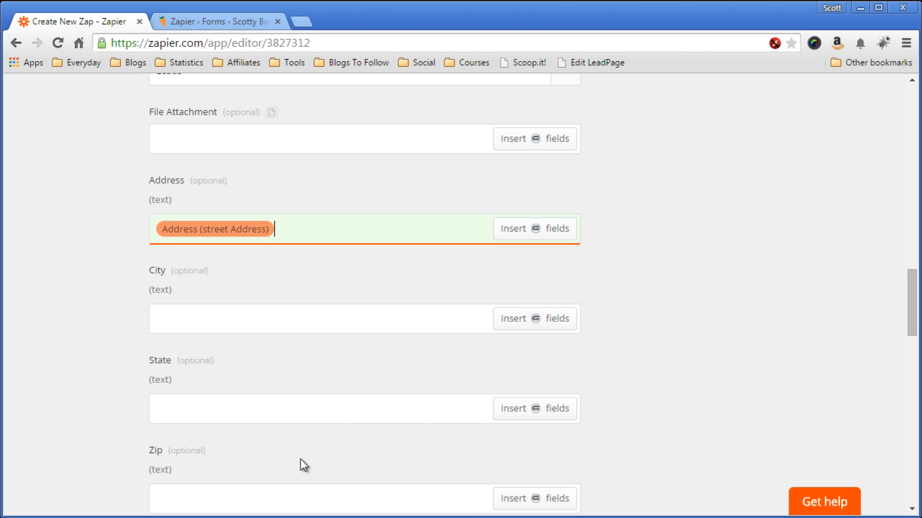
scroll(down, 3)
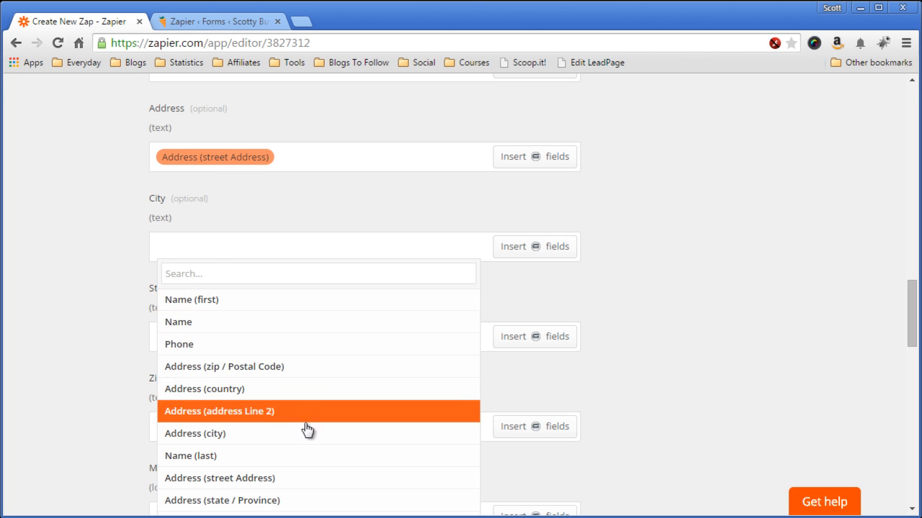
click(195, 433)
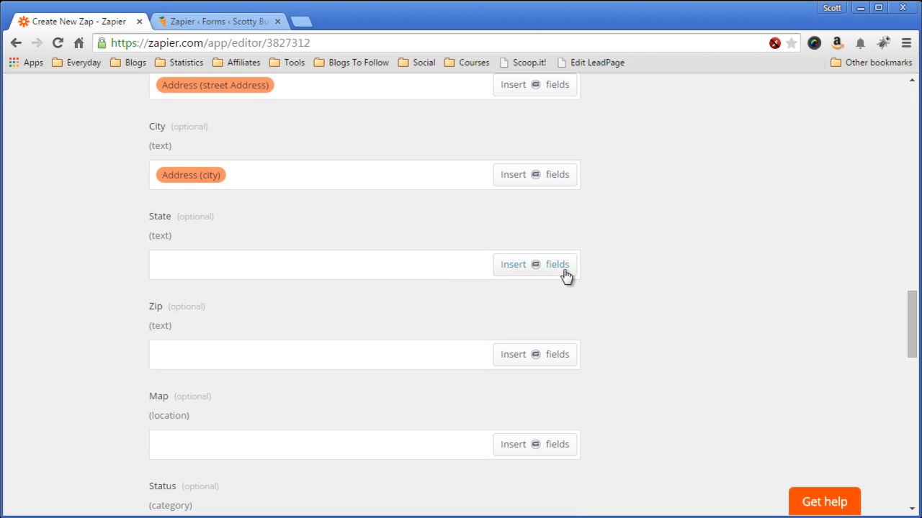
click(535, 264)
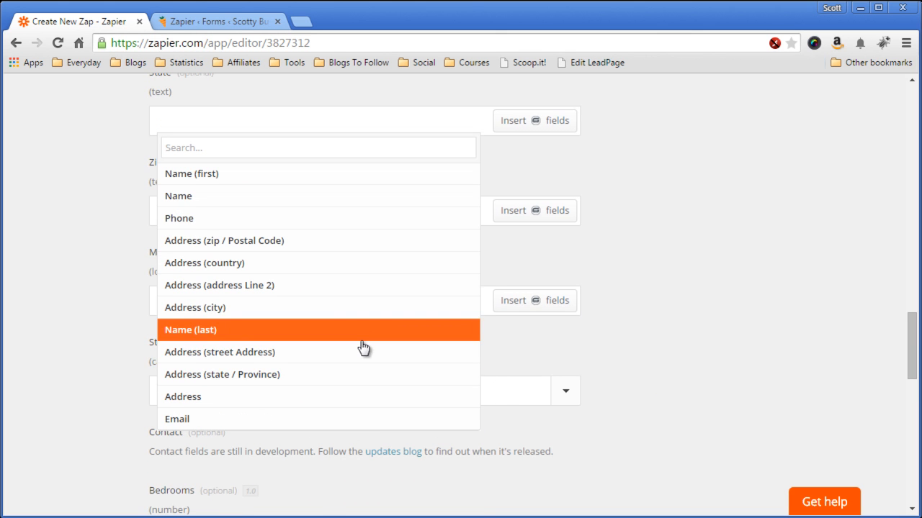
click(222, 374)
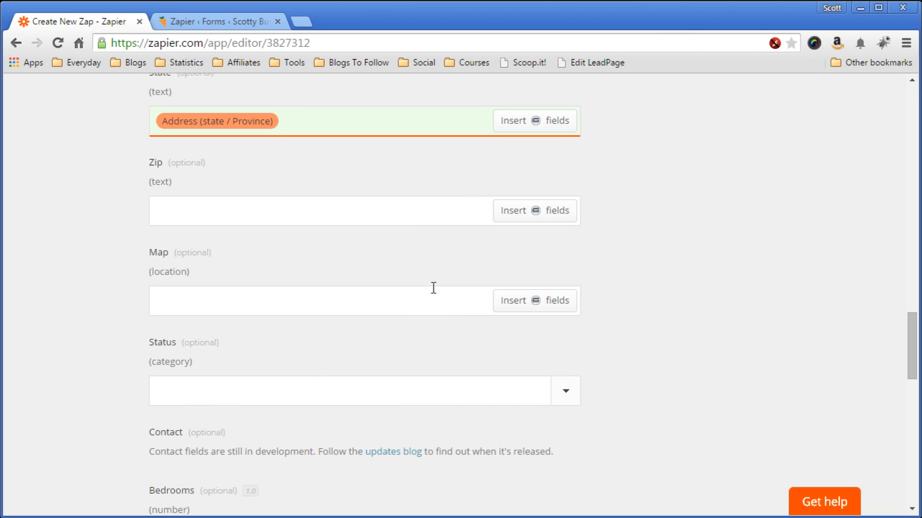
click(534, 211)
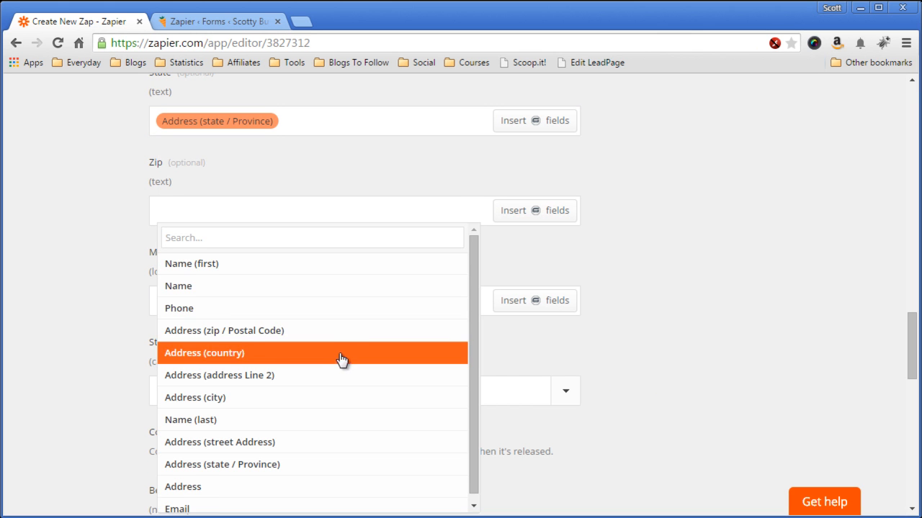
scroll(down, 3)
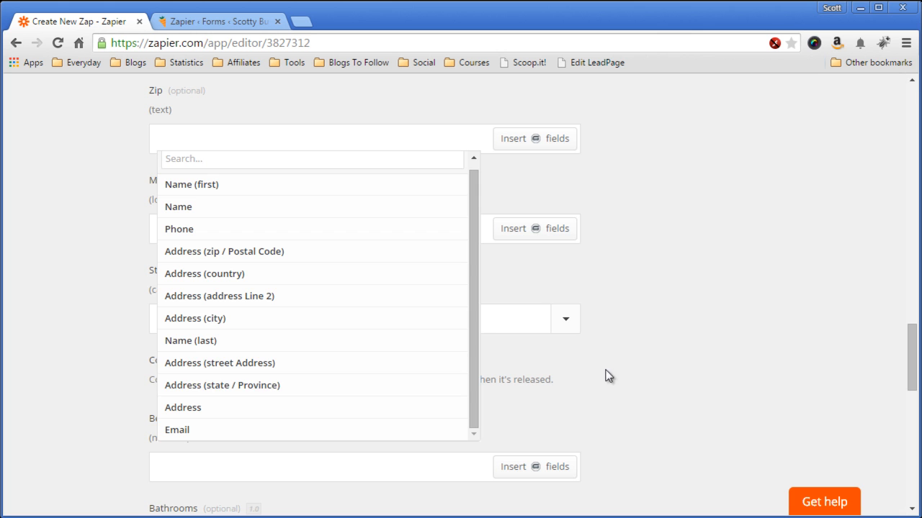
mouse_move(311, 274)
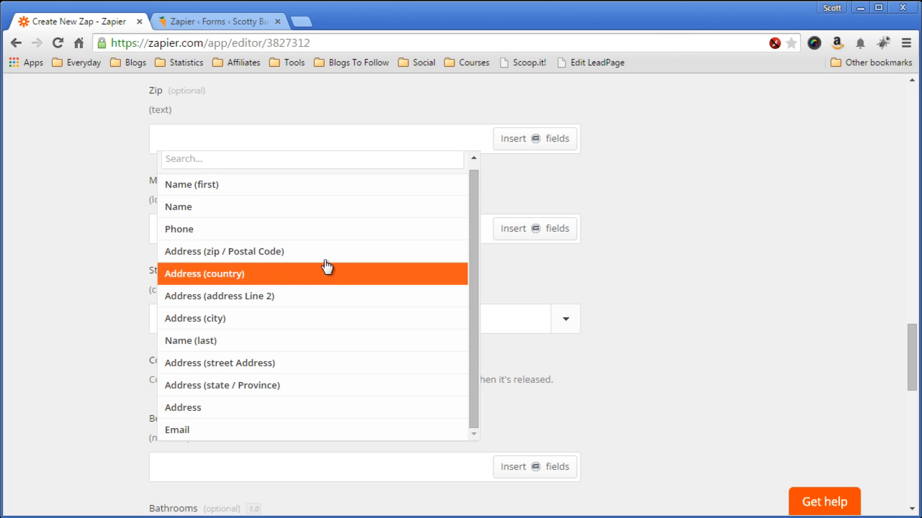
click(223, 251)
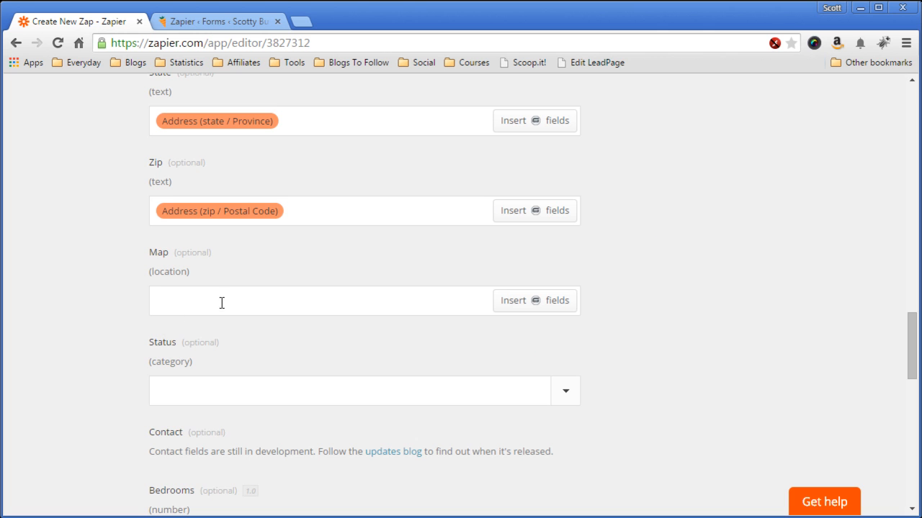
mouse_move(511, 301)
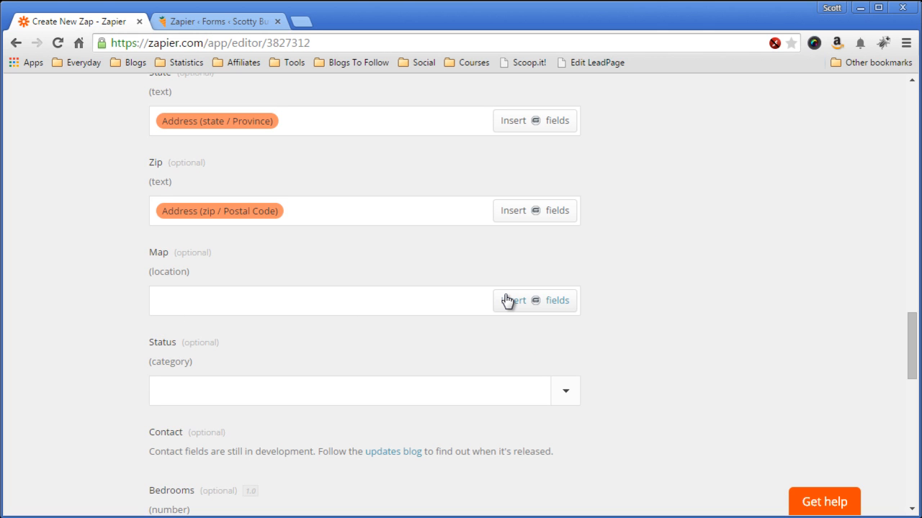
mouse_move(449, 299)
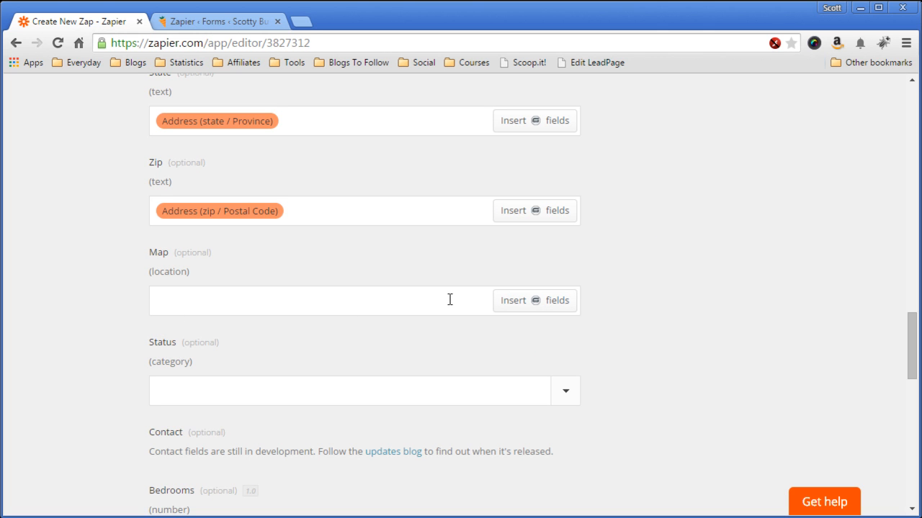
Step: Fill the Map field with the form's street address, city and state/province values
click(303, 300)
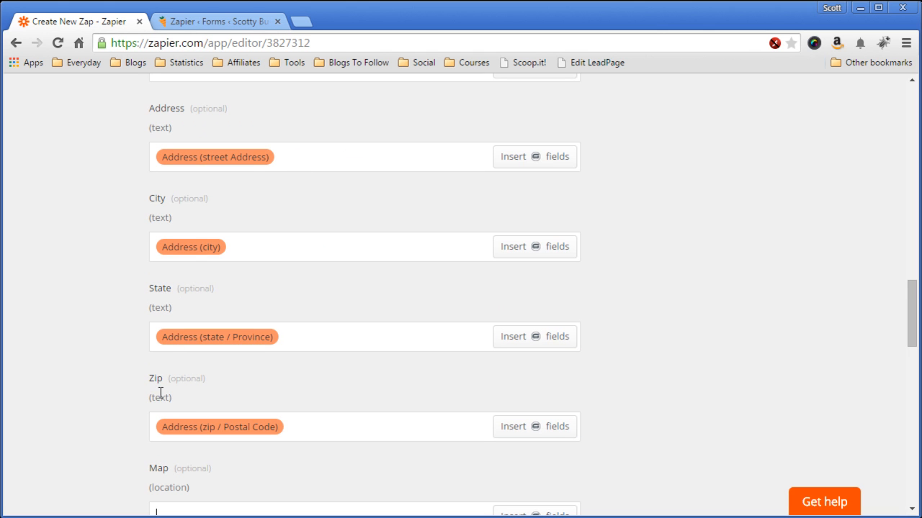
scroll(down, 3)
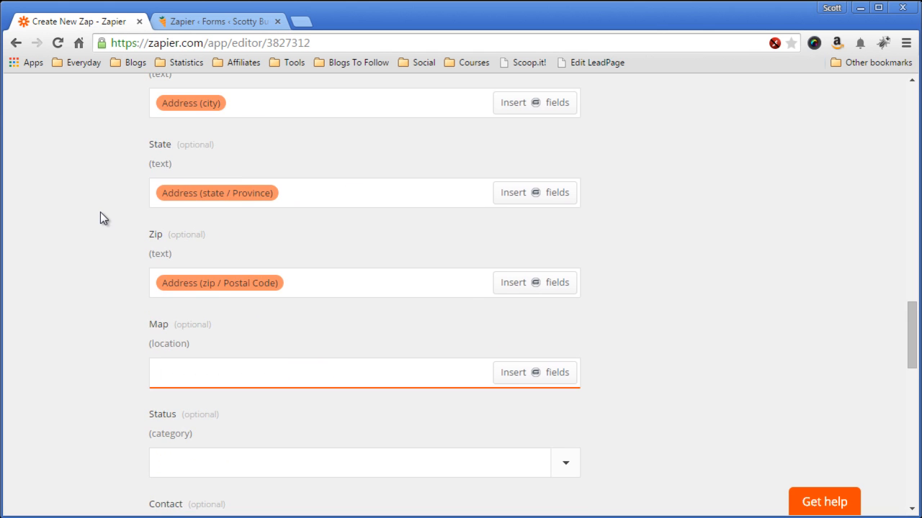
scroll(down, 3)
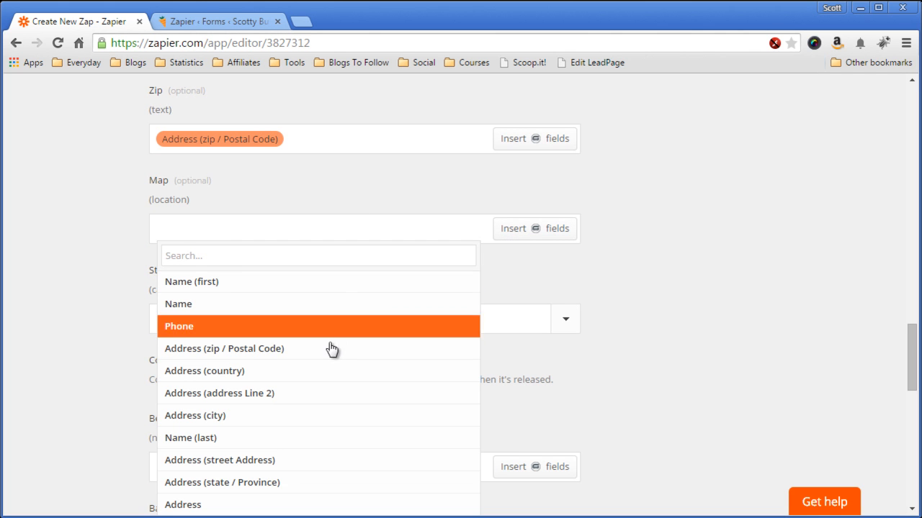
mouse_move(319, 438)
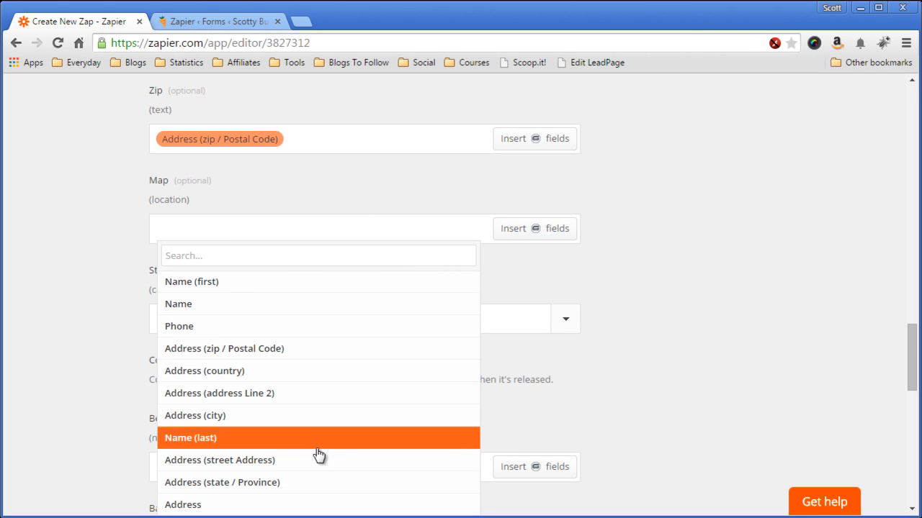
click(220, 461)
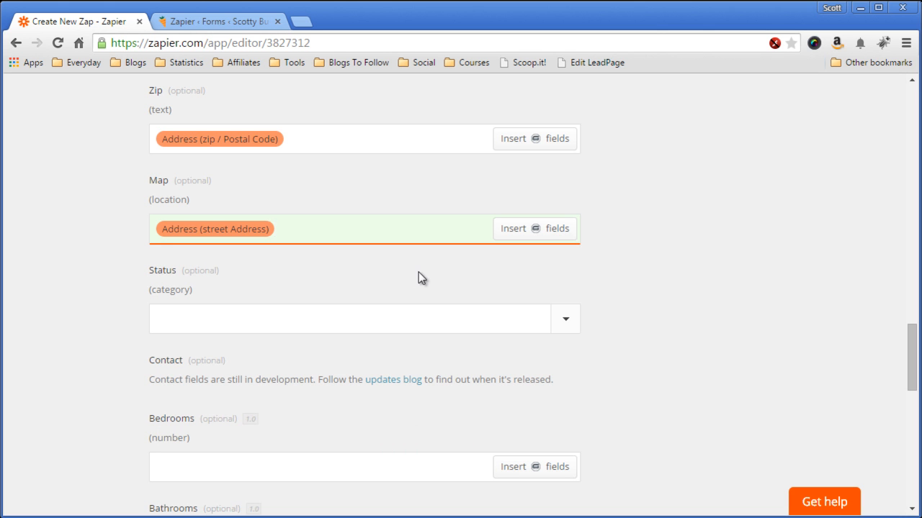
click(535, 229)
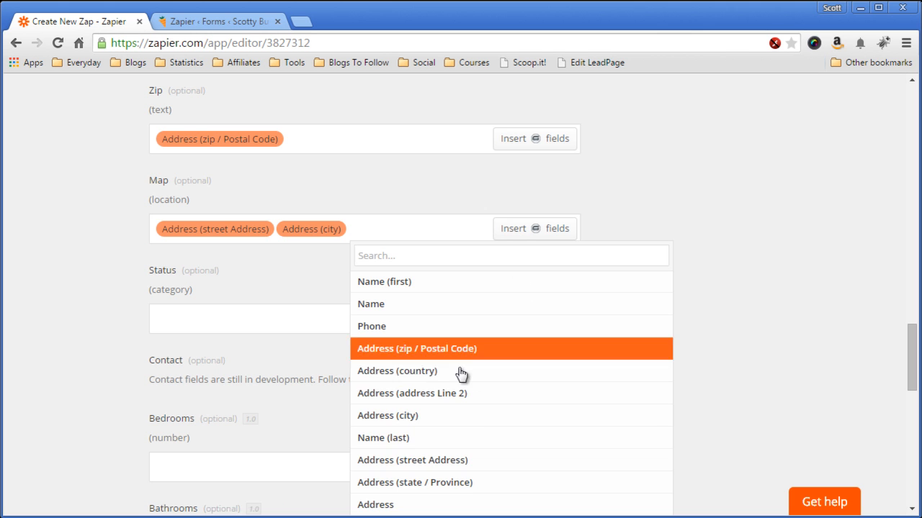
click(414, 483)
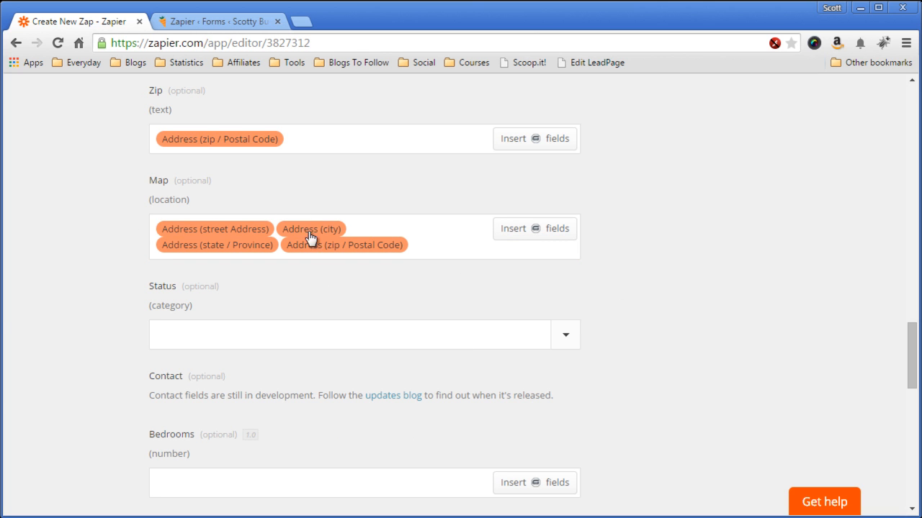
mouse_move(115, 245)
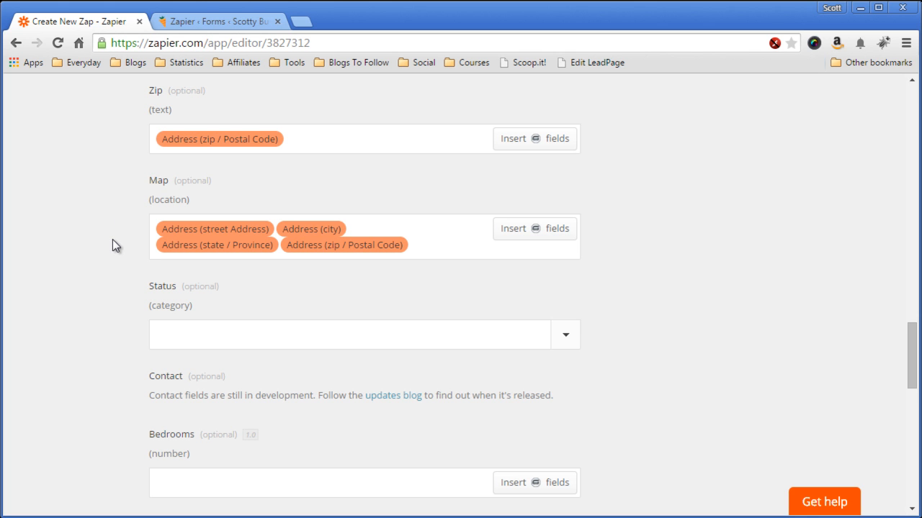
mouse_move(105, 264)
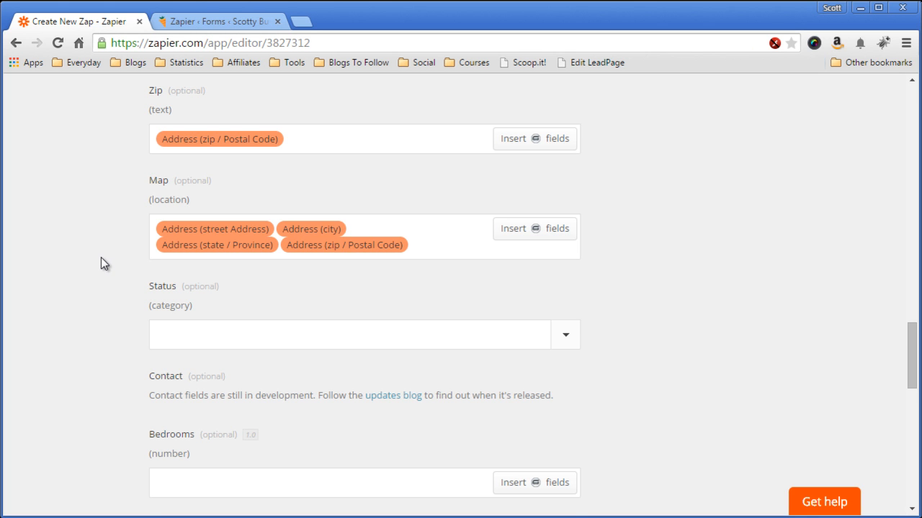
Step: Set the Podio lead's Status field to Prospect
scroll(down, 3)
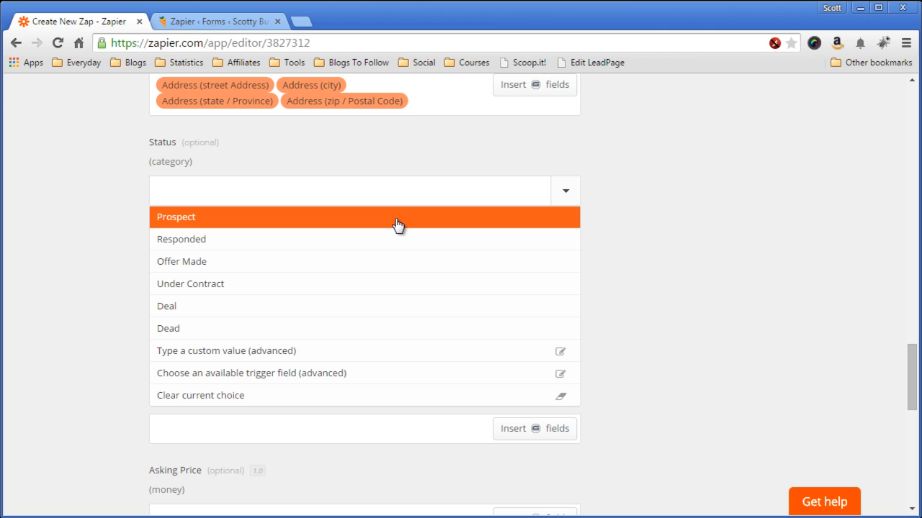
mouse_move(344, 226)
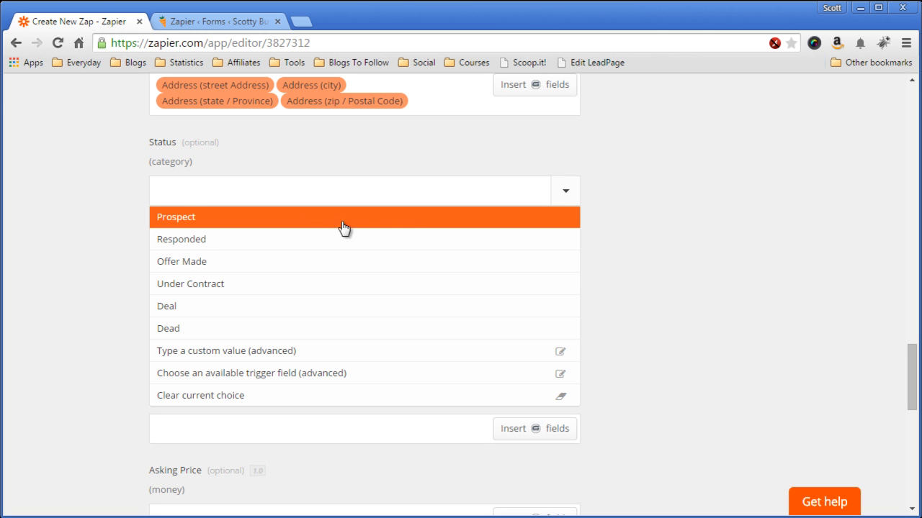
mouse_move(308, 231)
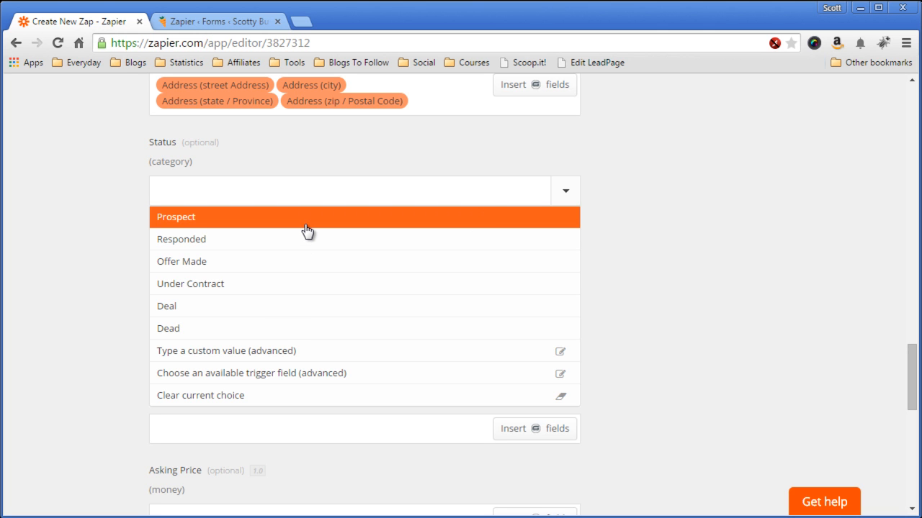
mouse_move(229, 306)
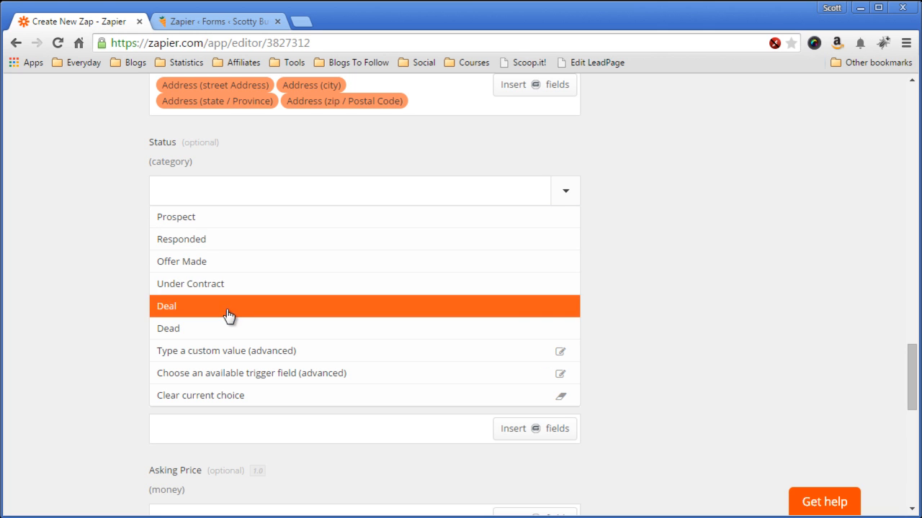
mouse_move(246, 311)
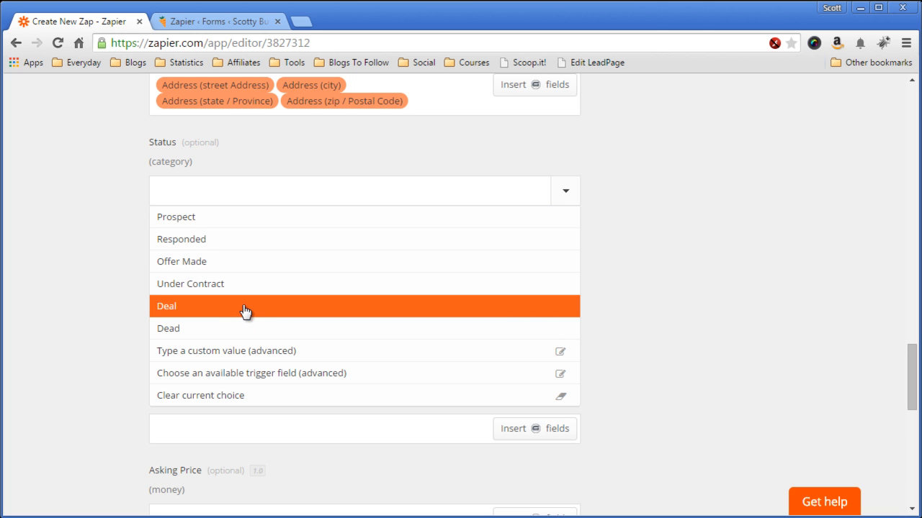
mouse_move(259, 277)
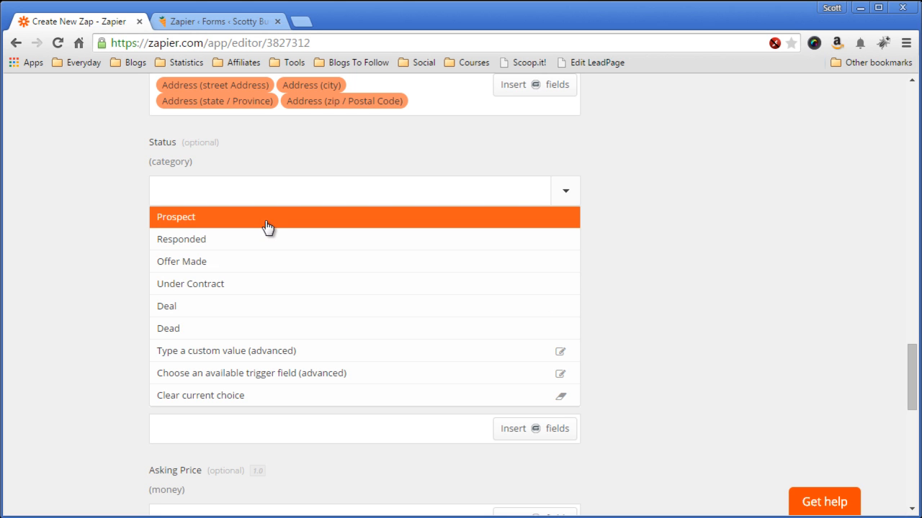
click(176, 217)
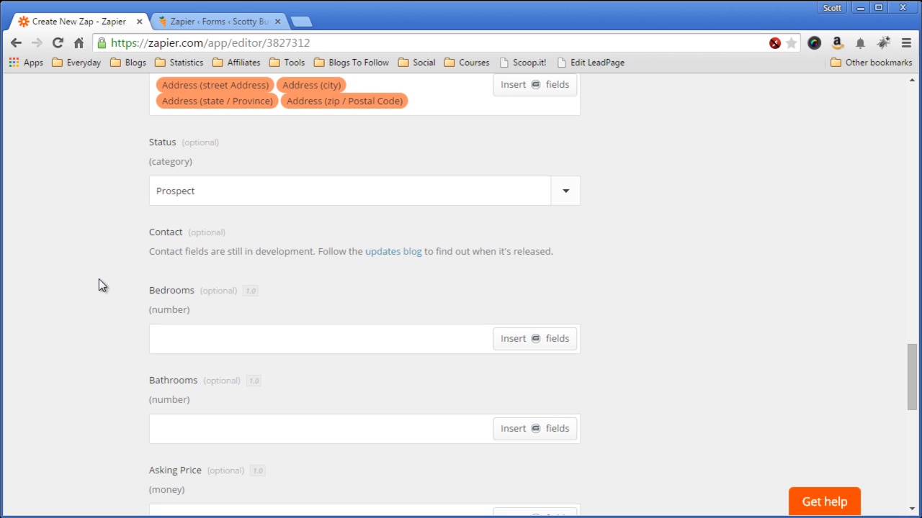
scroll(down, 3)
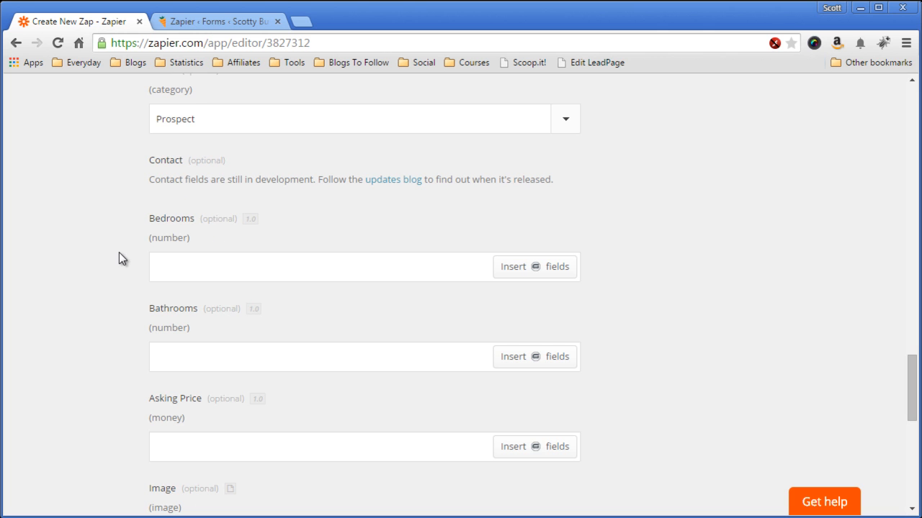
mouse_move(149, 168)
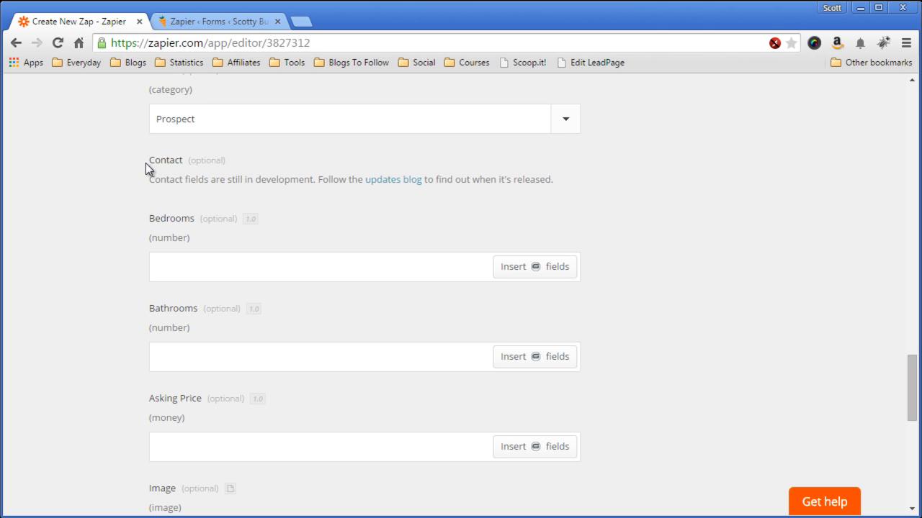
mouse_move(141, 173)
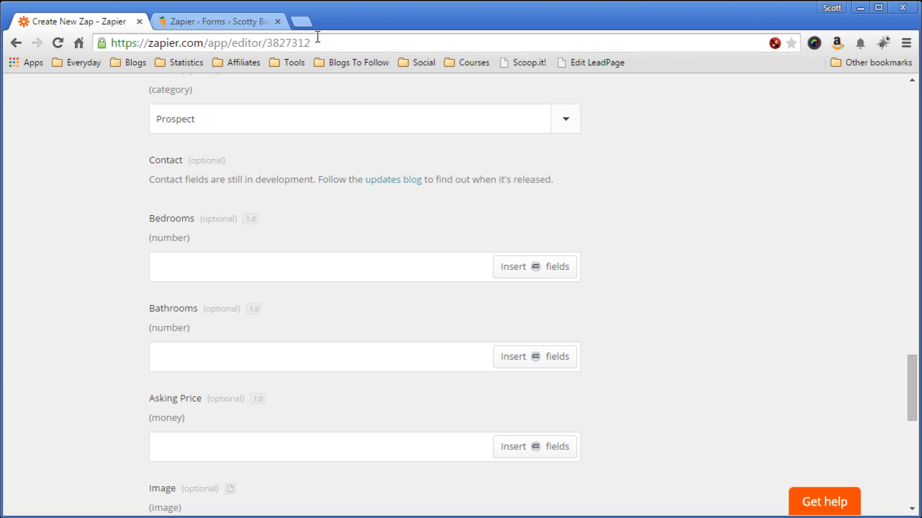
mouse_move(137, 162)
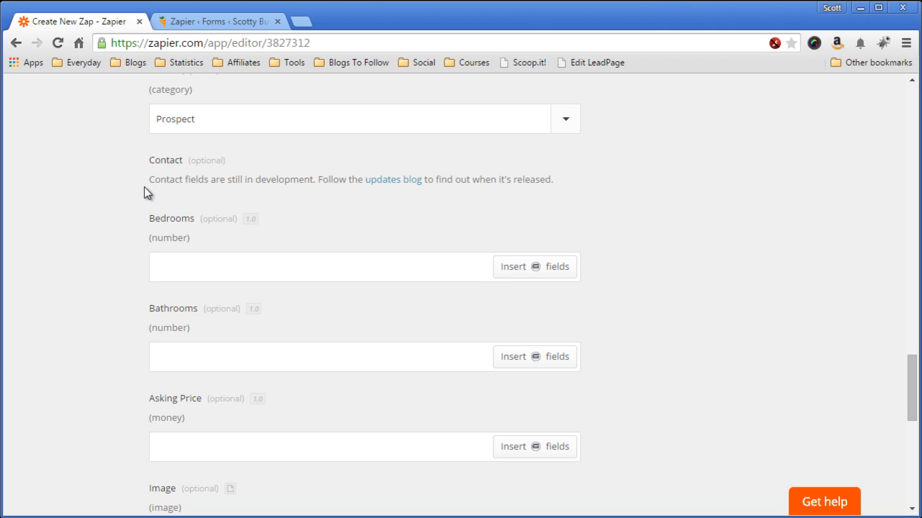
mouse_move(169, 216)
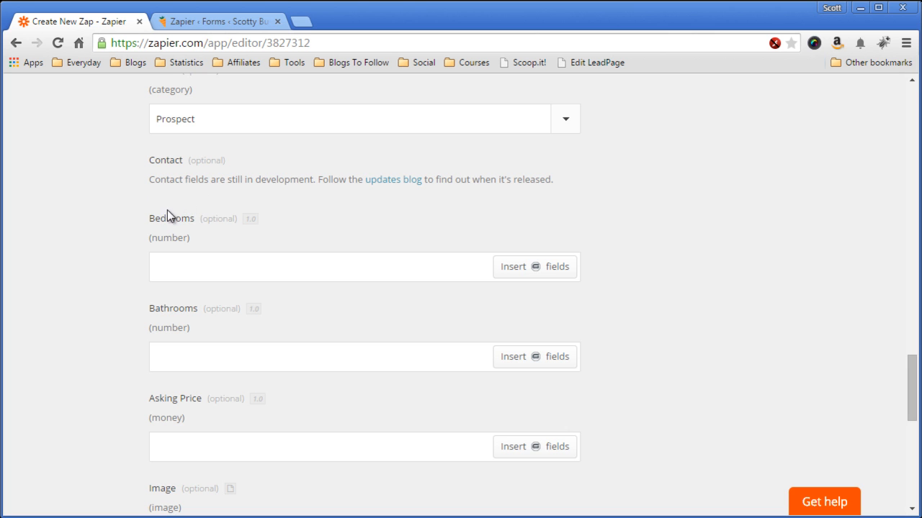
mouse_move(253, 195)
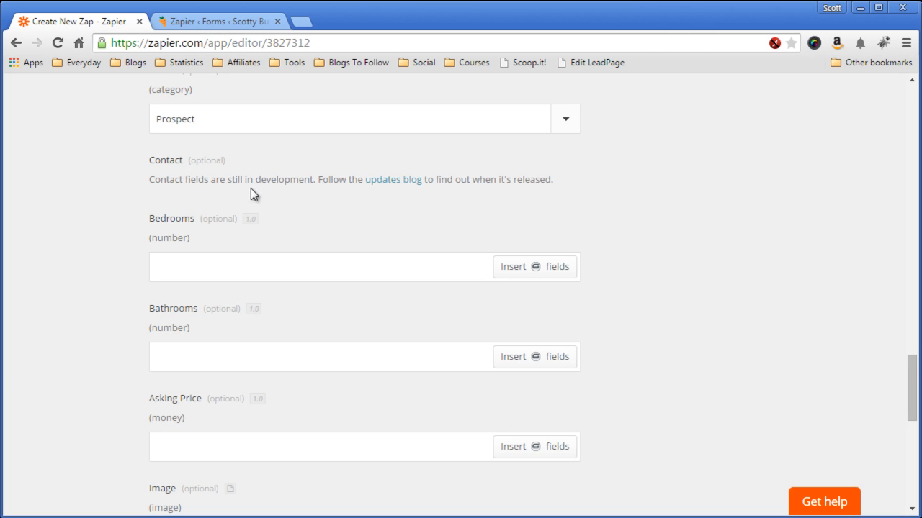
mouse_move(657, 227)
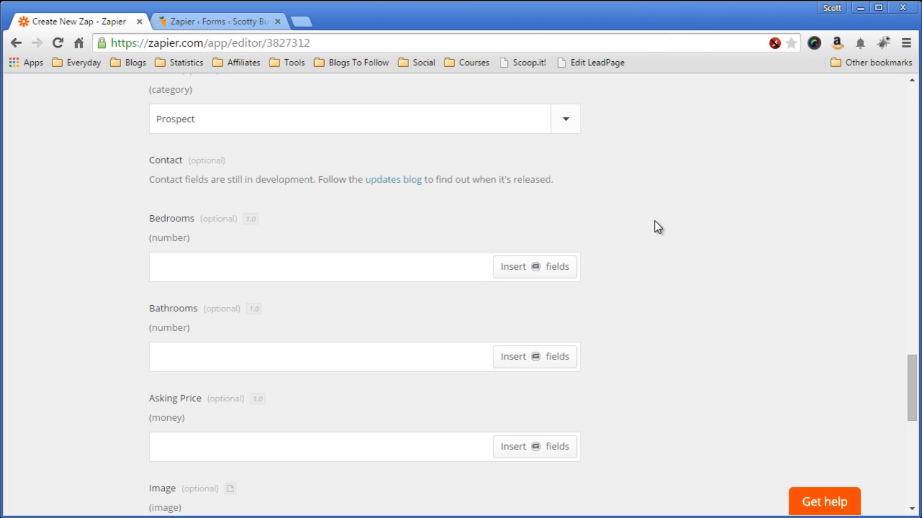
mouse_move(301, 179)
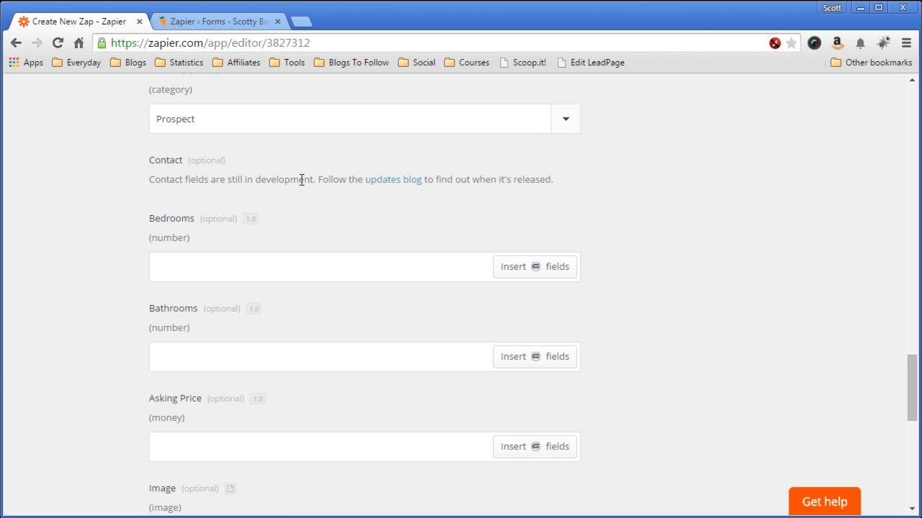
mouse_move(126, 158)
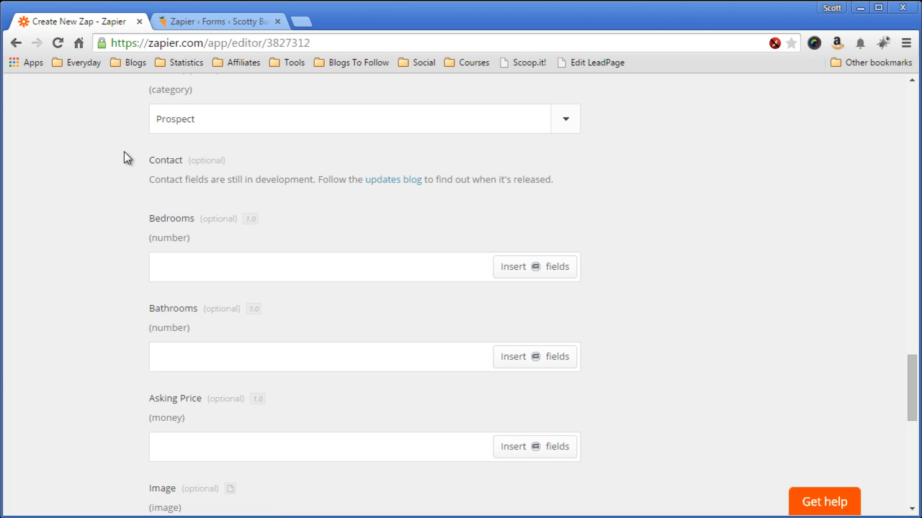
Step: Browse the Gravity Forms answers available for the Bedrooms field
scroll(down, 3)
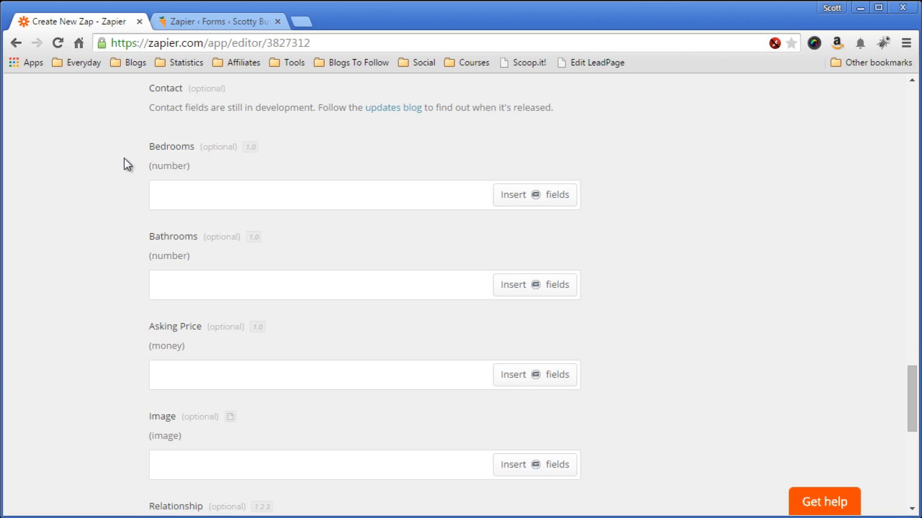
scroll(up, 3)
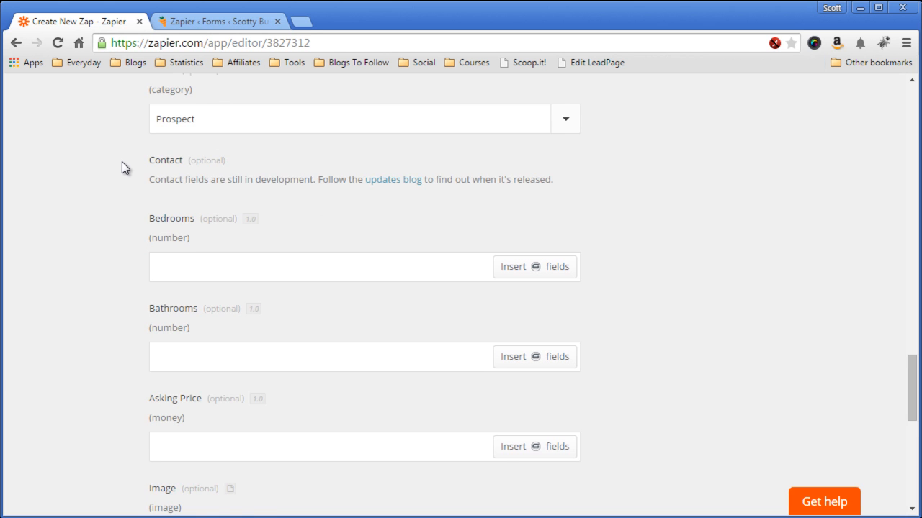
scroll(down, 3)
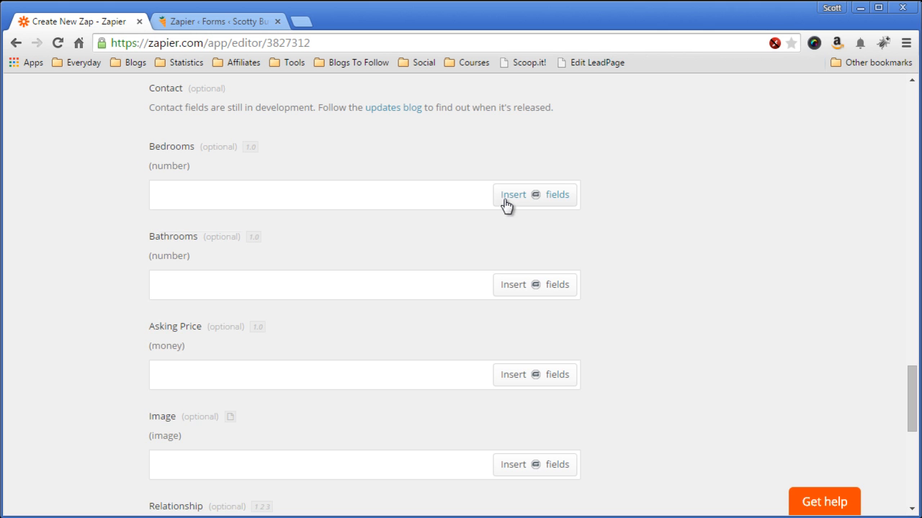
click(534, 195)
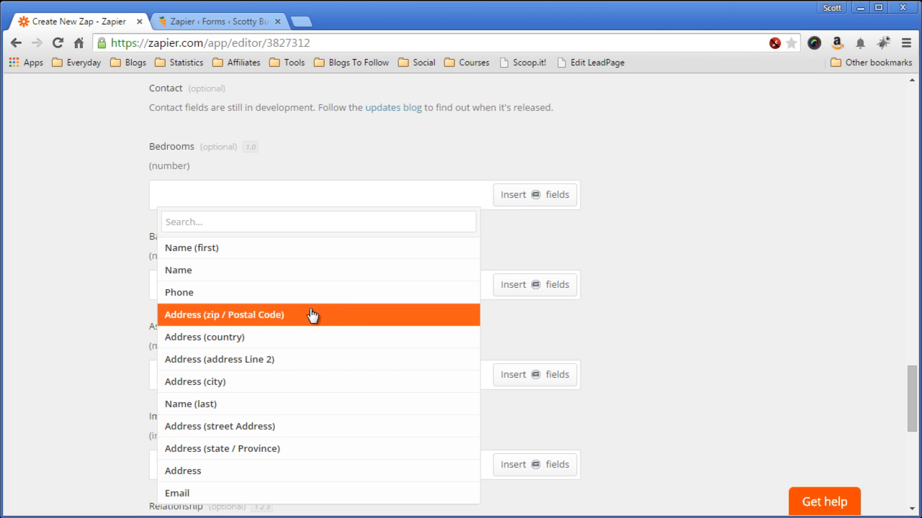
mouse_move(293, 281)
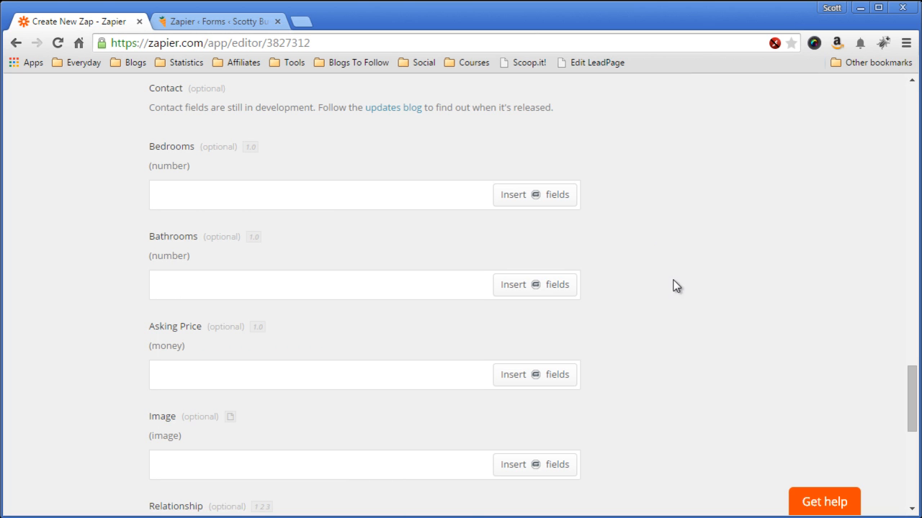
mouse_move(664, 277)
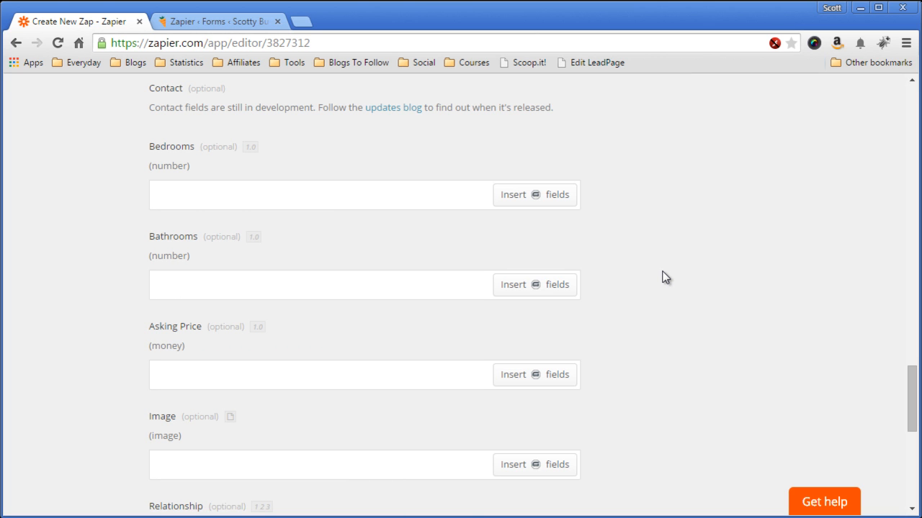
Step: Finish the Podio Leads mapping and fetch Sample #1 from the Gravity Forms trigger
scroll(down, 3)
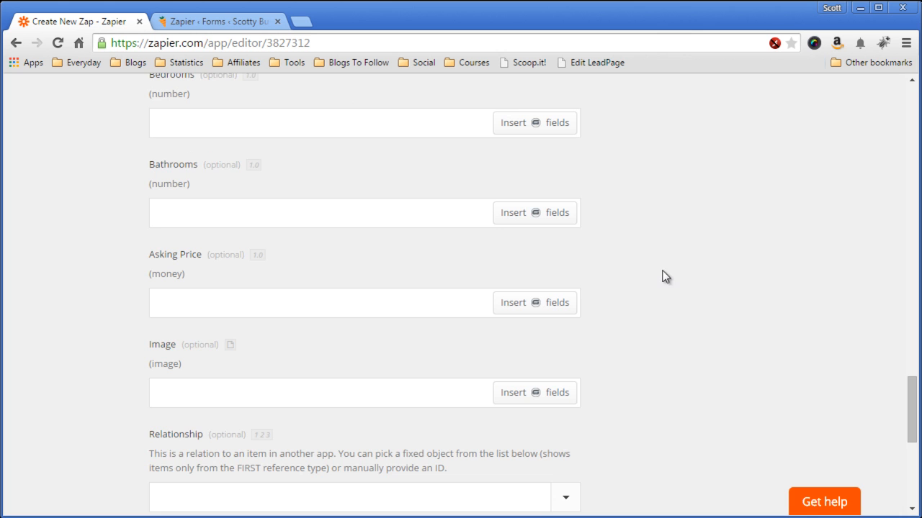
scroll(down, 3)
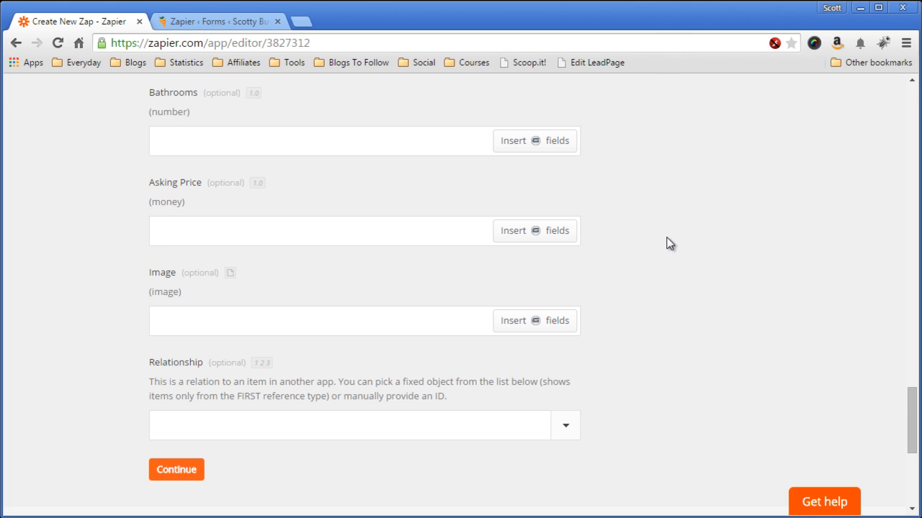
scroll(down, 3)
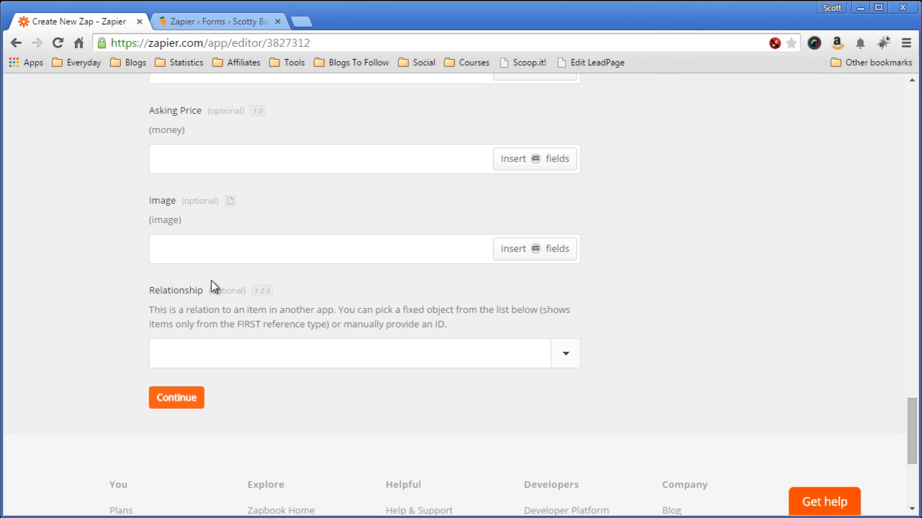
mouse_move(629, 326)
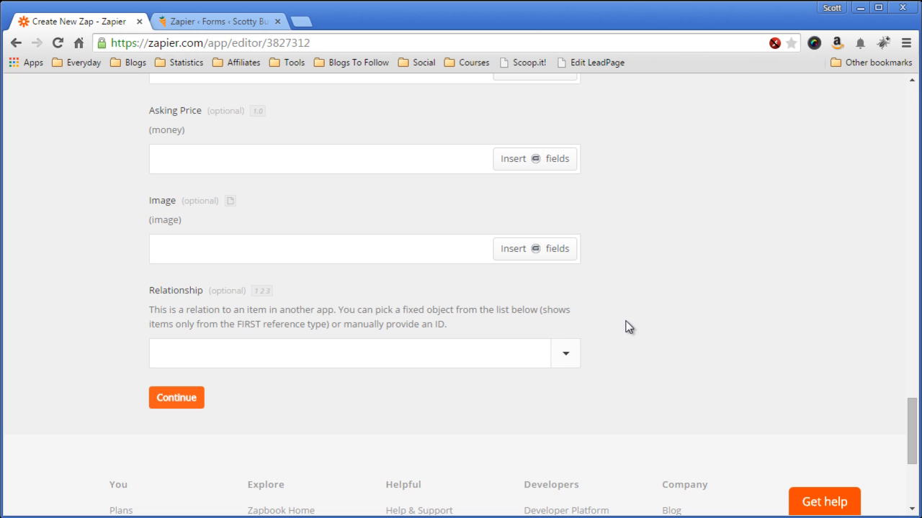
mouse_move(650, 303)
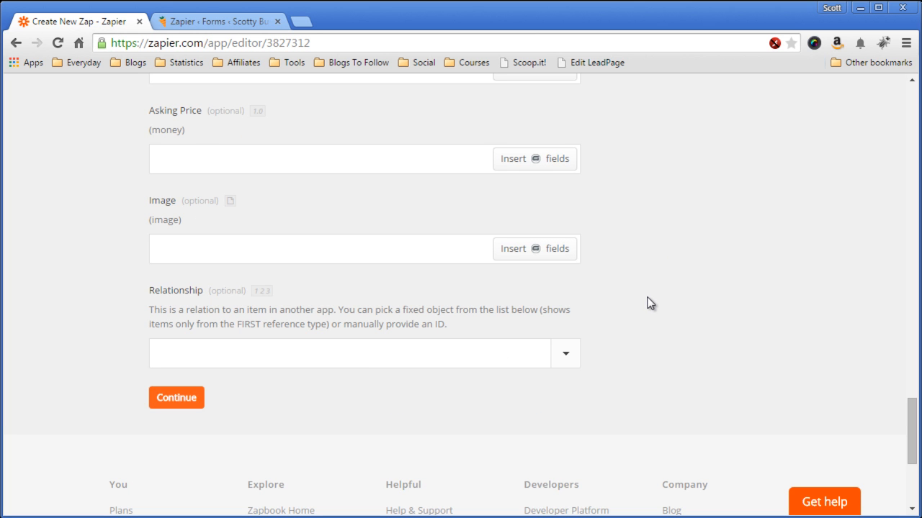
scroll(down, 3)
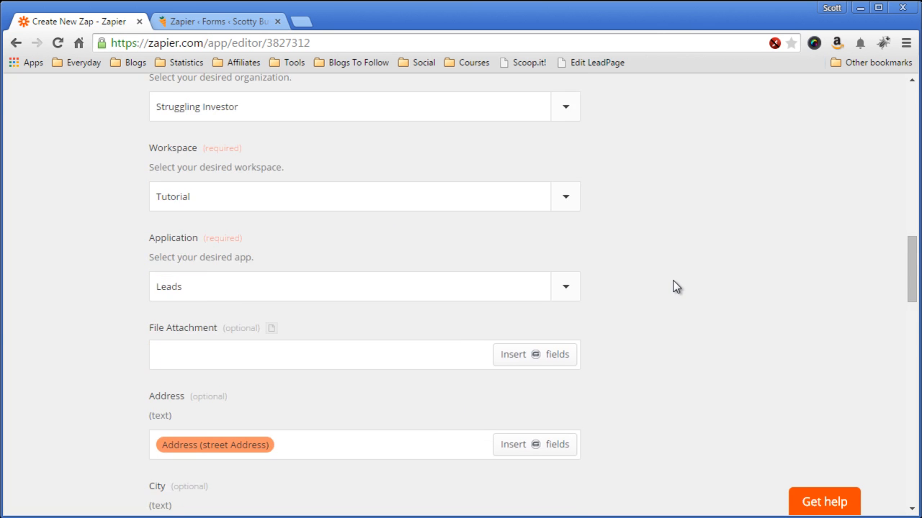
scroll(down, 3)
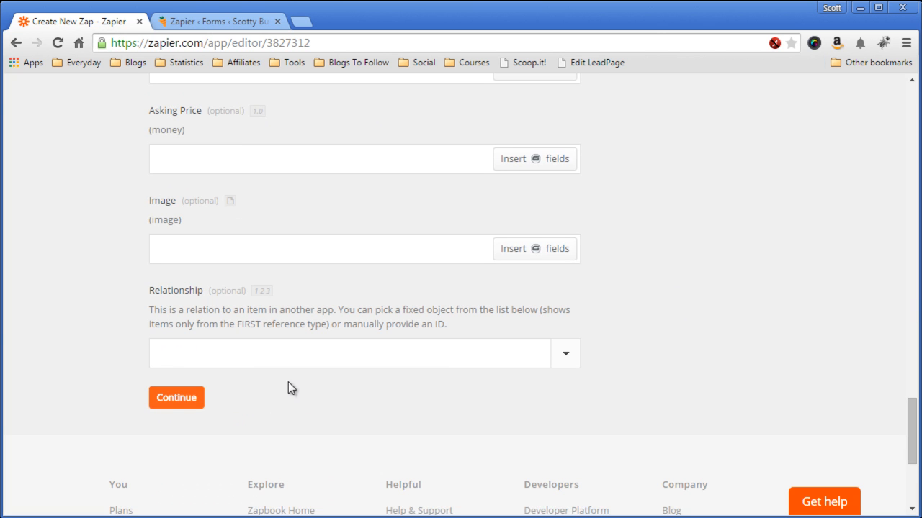
click(175, 397)
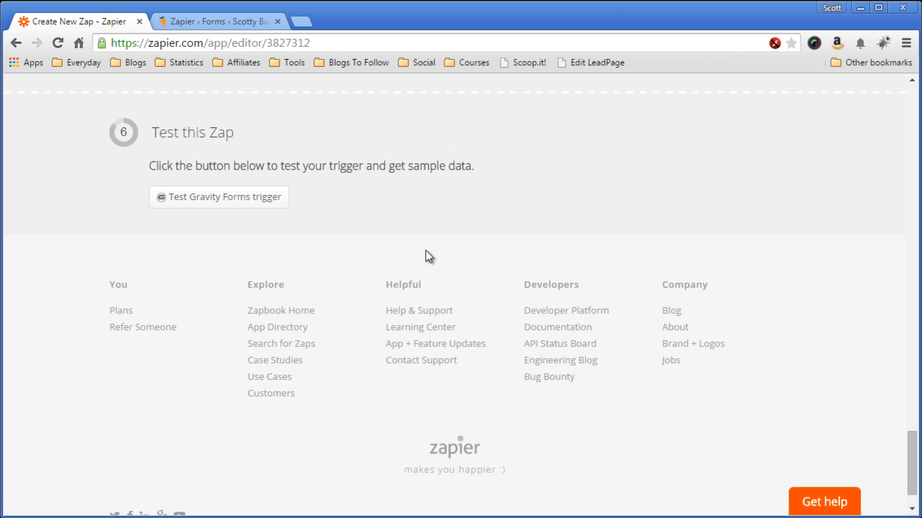
mouse_move(218, 197)
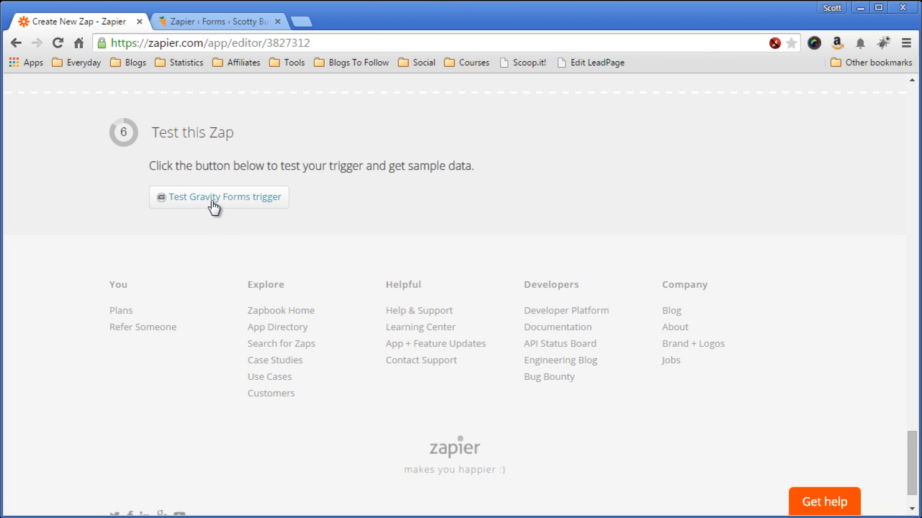
click(218, 197)
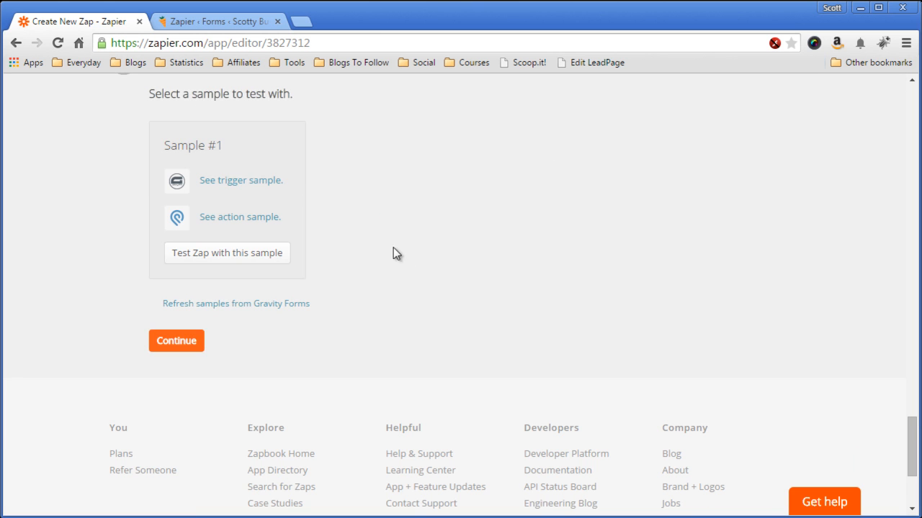
click(240, 180)
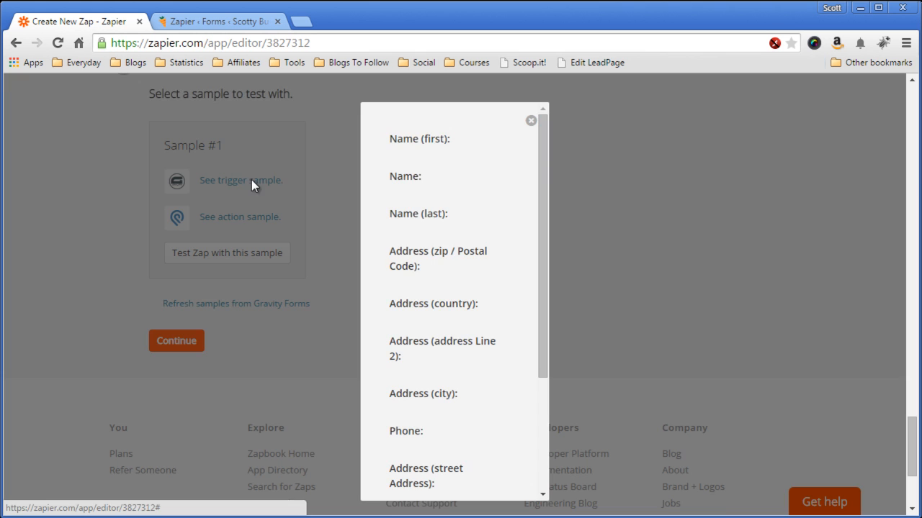
scroll(down, 3)
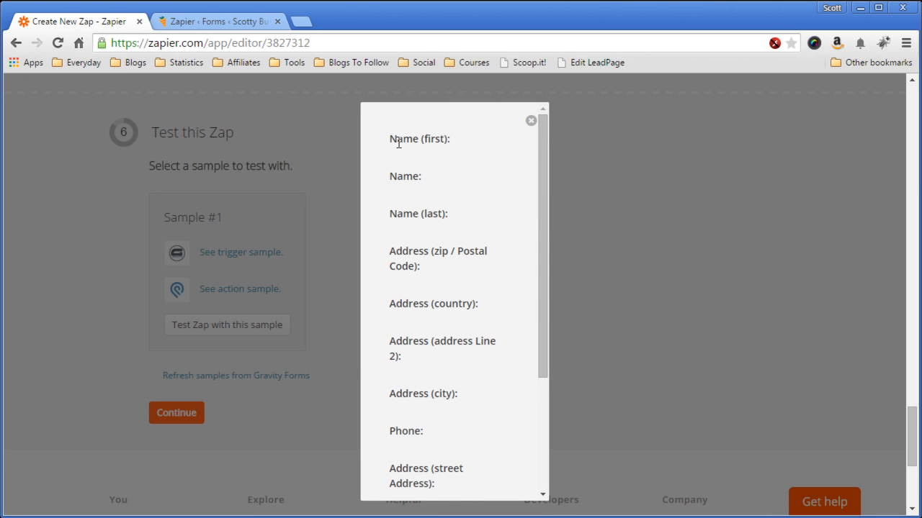
mouse_move(434, 280)
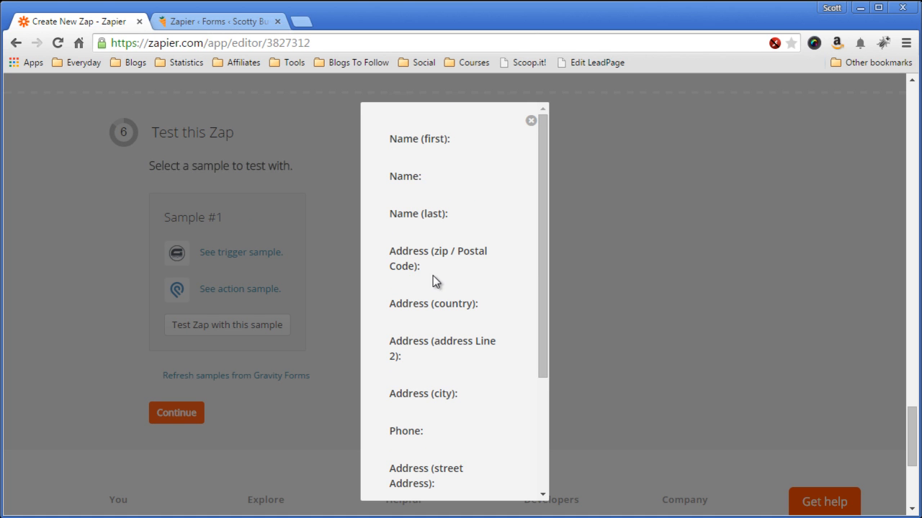
mouse_move(419, 161)
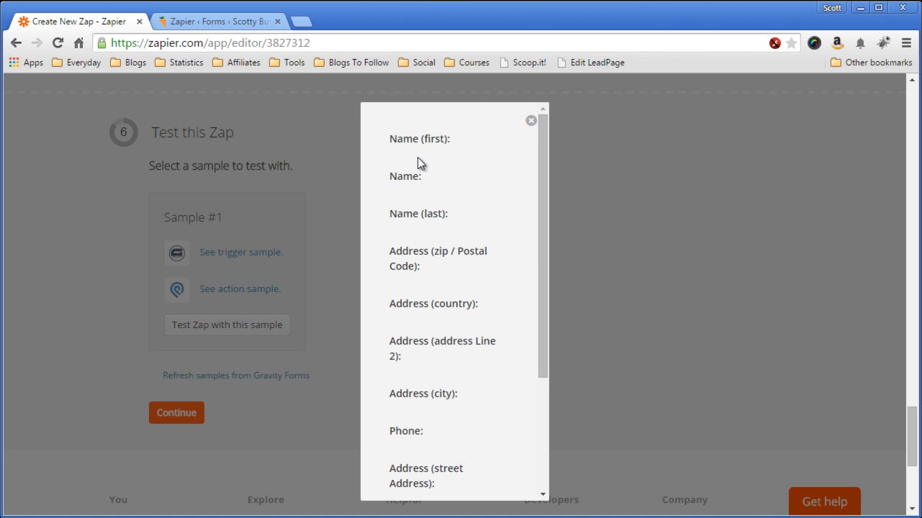
scroll(down, 3)
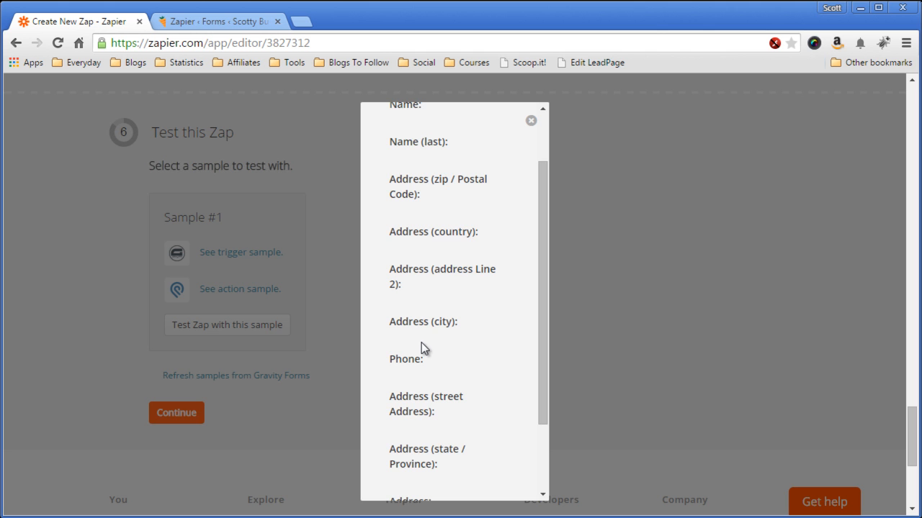
scroll(down, 3)
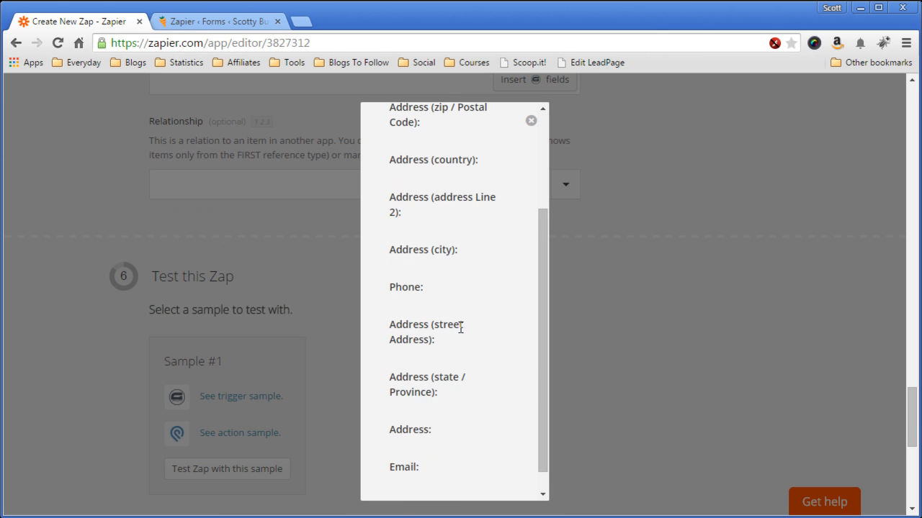
scroll(down, 3)
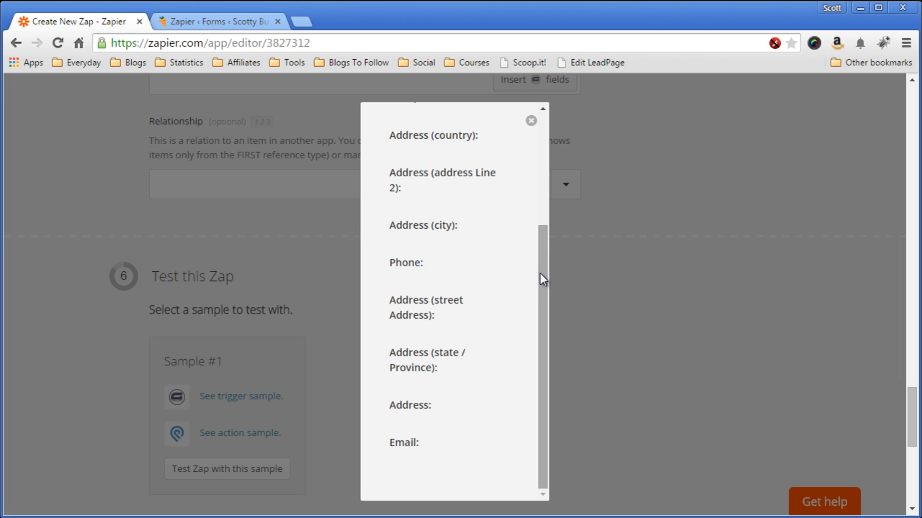
mouse_move(465, 253)
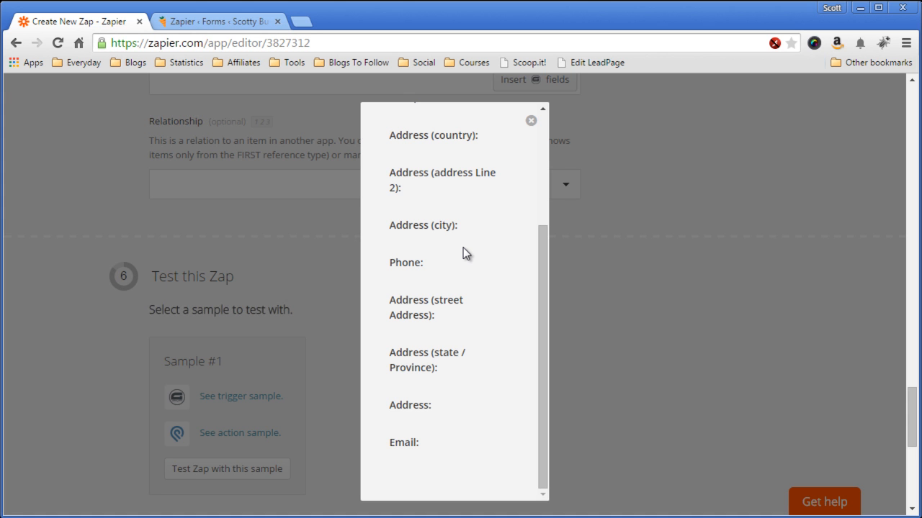
mouse_move(542, 166)
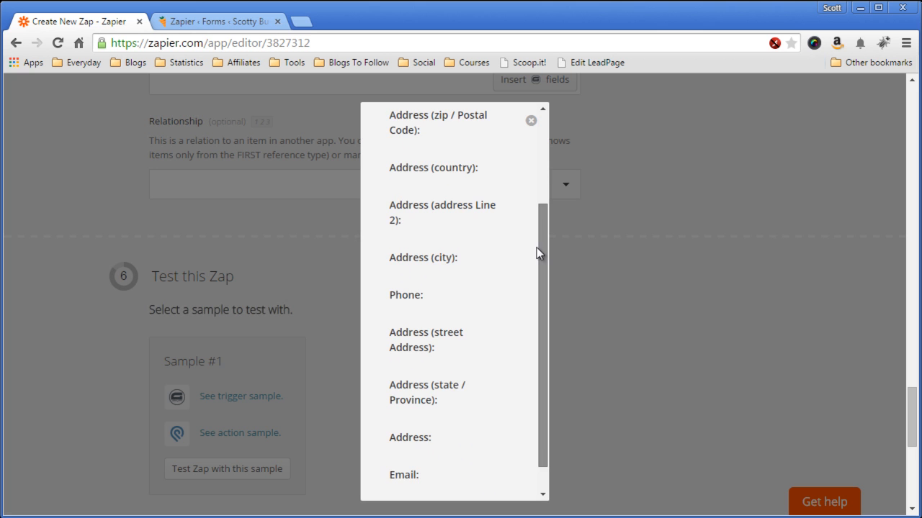
scroll(down, 3)
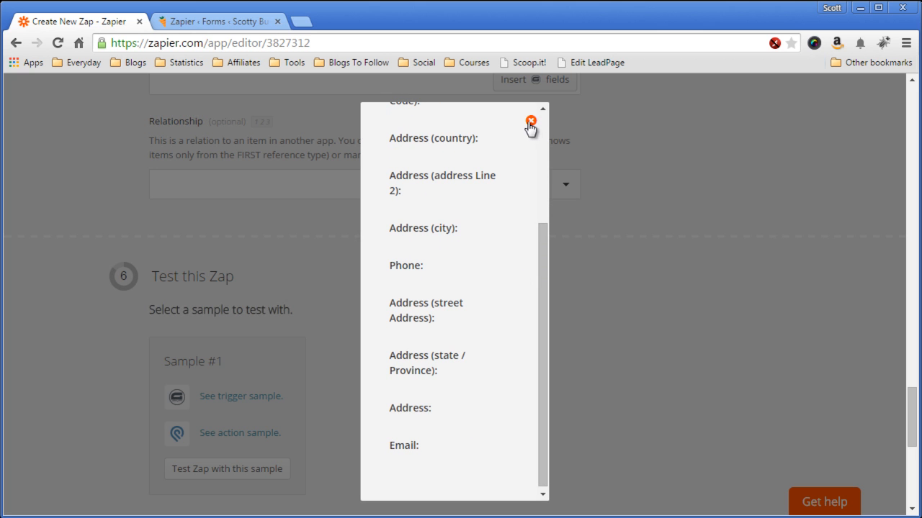
click(532, 120)
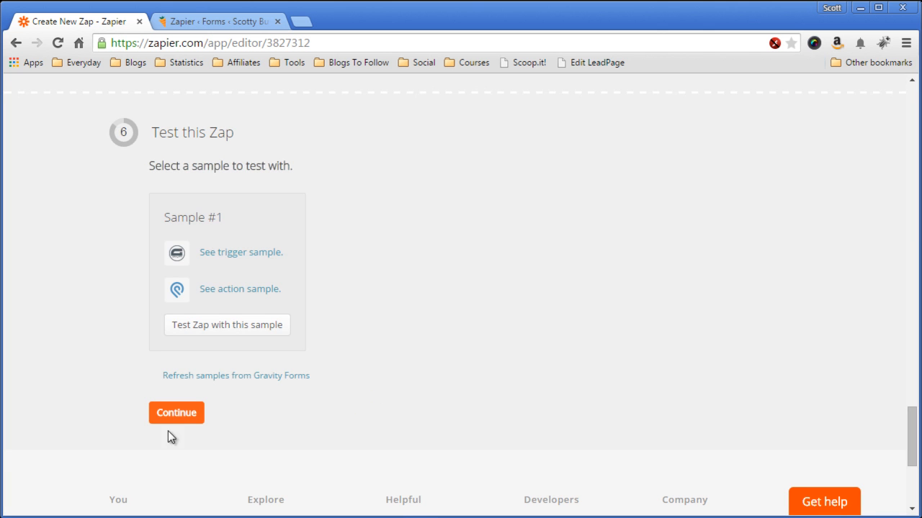
Step: Name the zap 'Test Zap', turn it on, and return to the Zapier dashboard
click(176, 413)
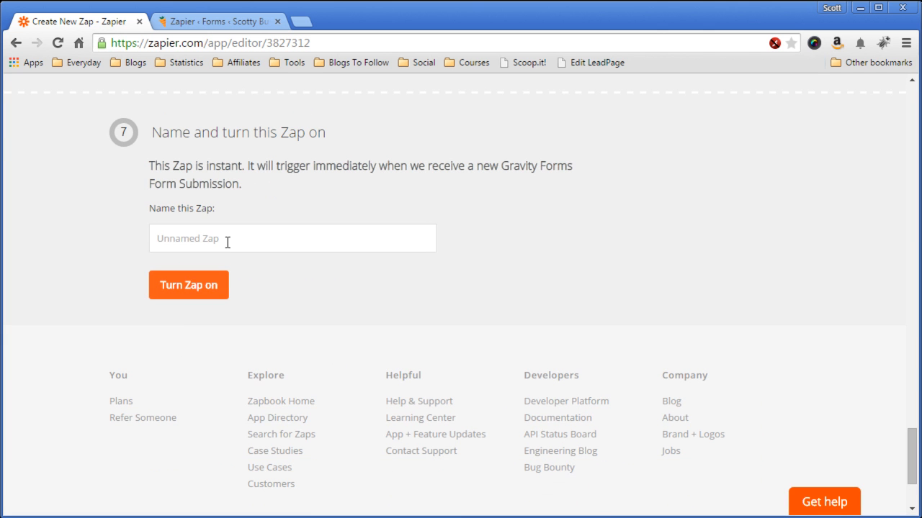
text(Test)
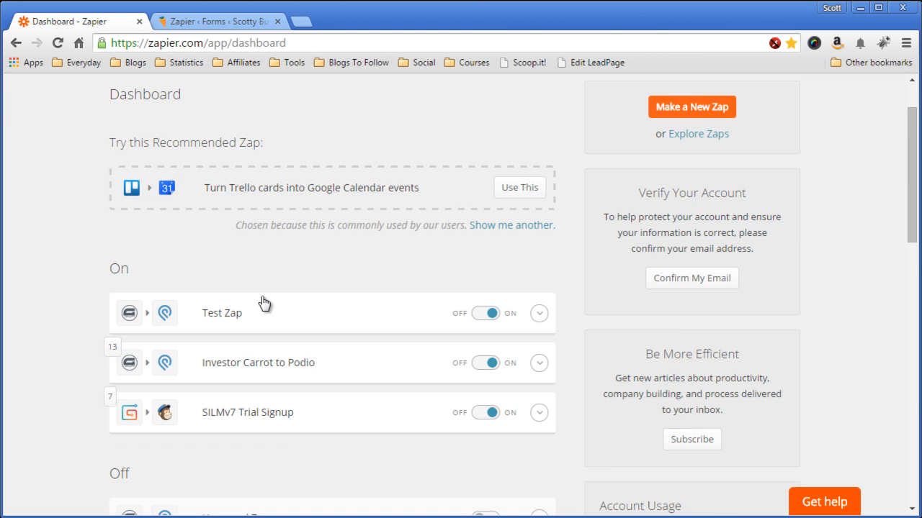
scroll(down, 3)
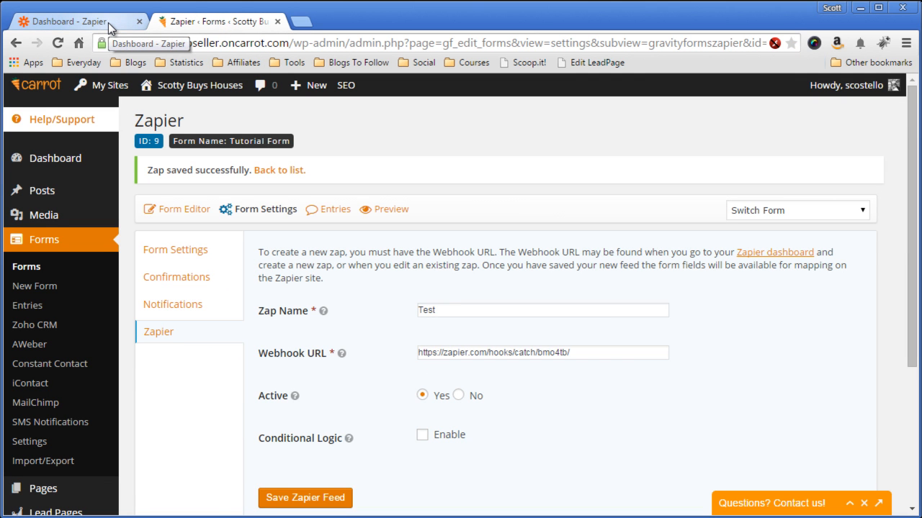
click(72, 20)
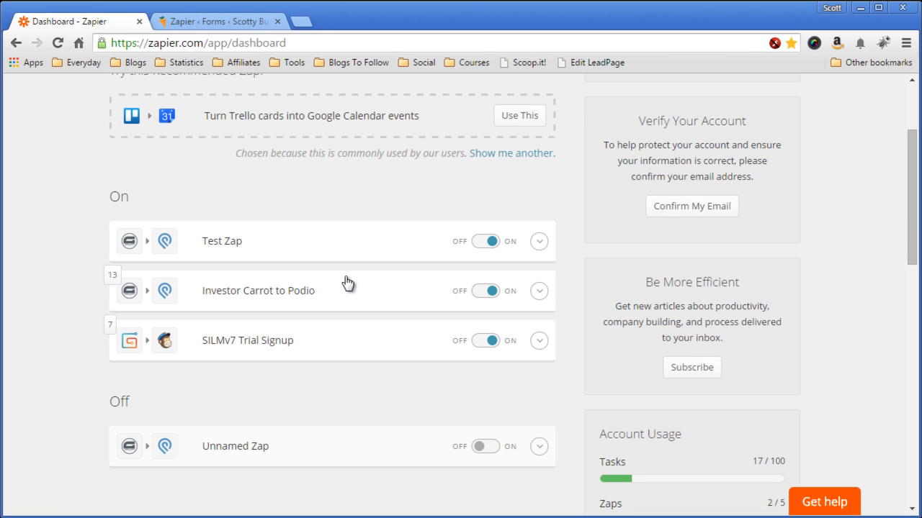
scroll(down, 3)
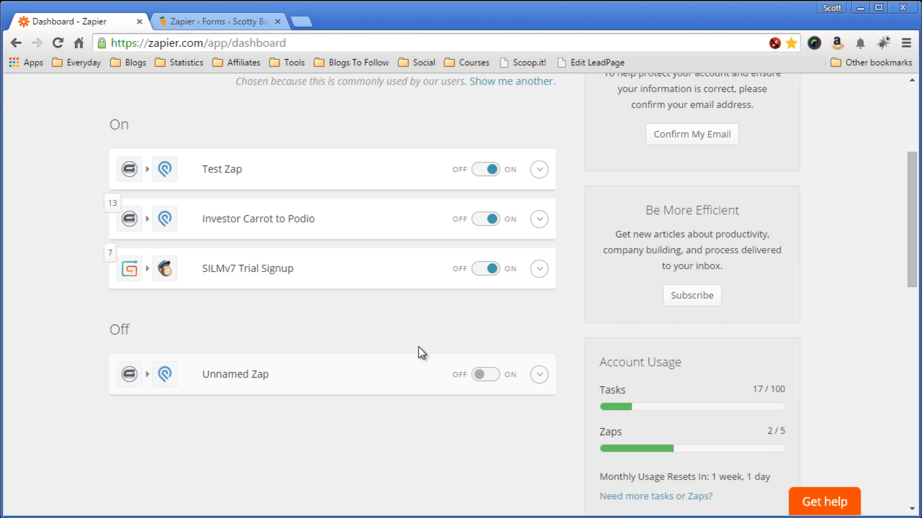
mouse_move(409, 333)
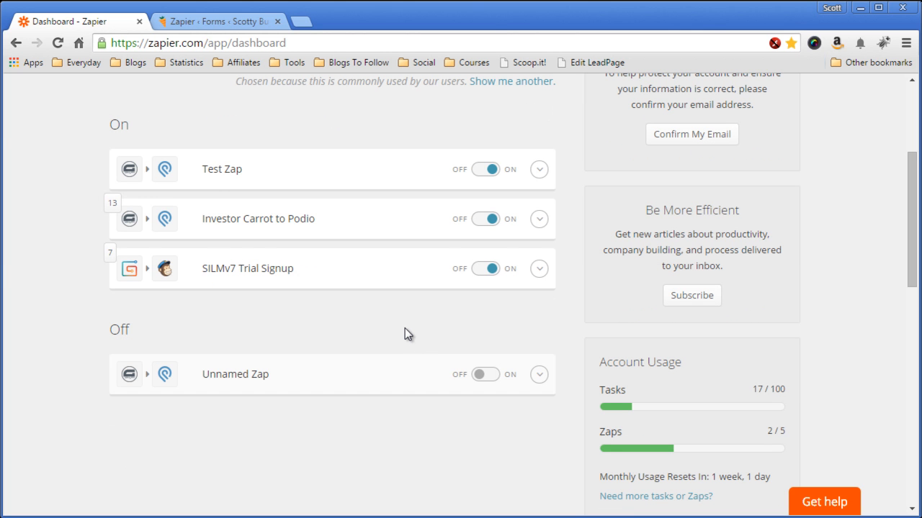
mouse_move(804, 387)
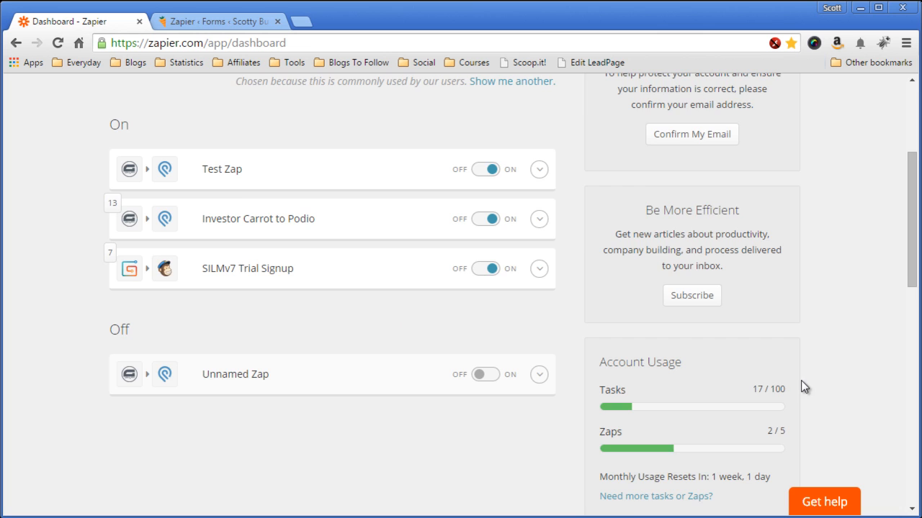